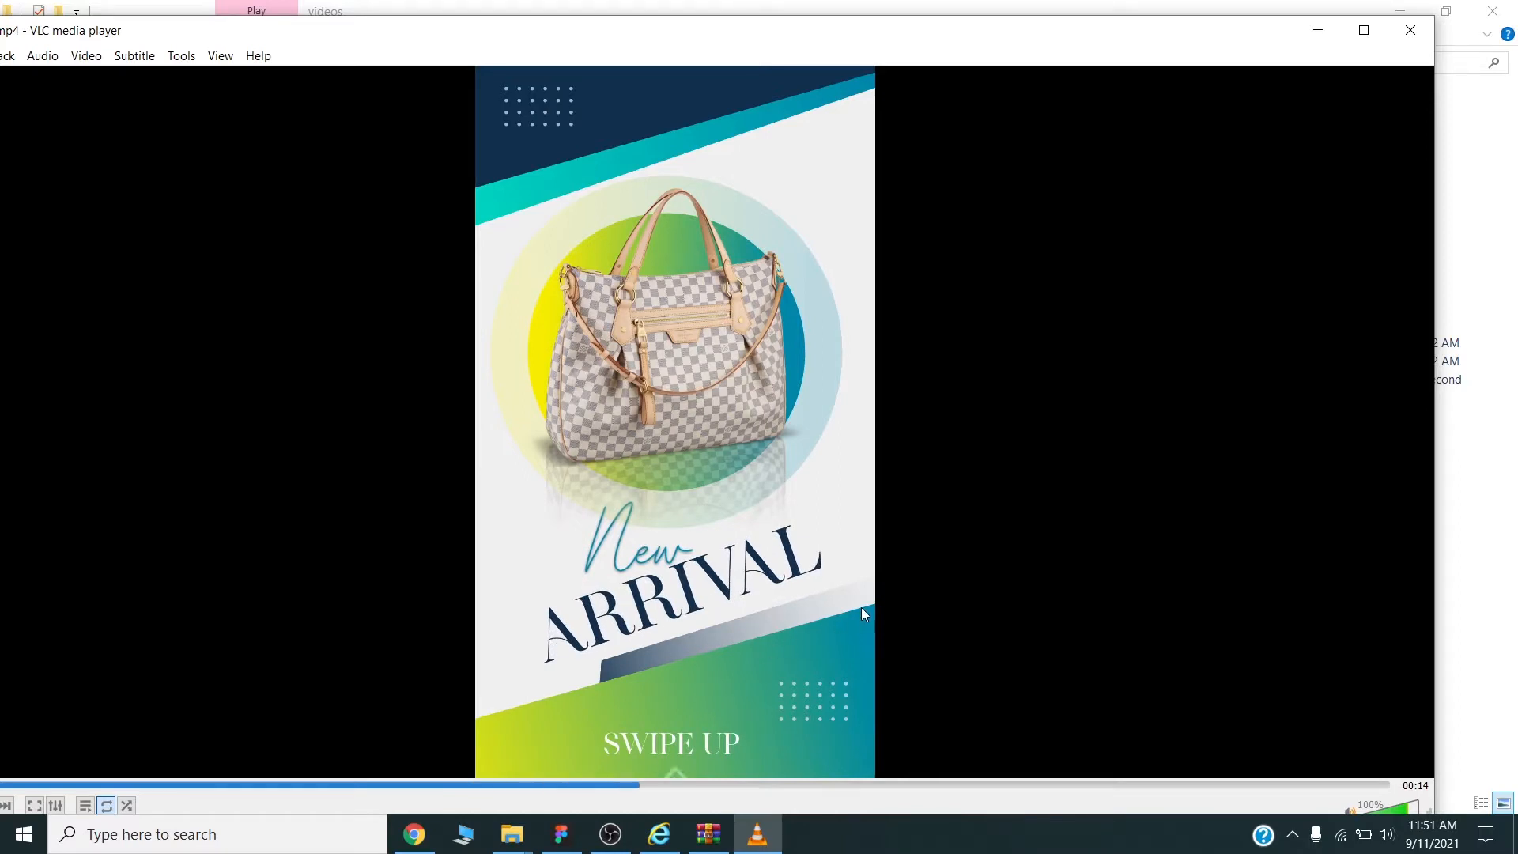
mouse_move(1417, 112)
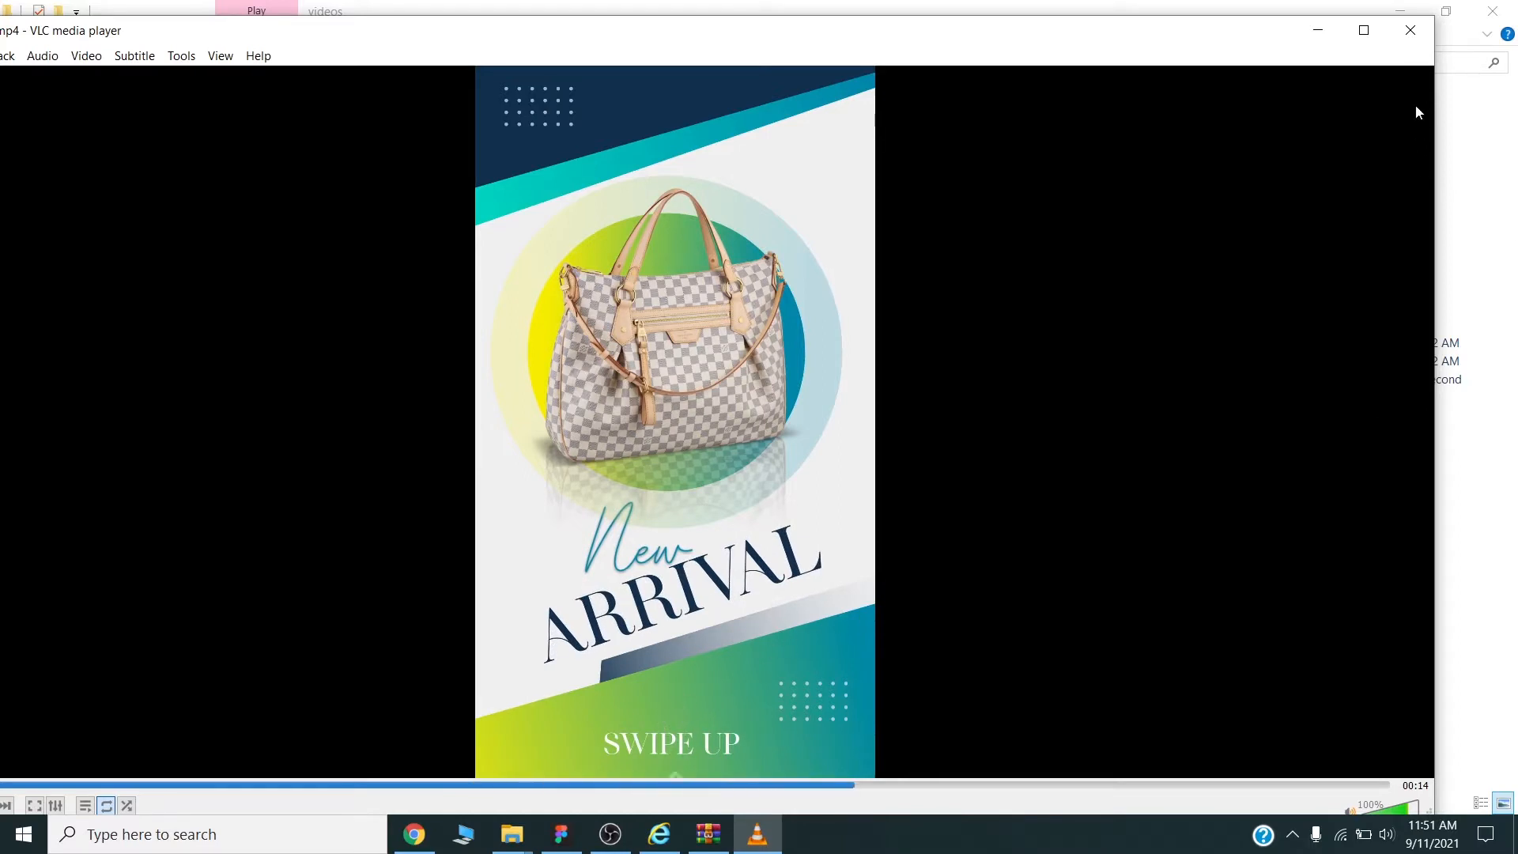
- Search Figma Community plugins for Bannerify and confirm Bannerify Banner Studio shows Installed
left_click(560, 835)
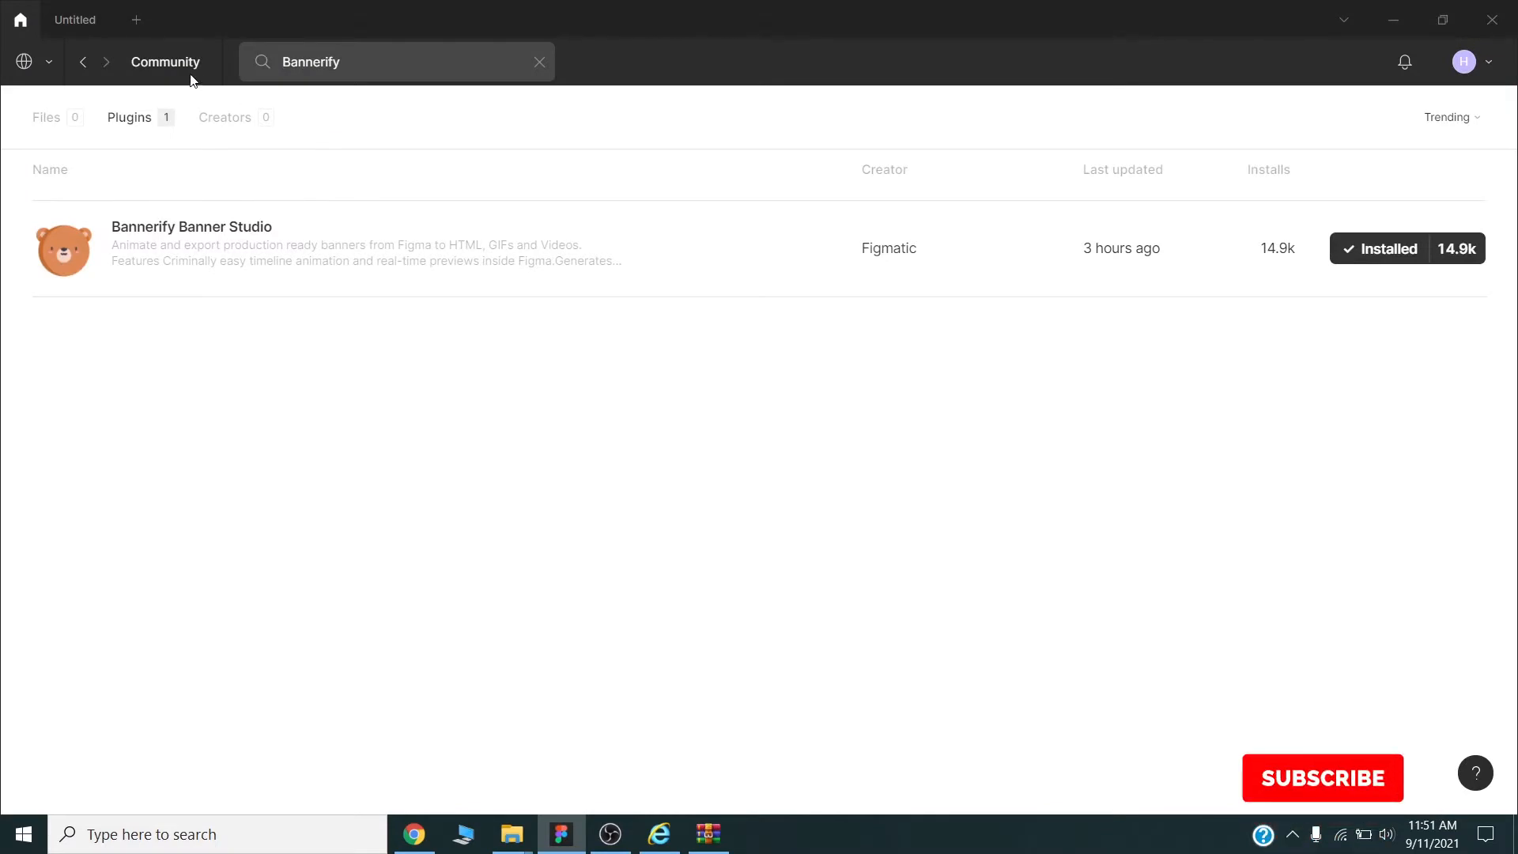
left_click(1322, 778)
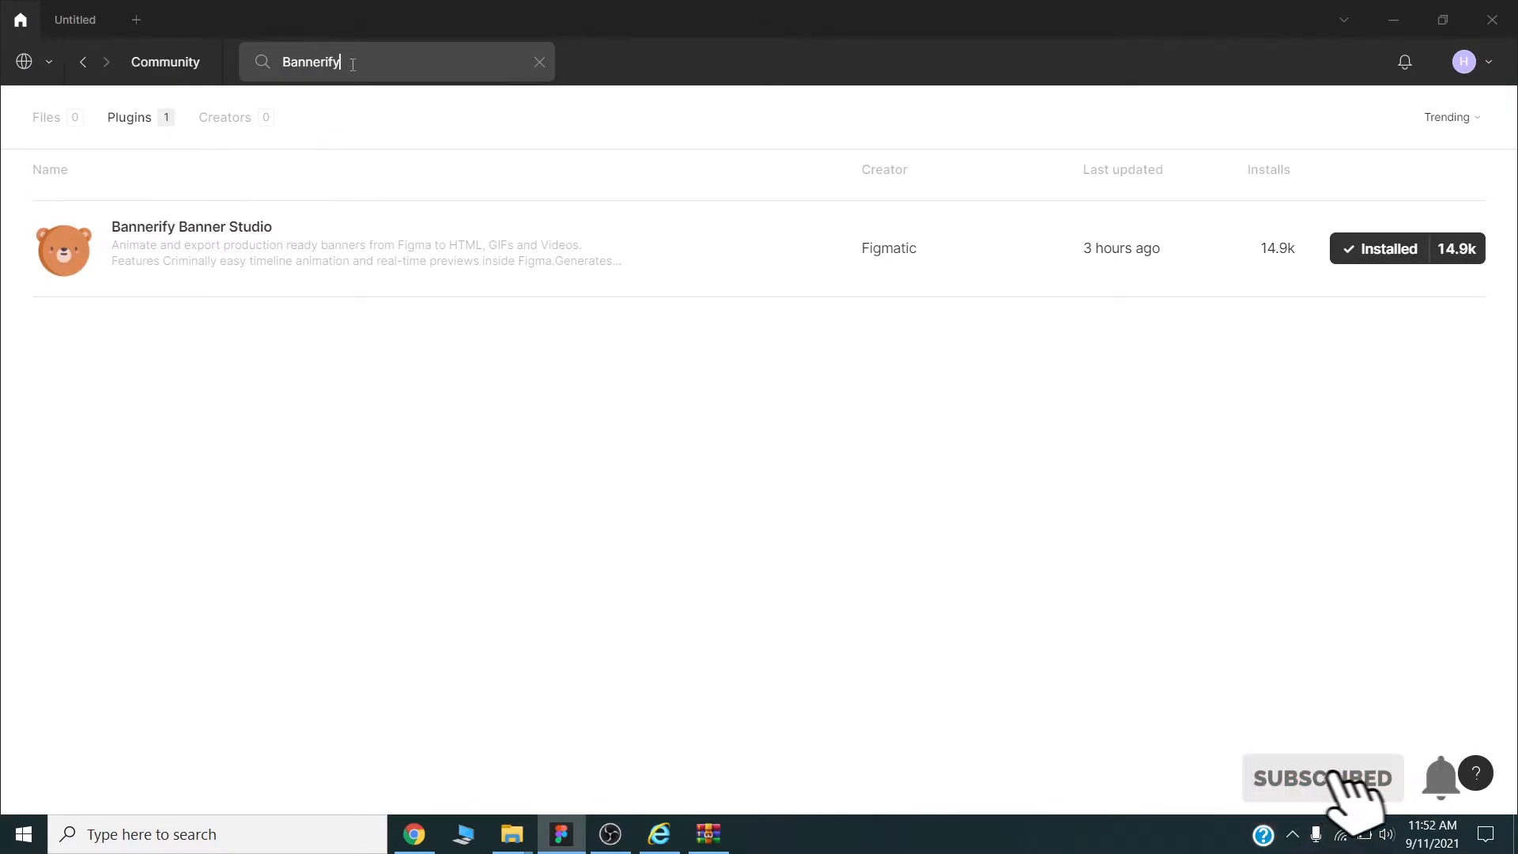
double_click(310, 62)
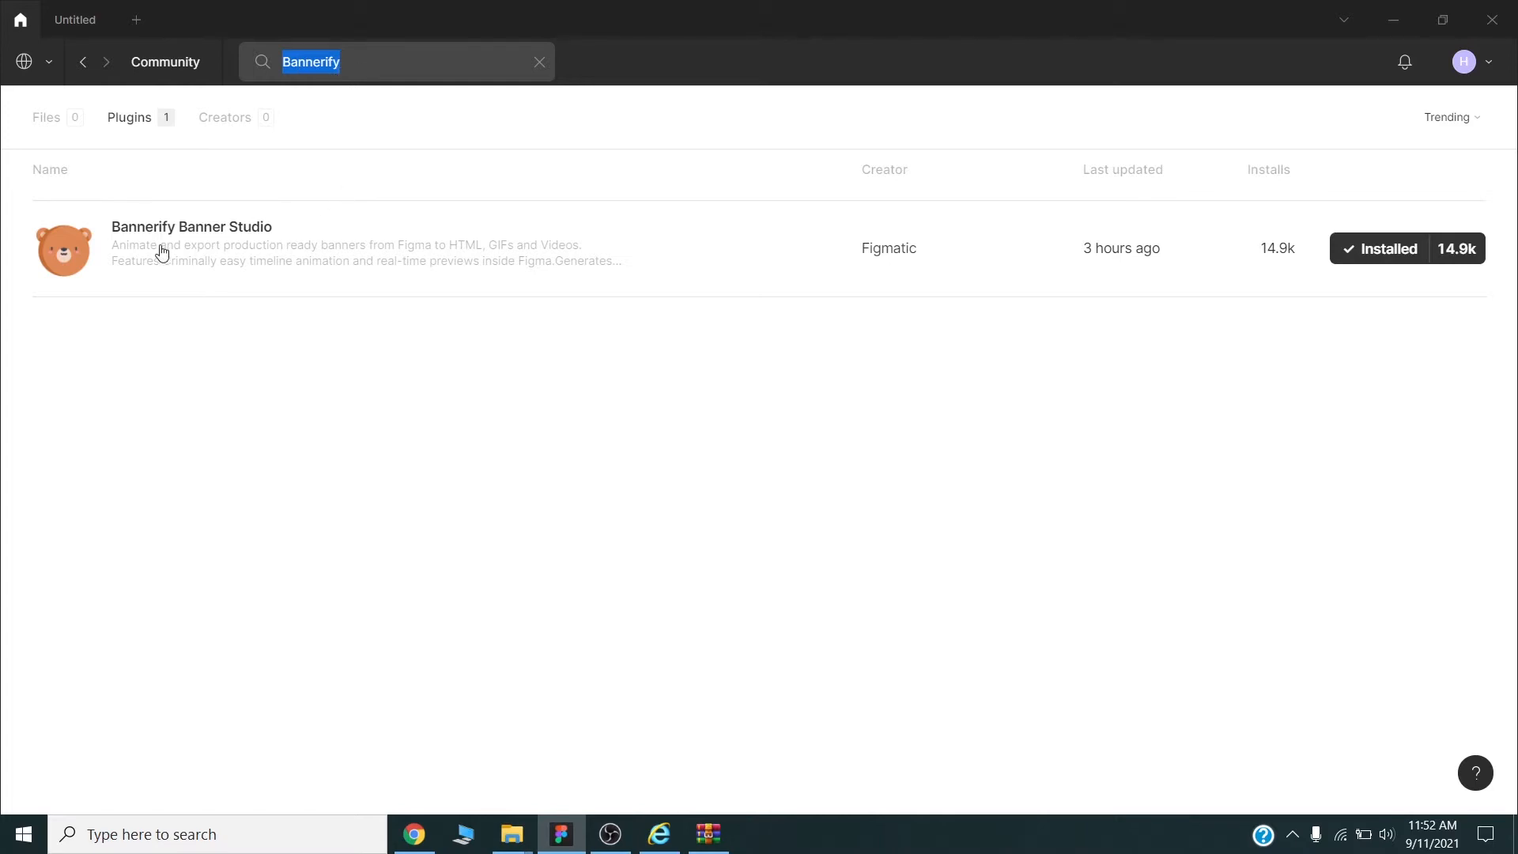
mouse_move(1214, 324)
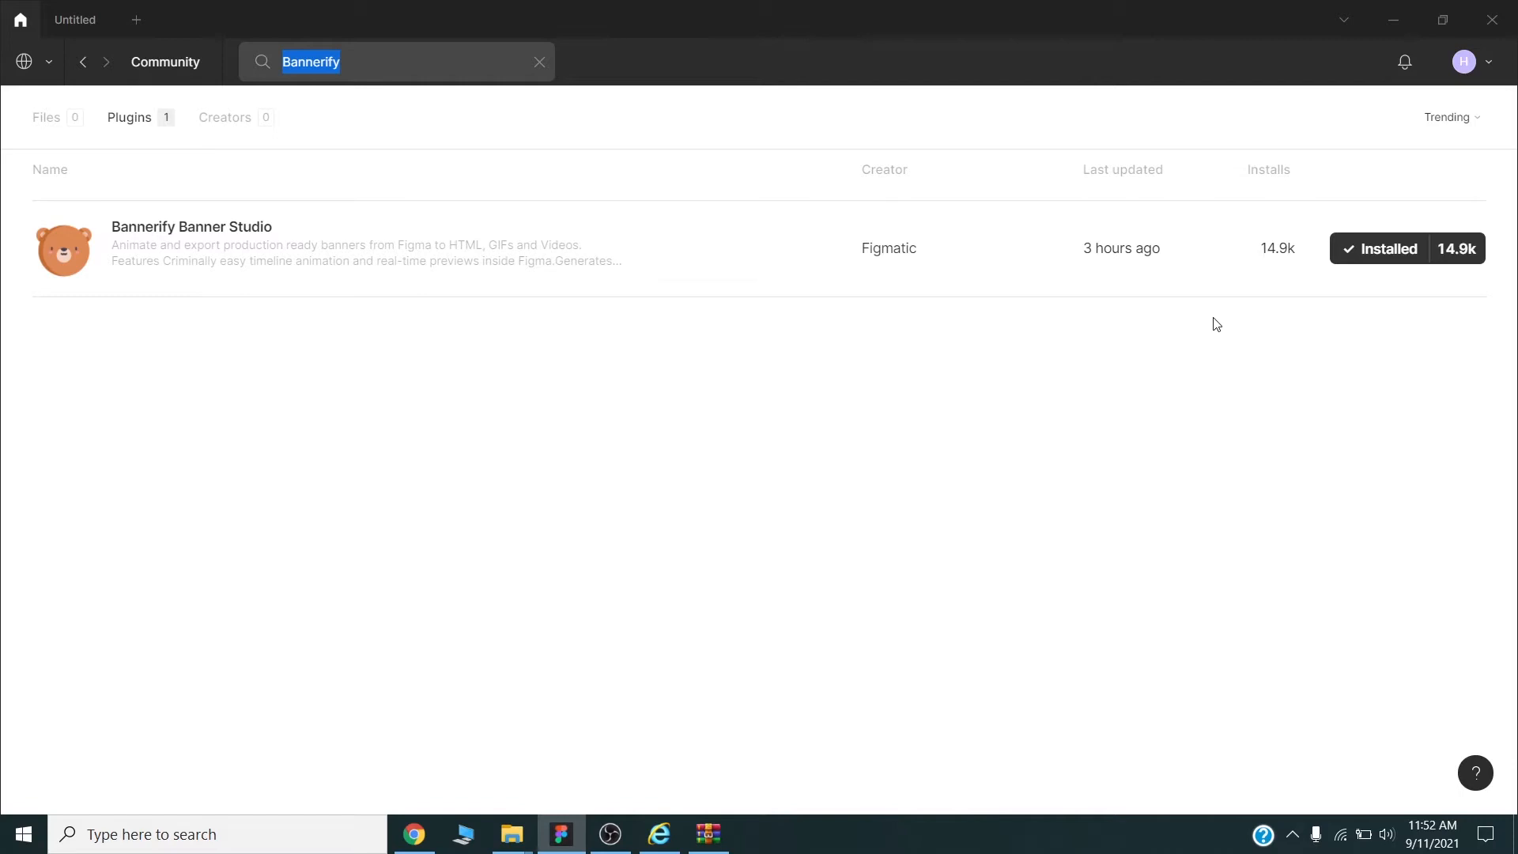
mouse_move(1379, 249)
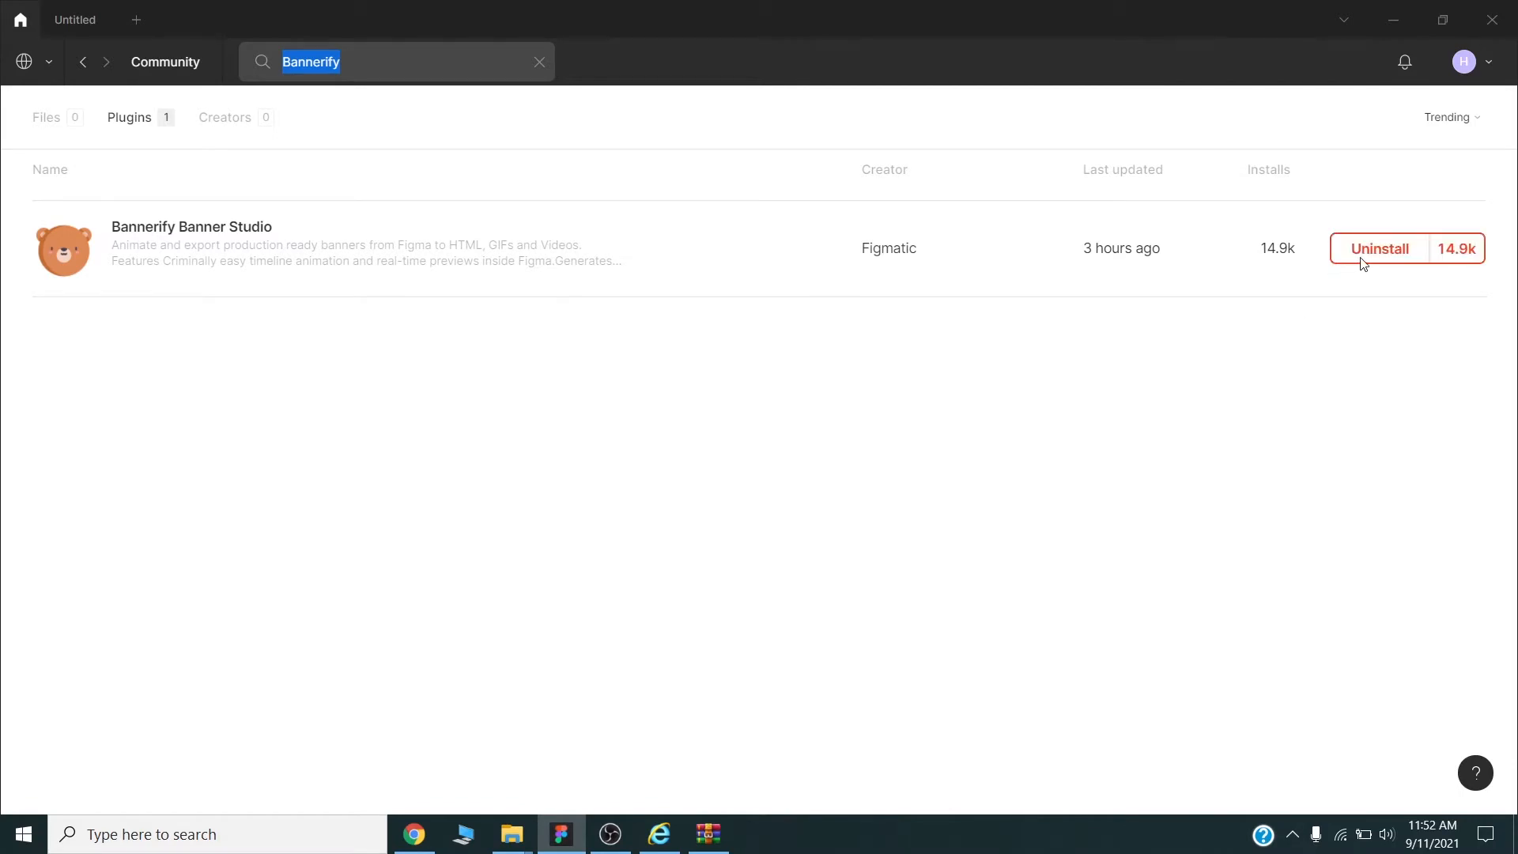
left_click(1380, 249)
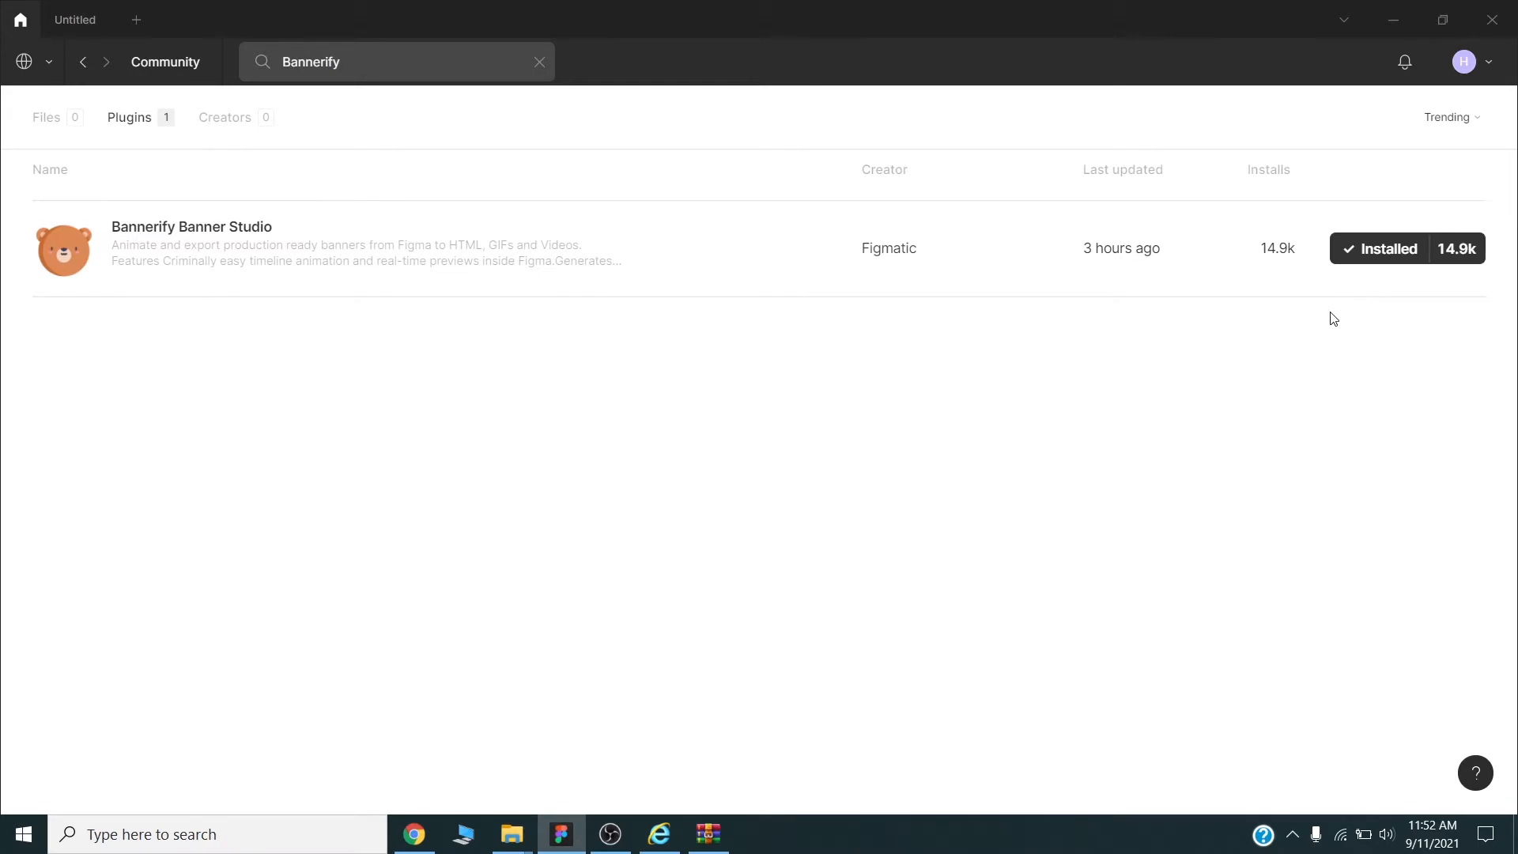
mouse_move(1395, 282)
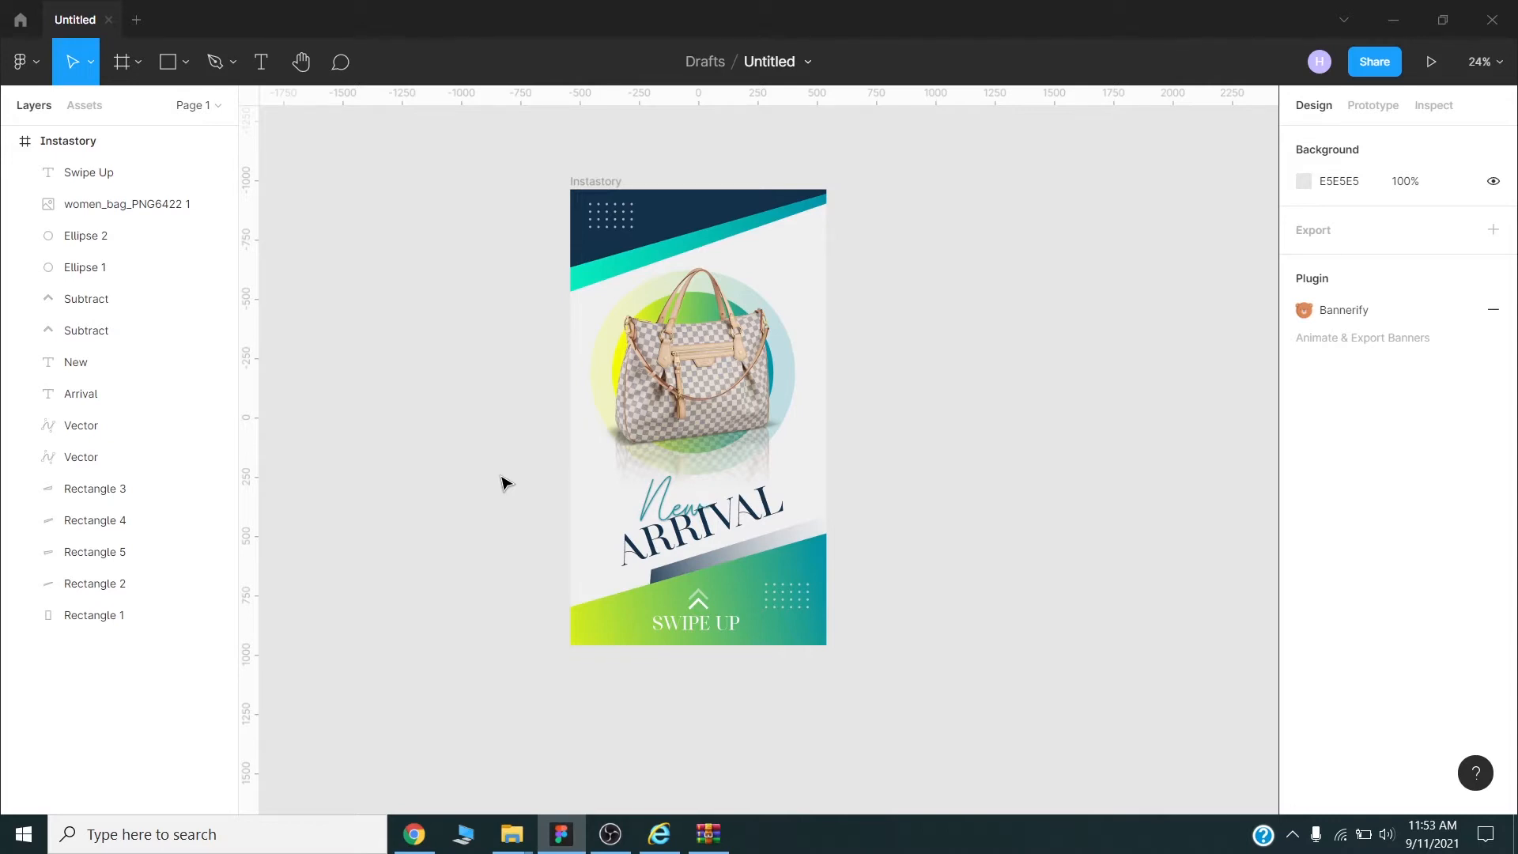
mouse_move(559, 486)
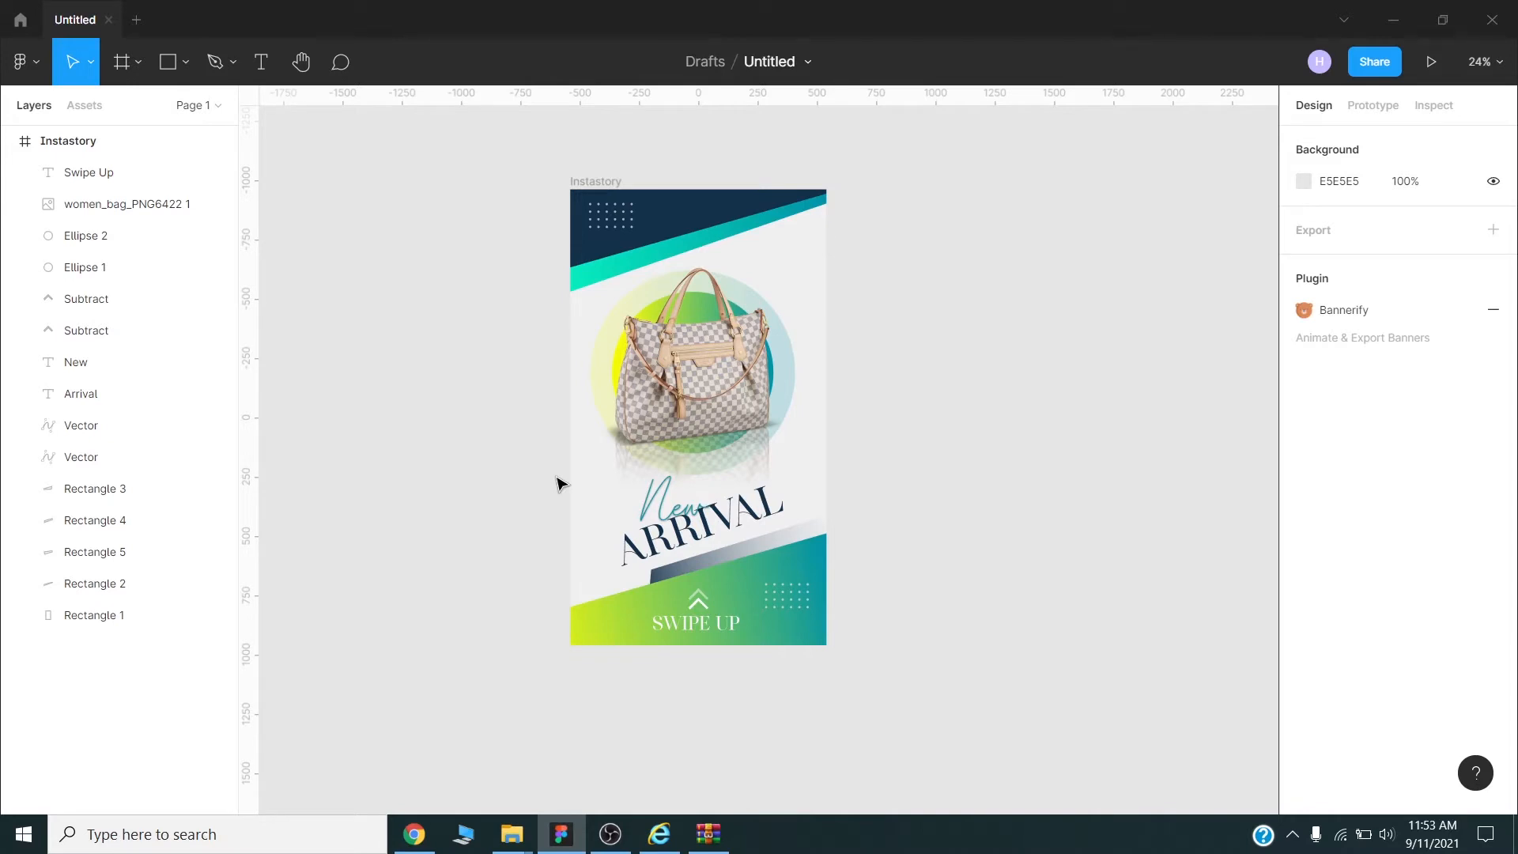
mouse_move(501, 494)
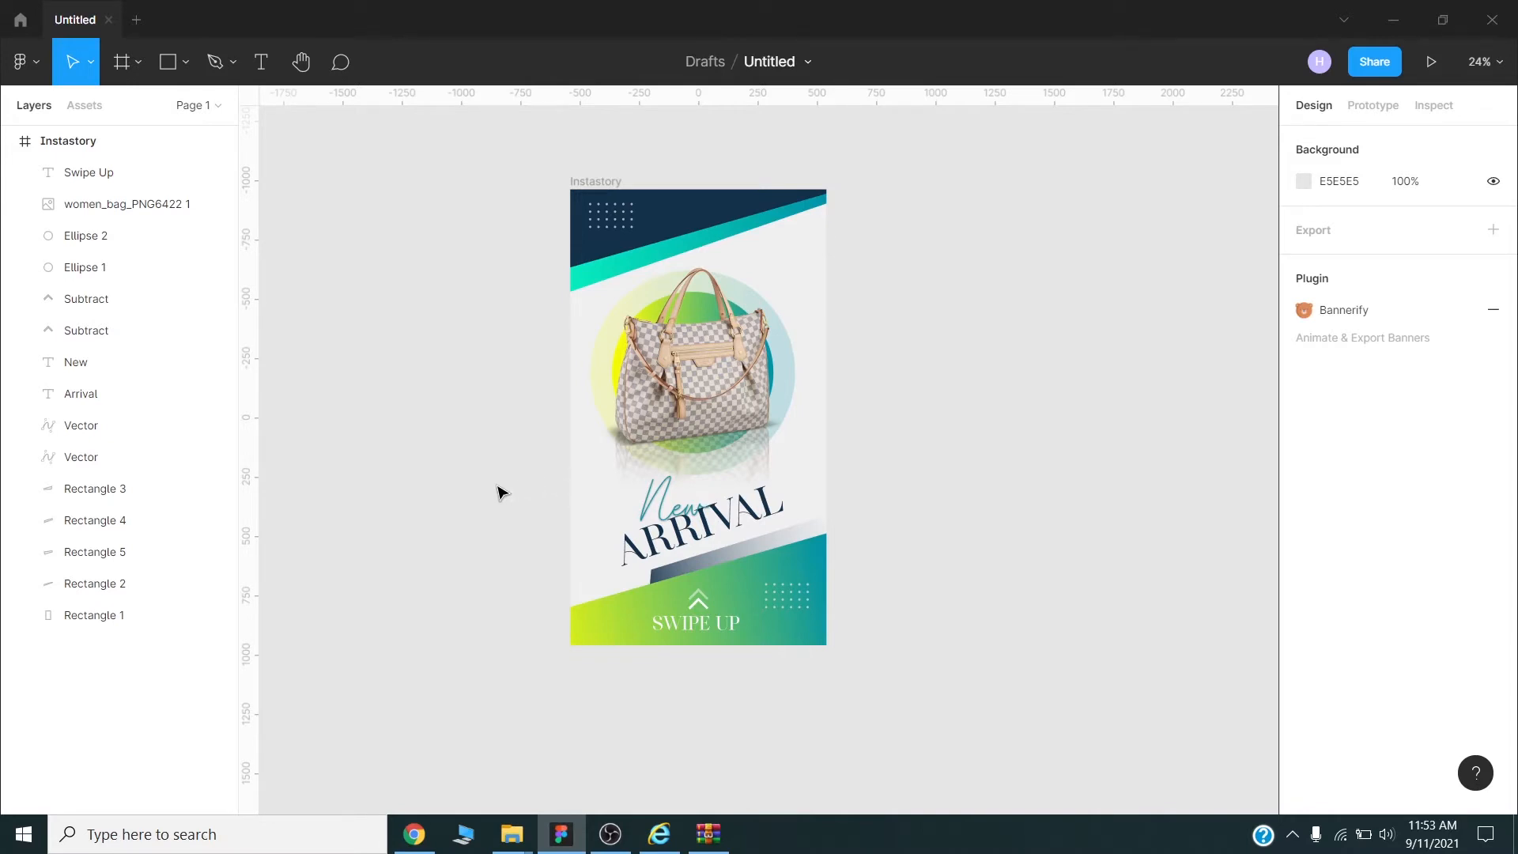
mouse_move(503, 680)
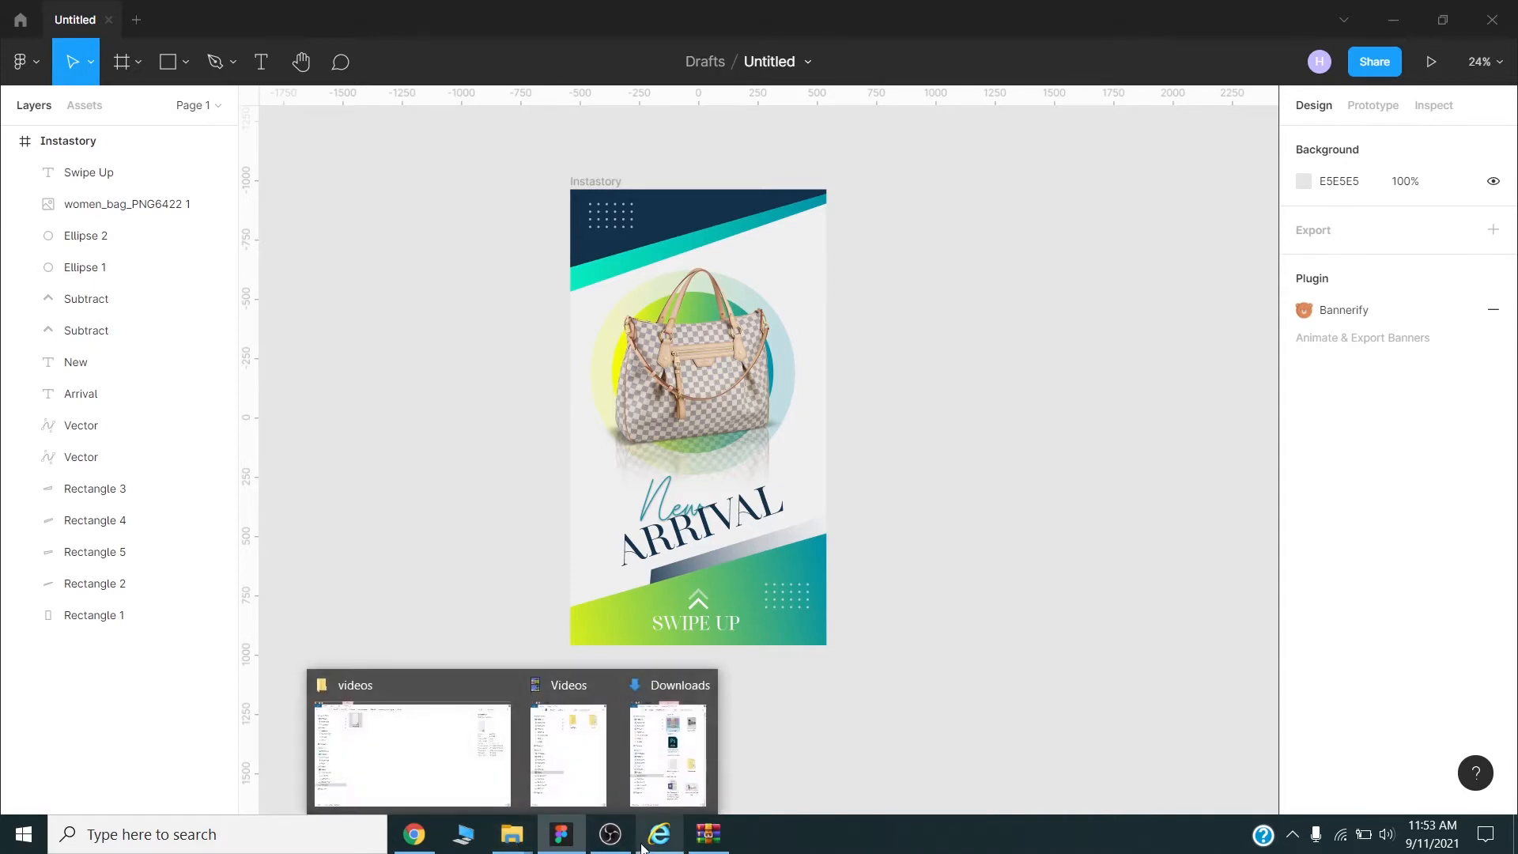
- Refresh index.html in Internet Explorer three times to replay the exported banner, then return to Figma
left_click(657, 833)
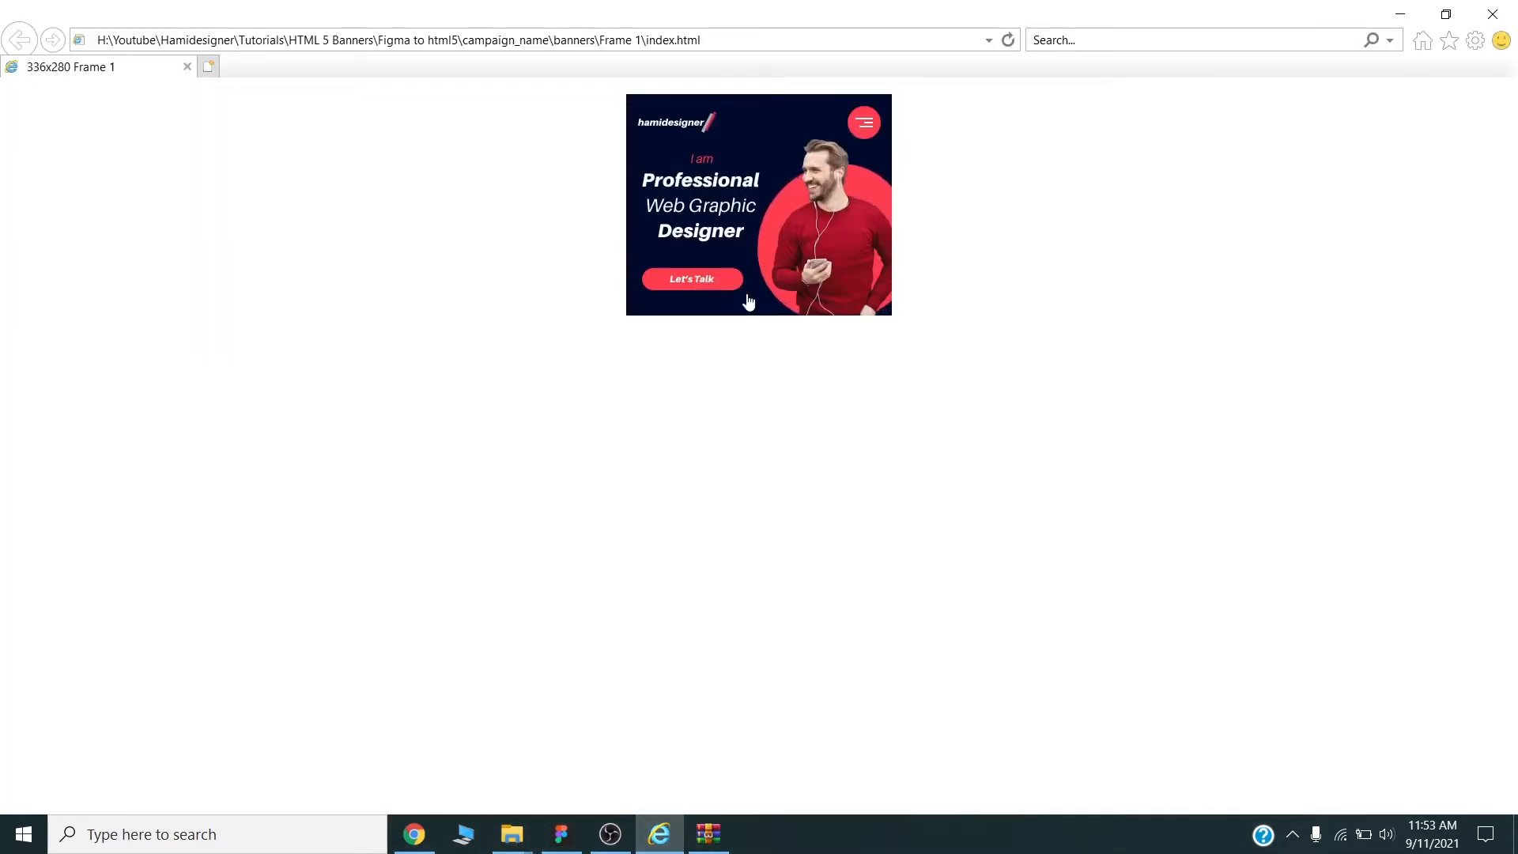
left_click(1007, 39)
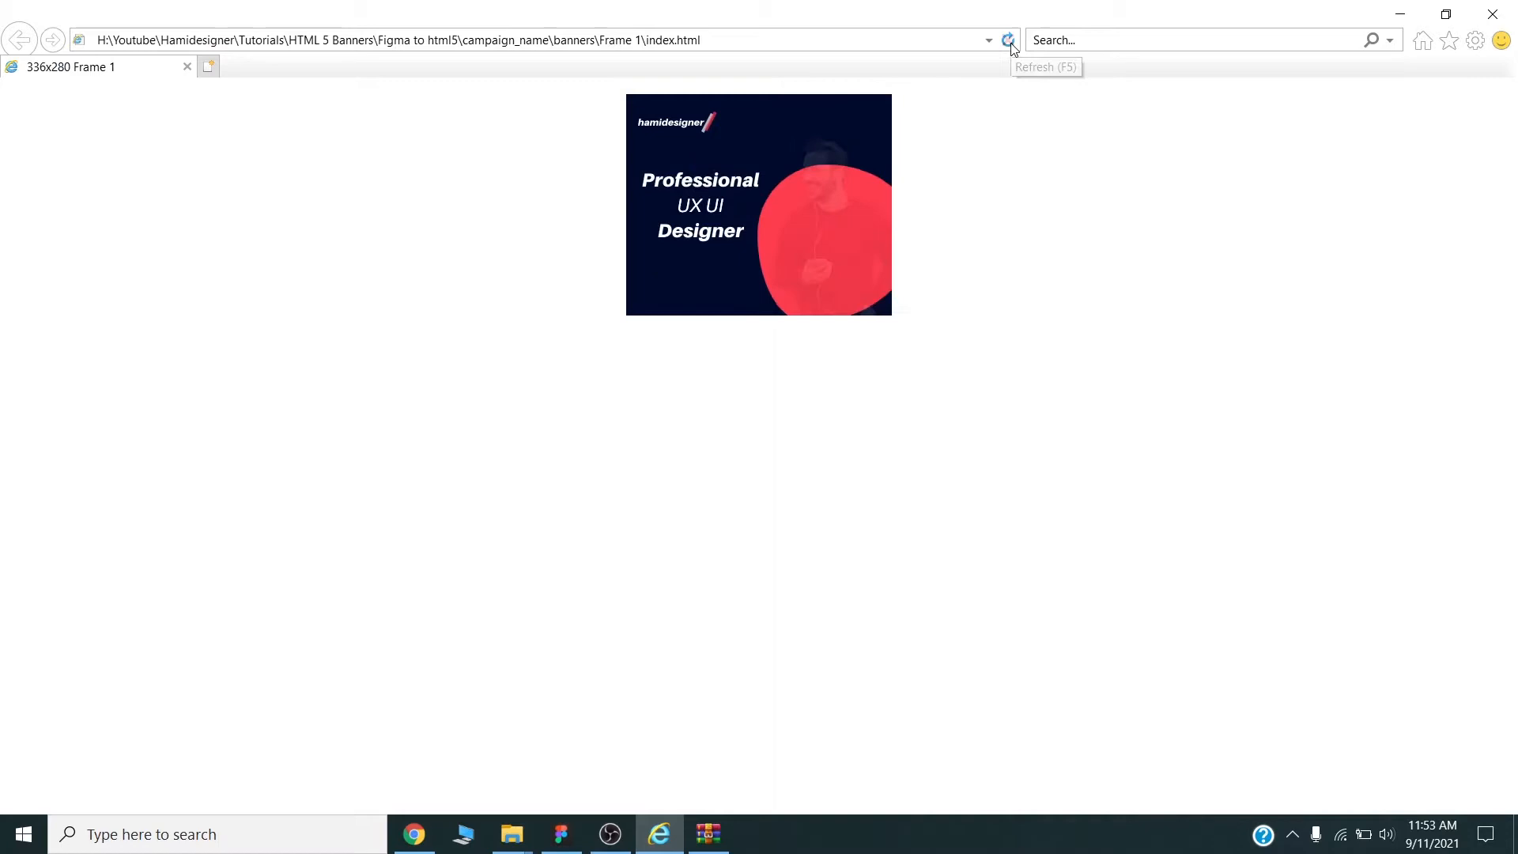
left_click(1008, 40)
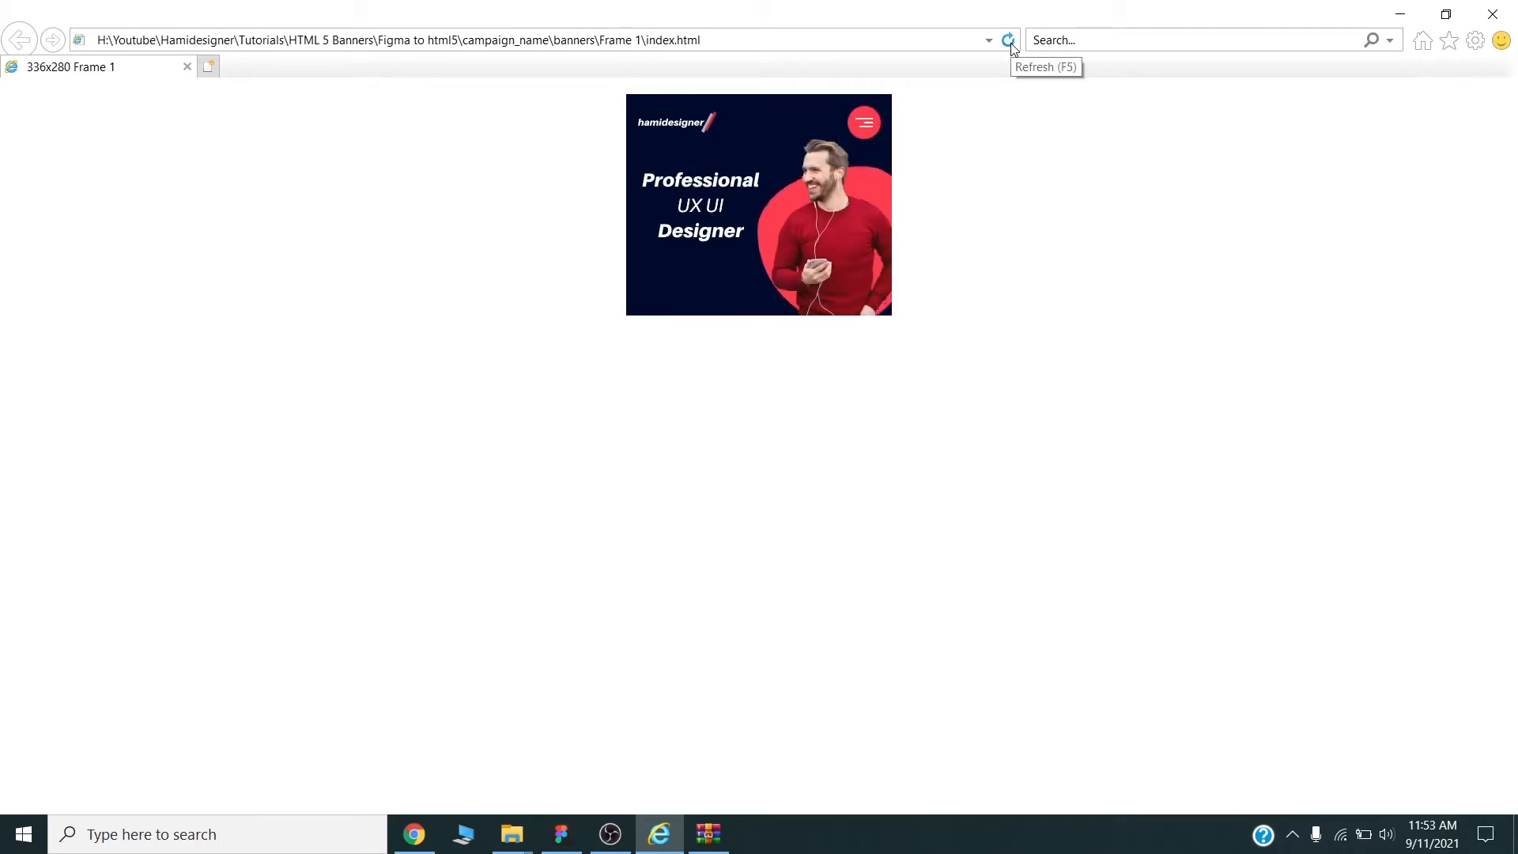
left_click(1008, 39)
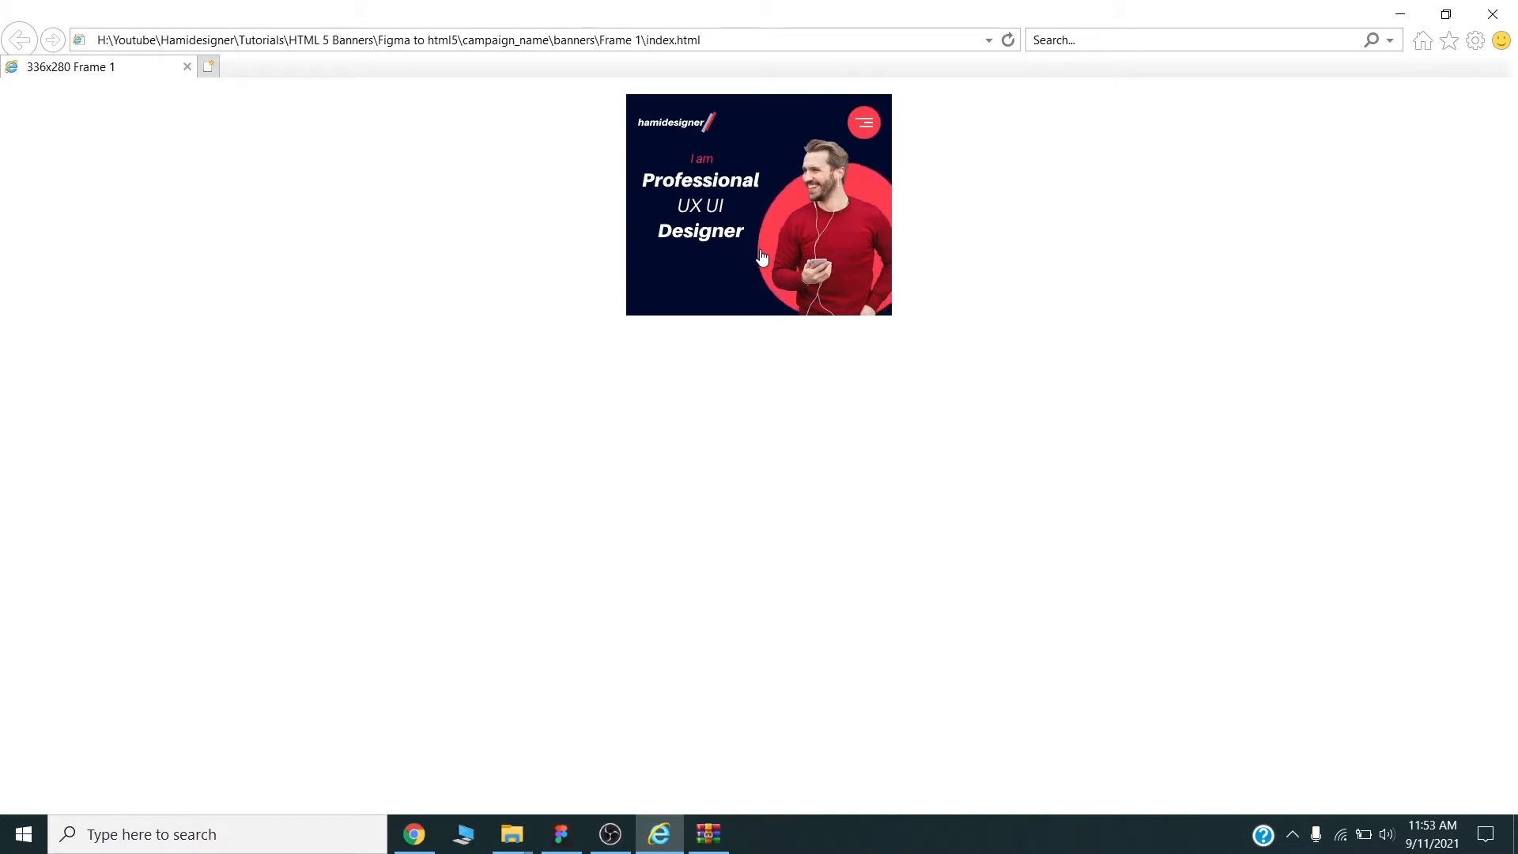
left_click(560, 834)
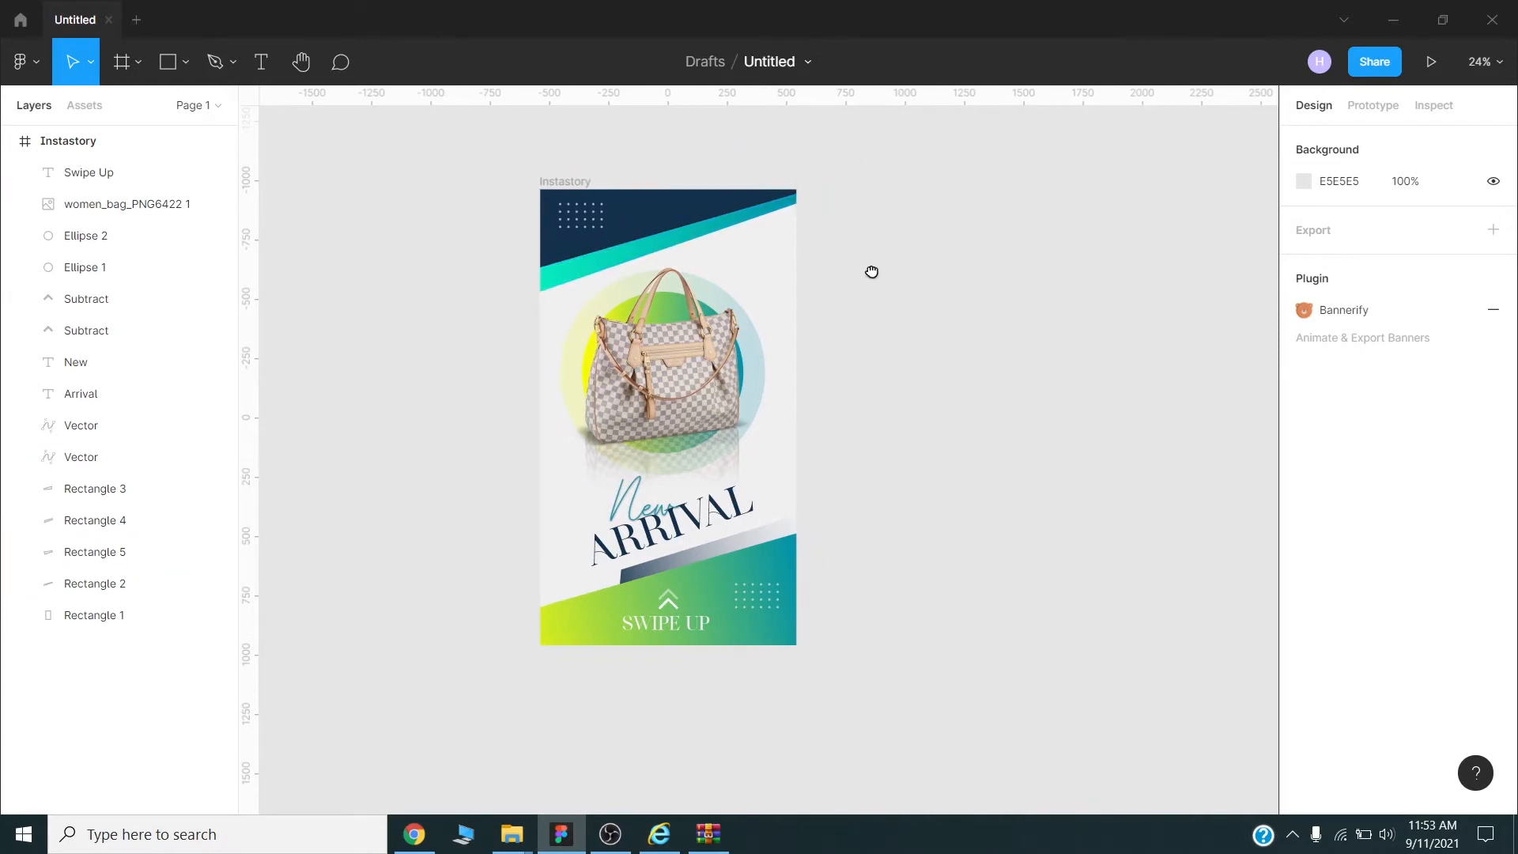
mouse_move(874, 278)
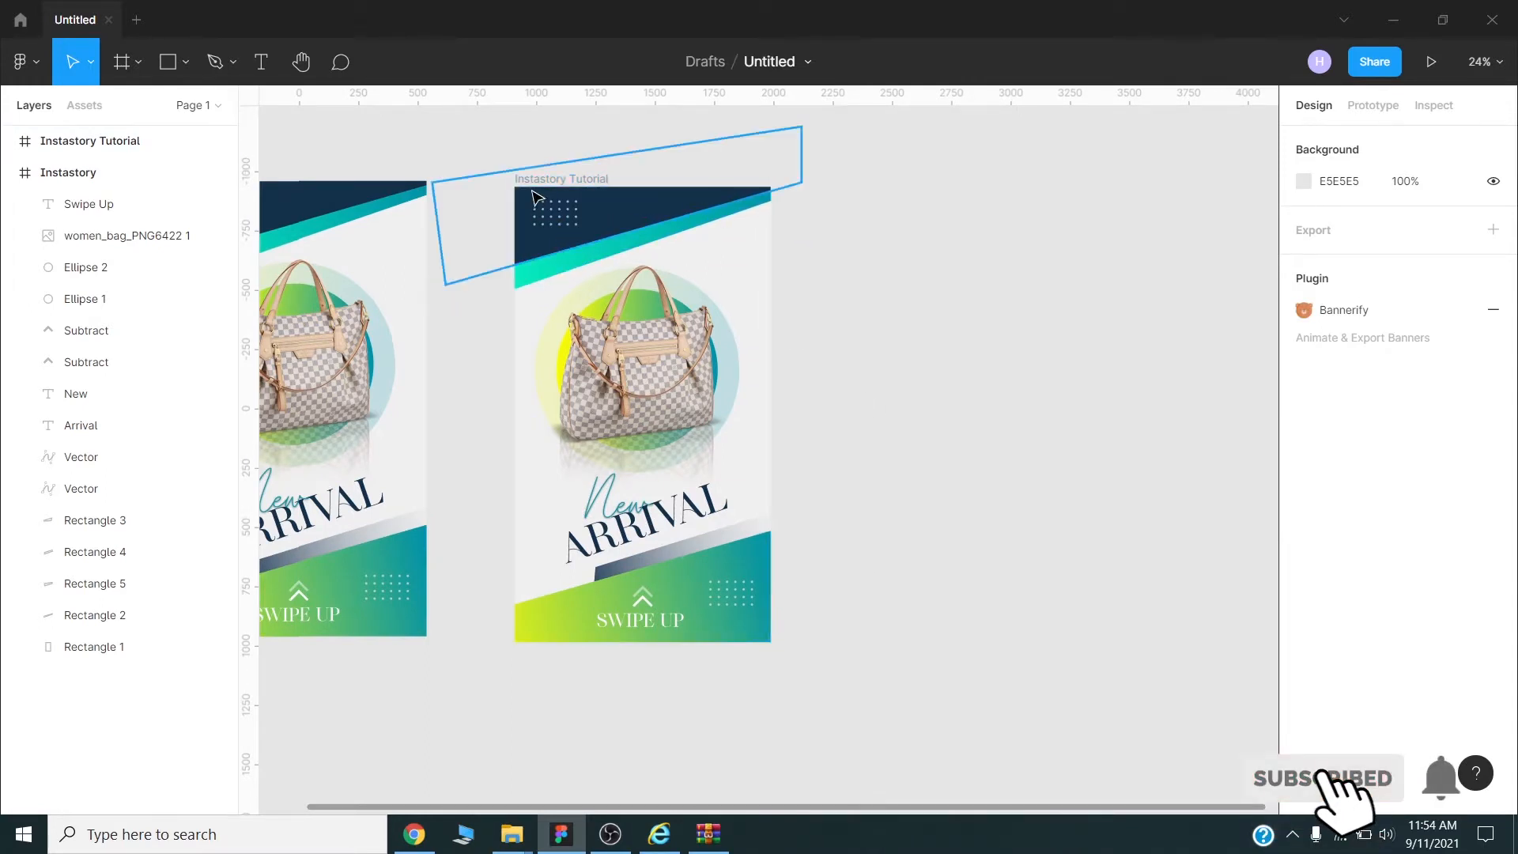
- Launch Bannerify Banner Studio from the canvas Plugins menu and uncheck the Instastory frame
right_click(811, 261)
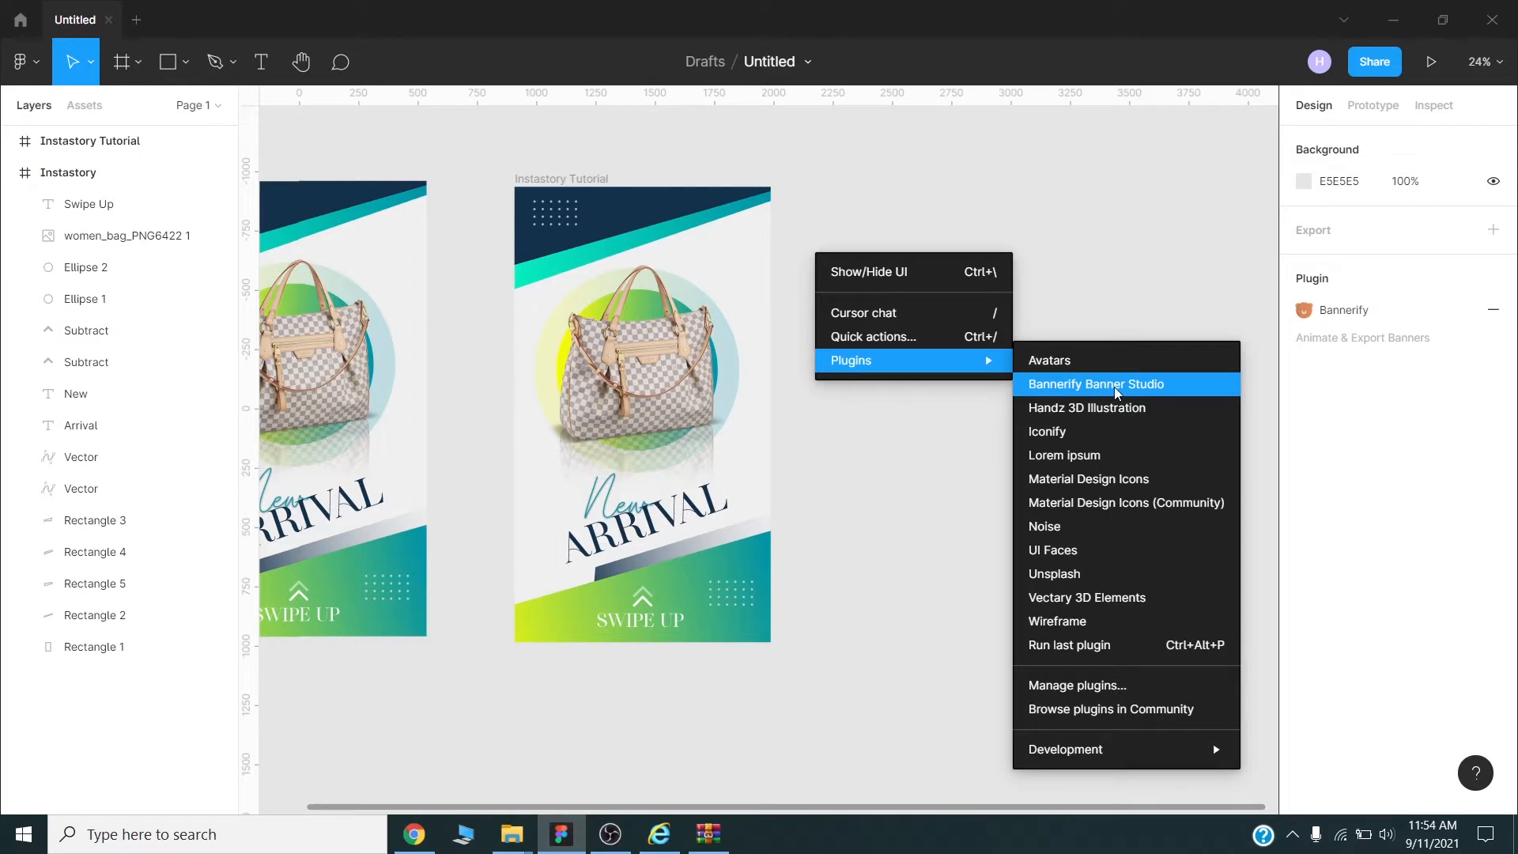
left_click(1095, 384)
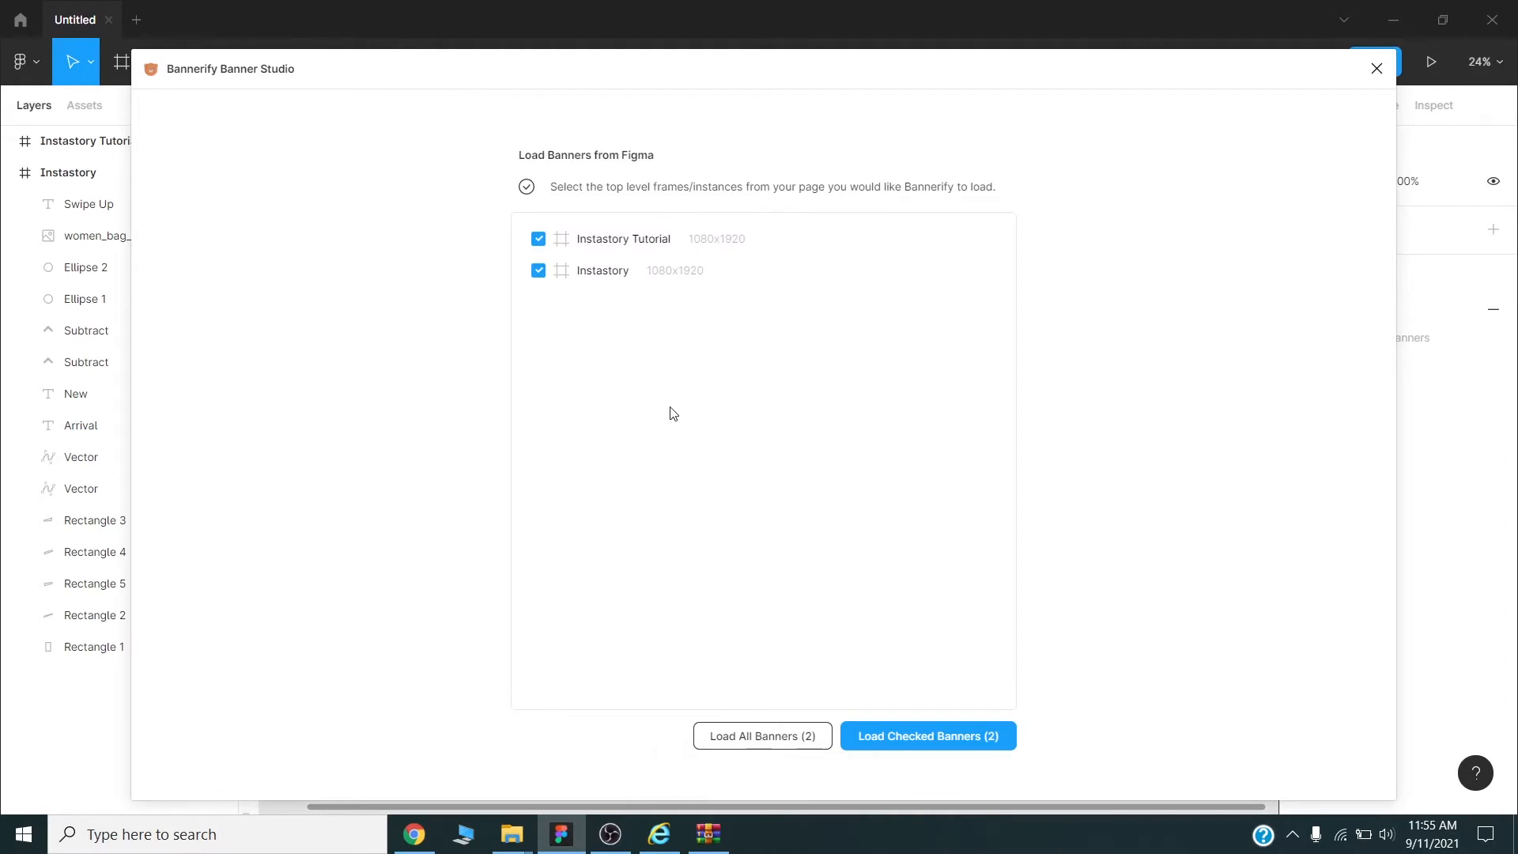
mouse_move(587, 240)
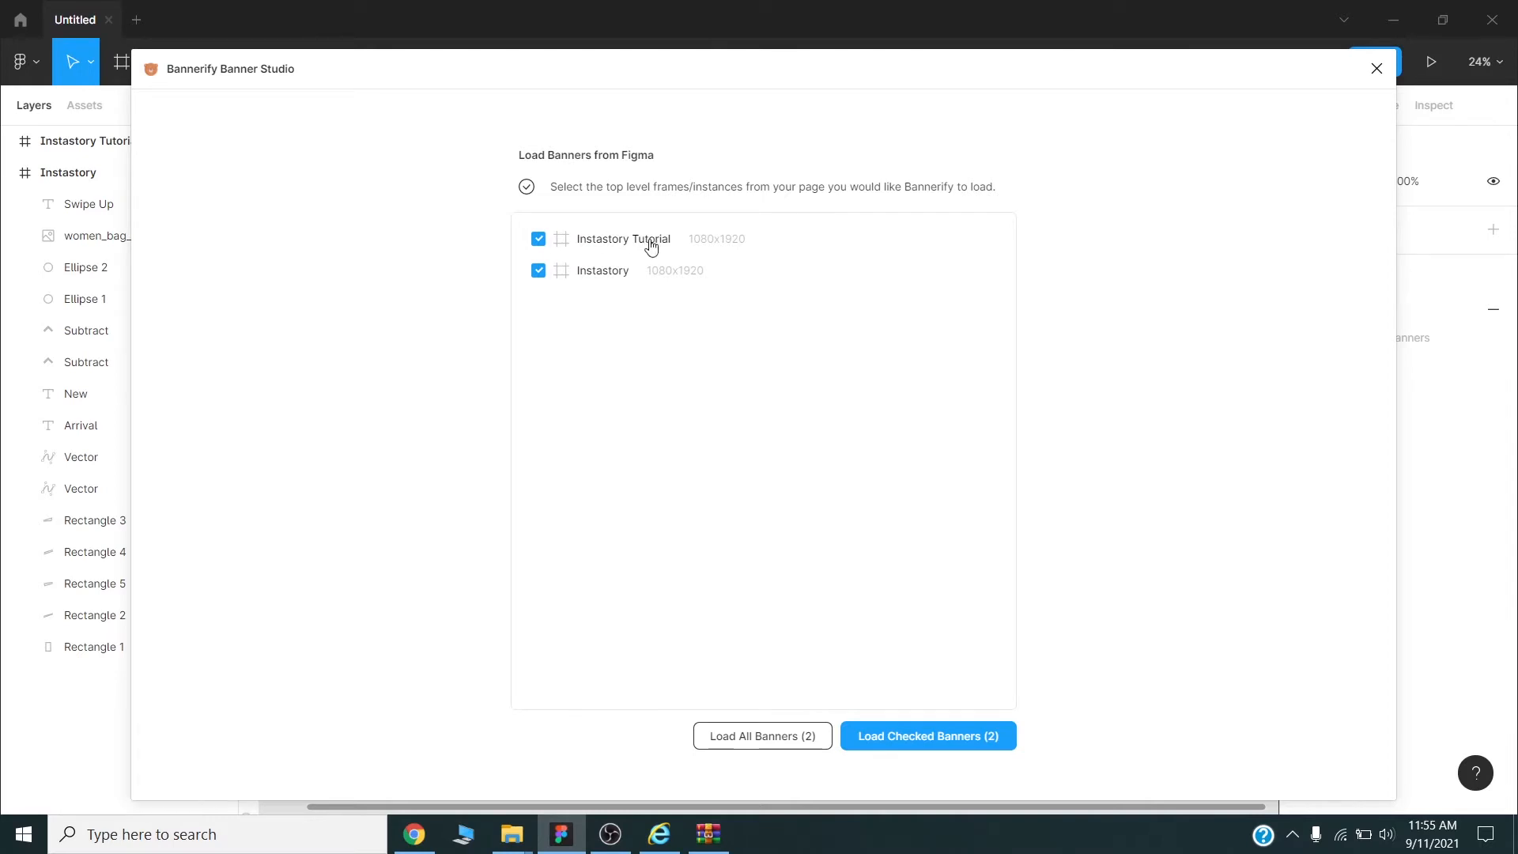
mouse_move(643, 247)
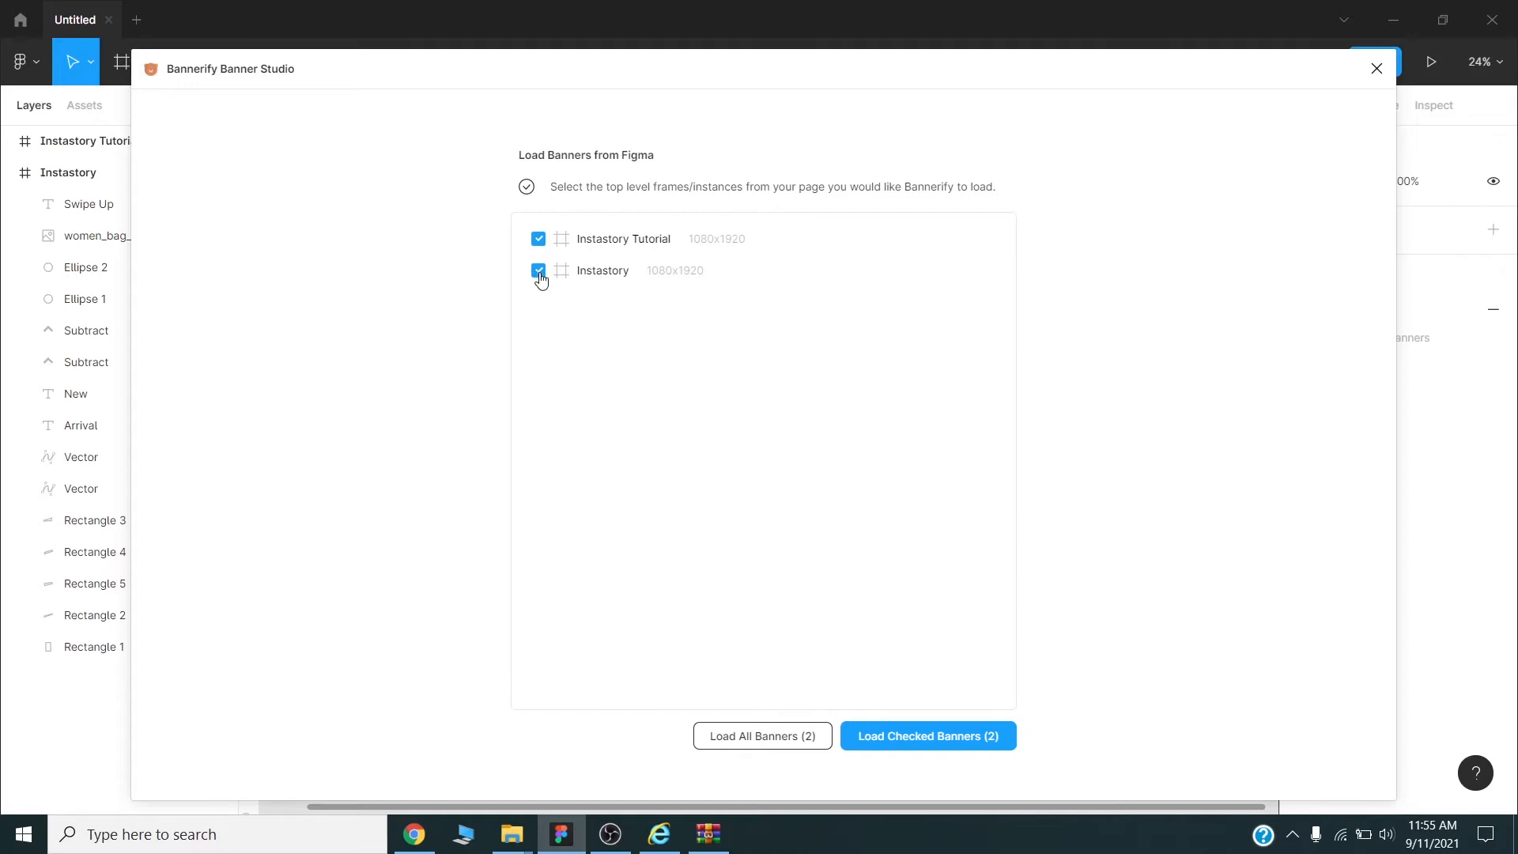
left_click(538, 271)
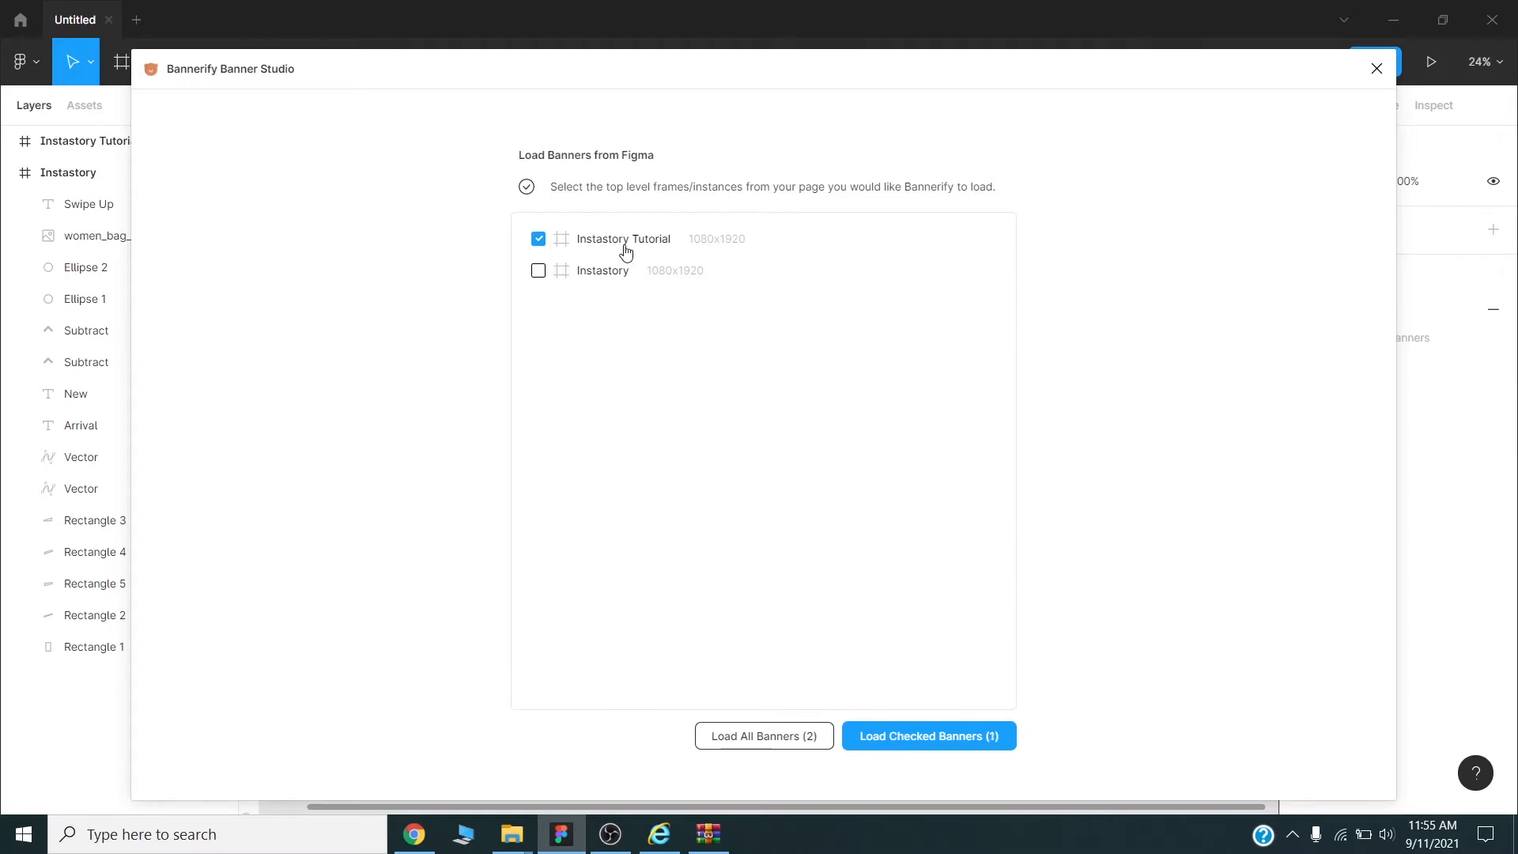
mouse_move(1053, 636)
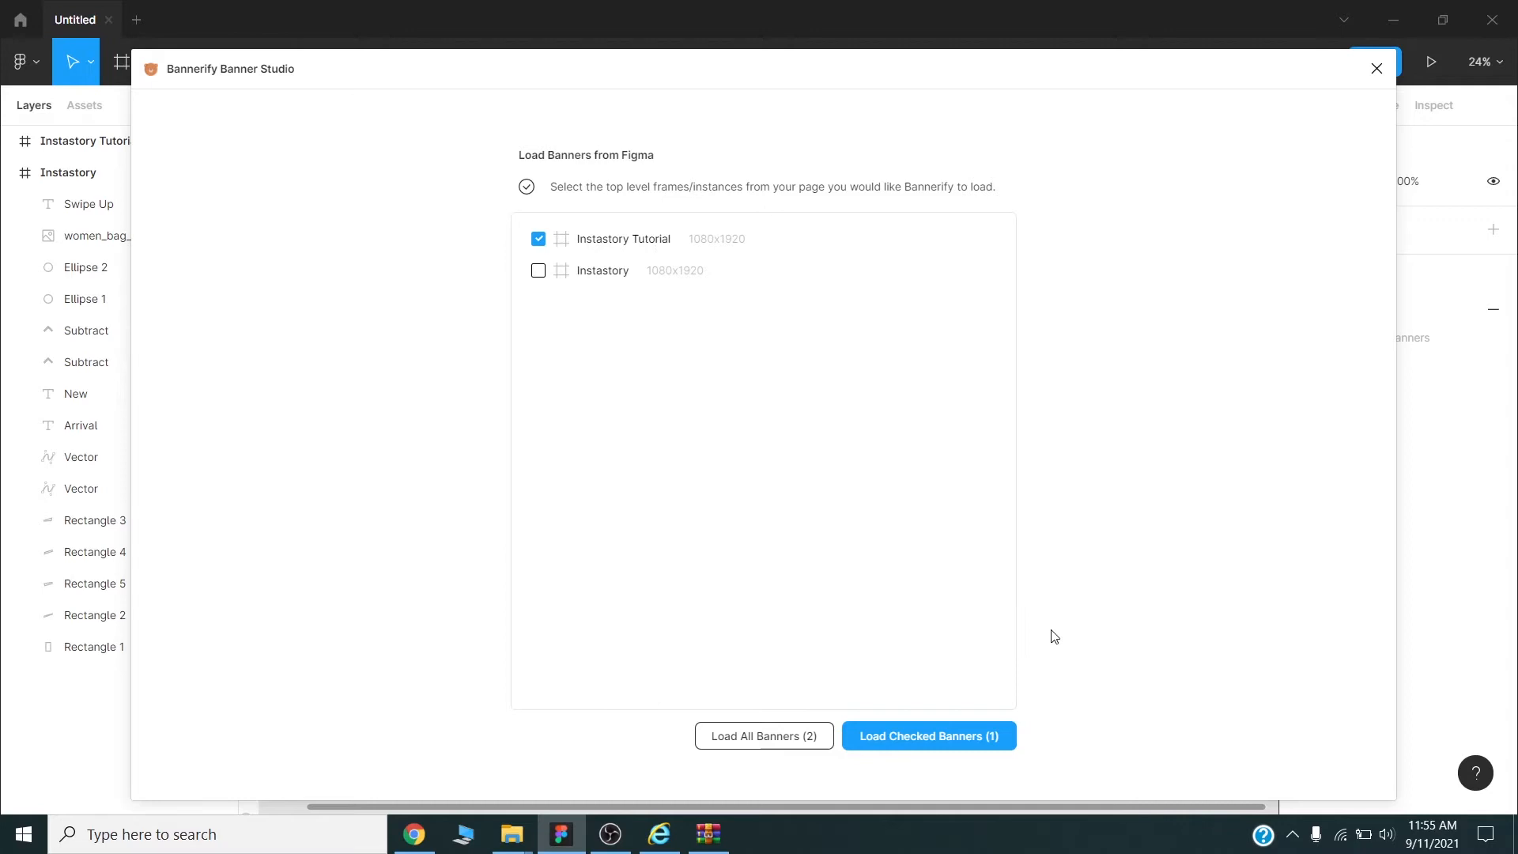
mouse_move(927, 747)
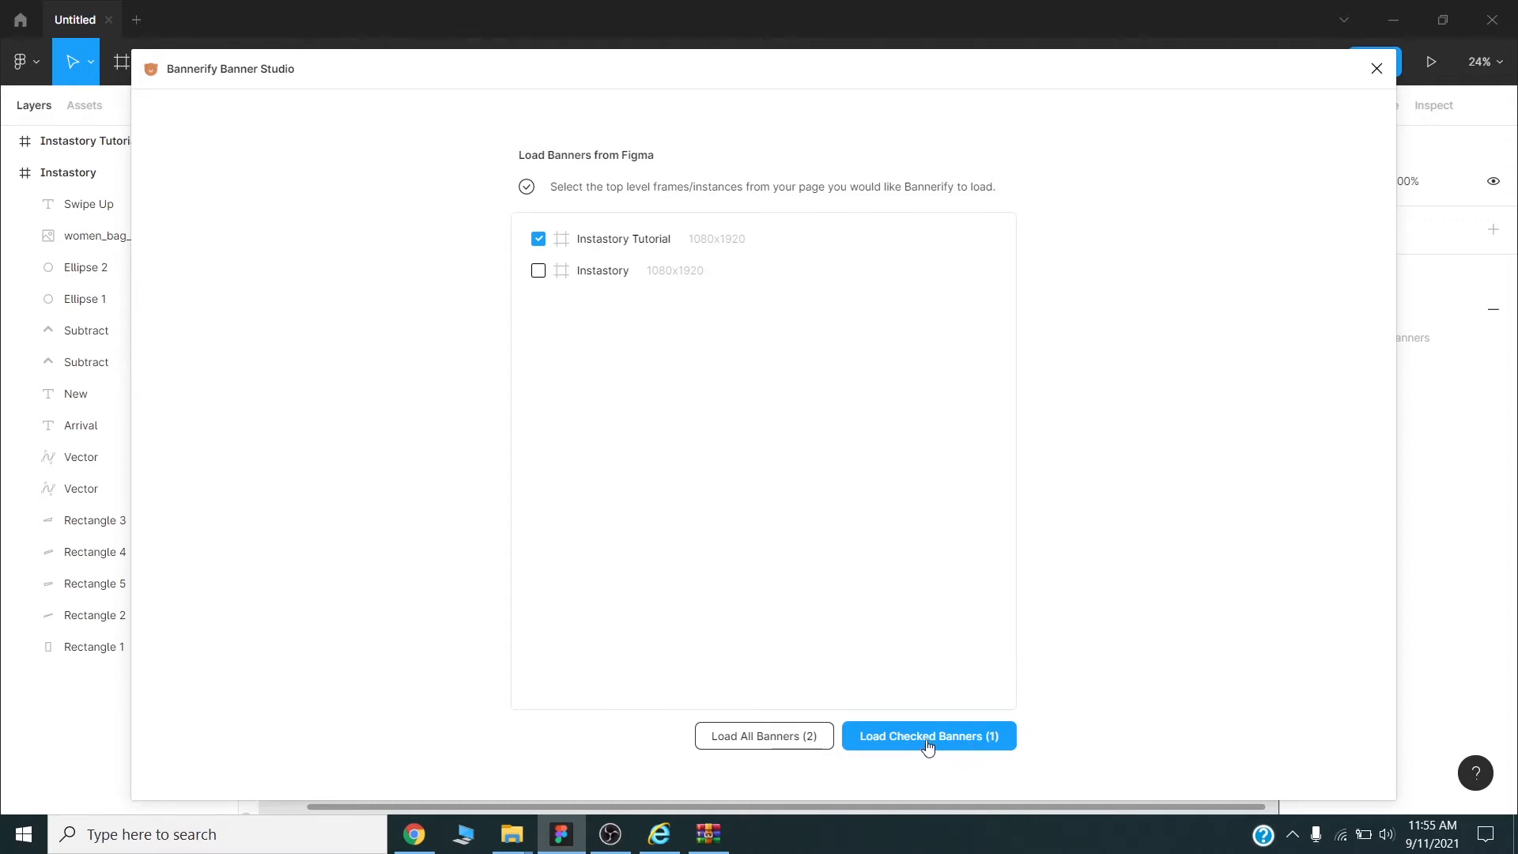
- Load the checked Instastory Tutorial banner and review its layer animation list
left_click(927, 735)
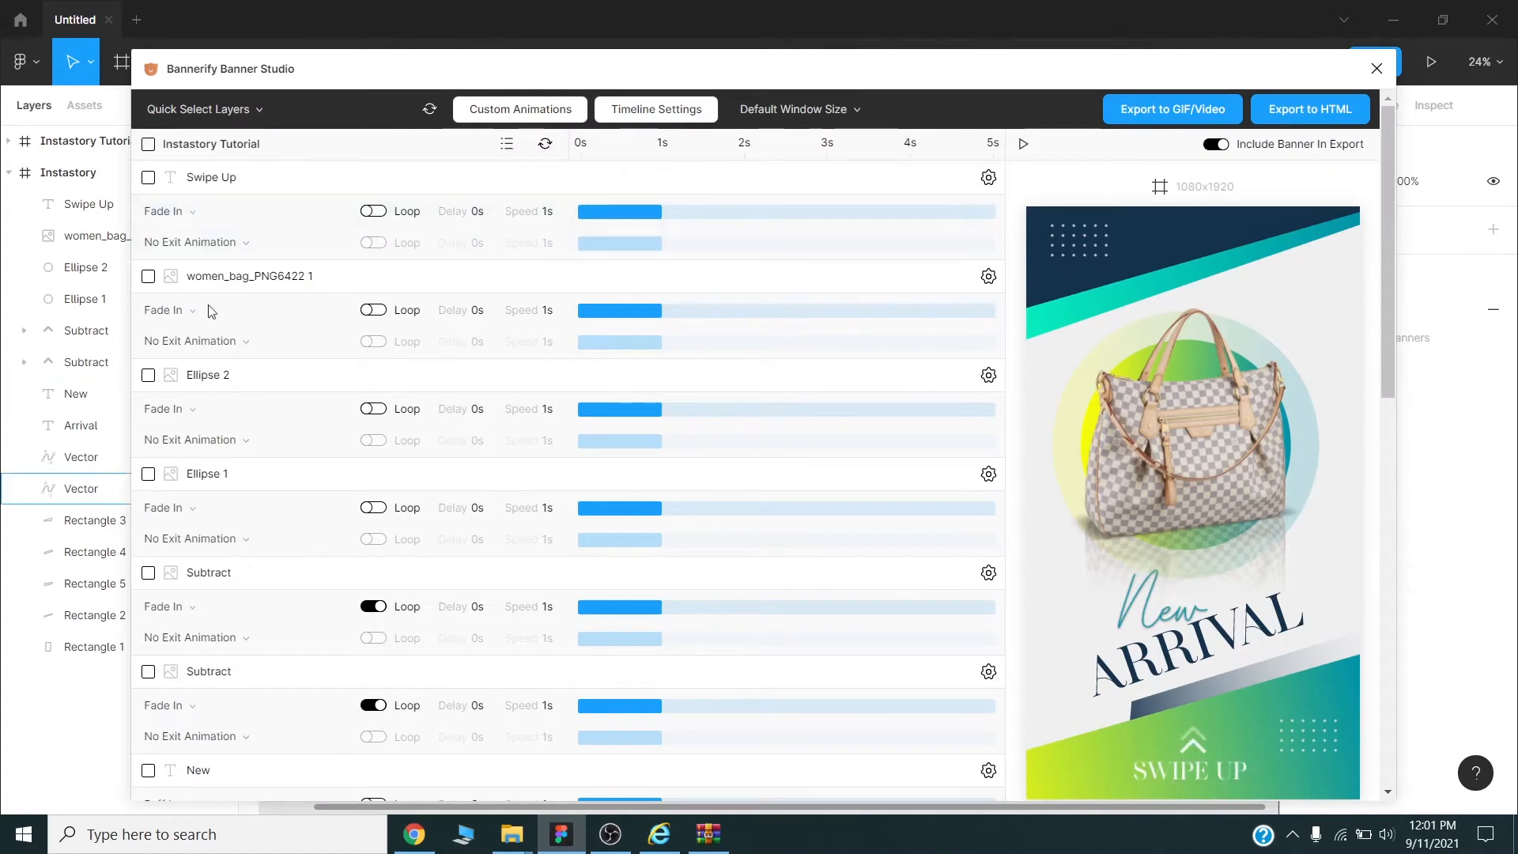
scroll("down", 3)
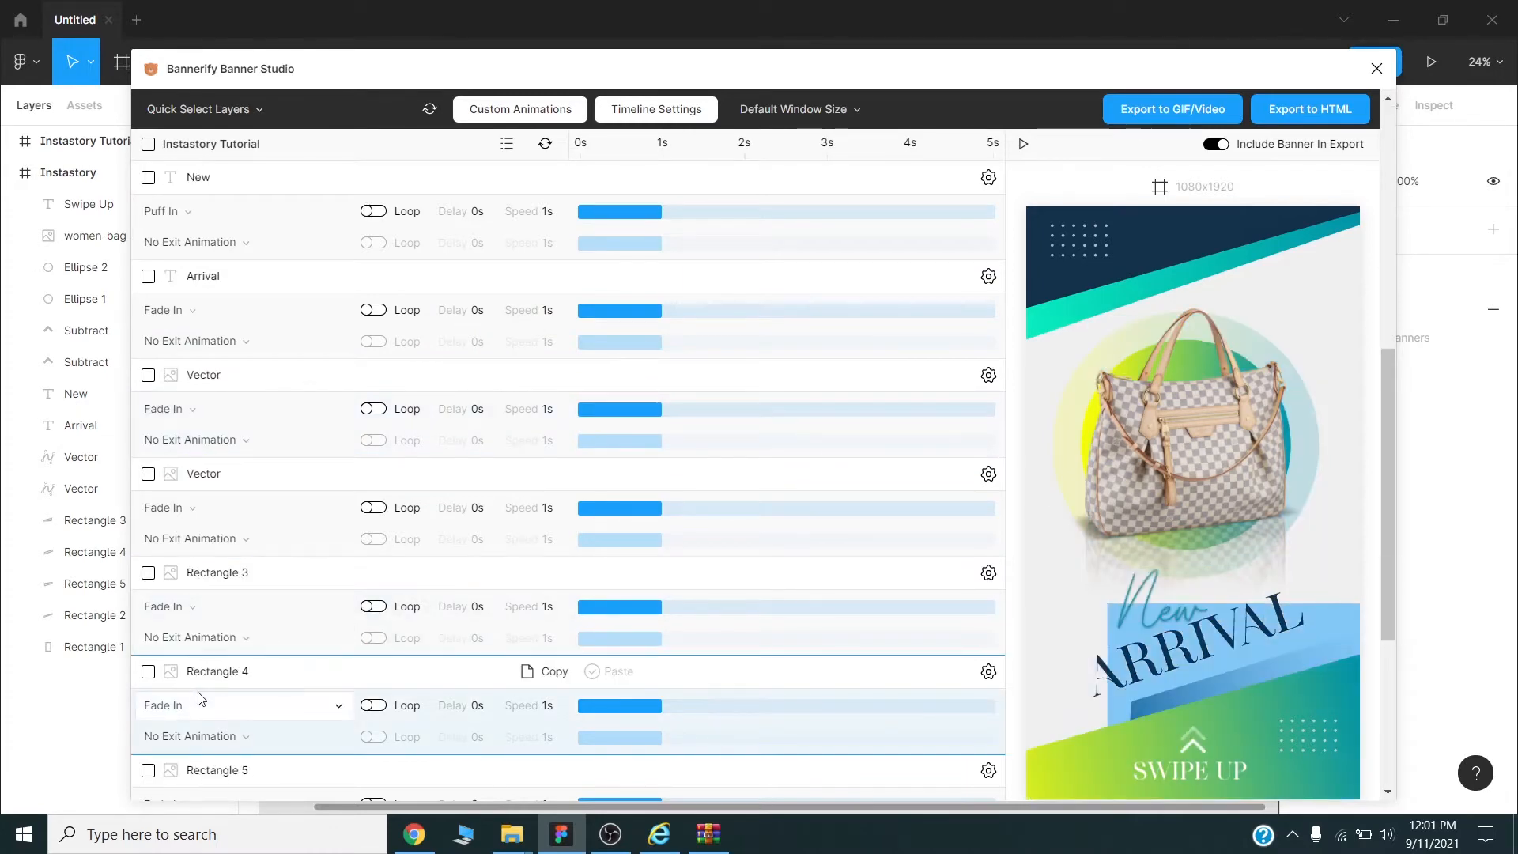
scroll("down", 3)
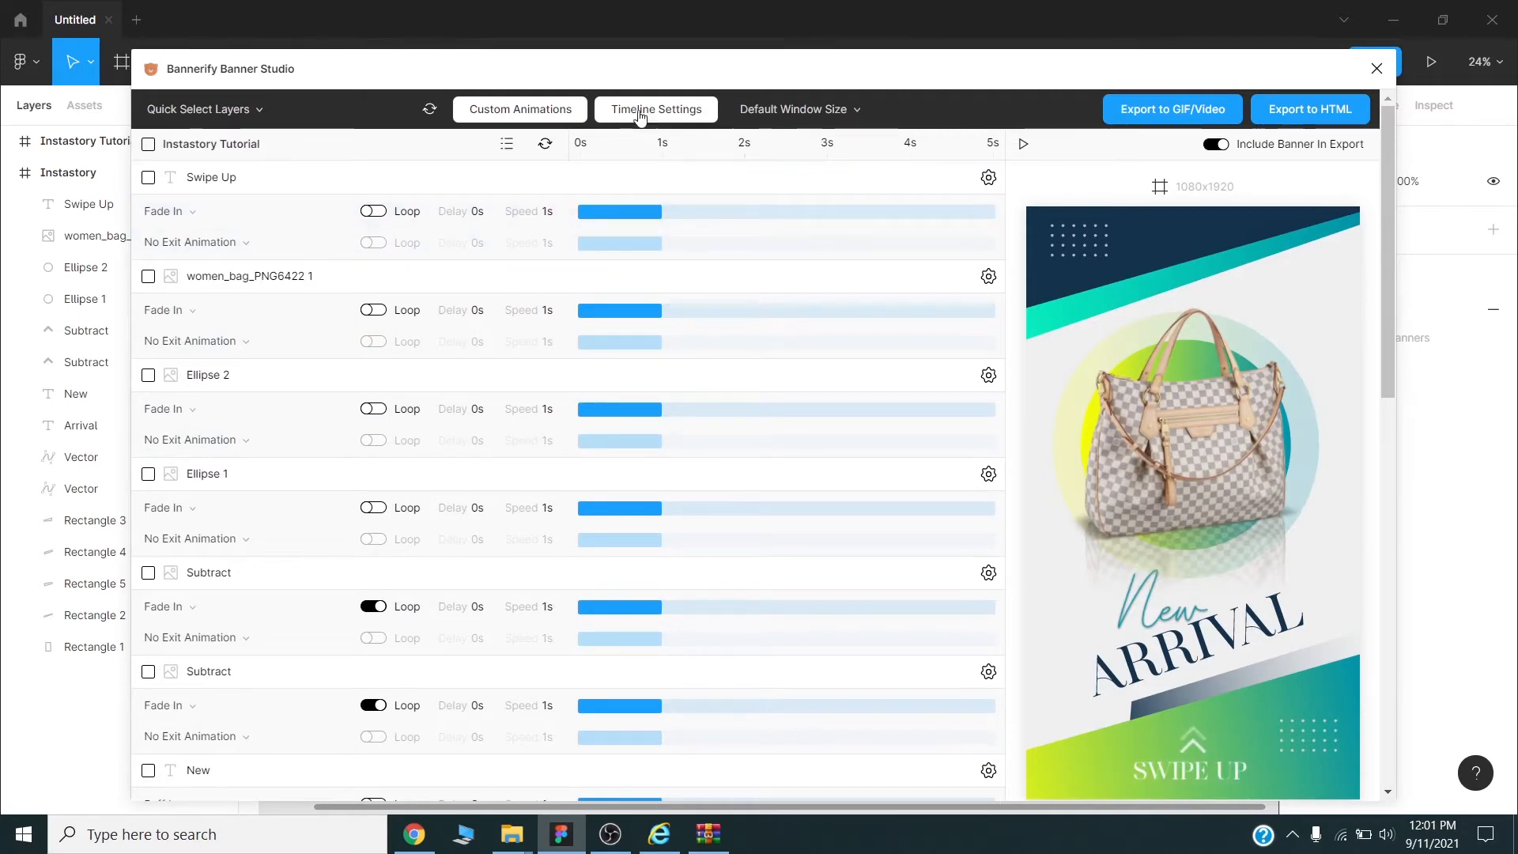
- Set Bannerify's Total Timeline Length to a 15 Second Timeline and update it
left_click(655, 110)
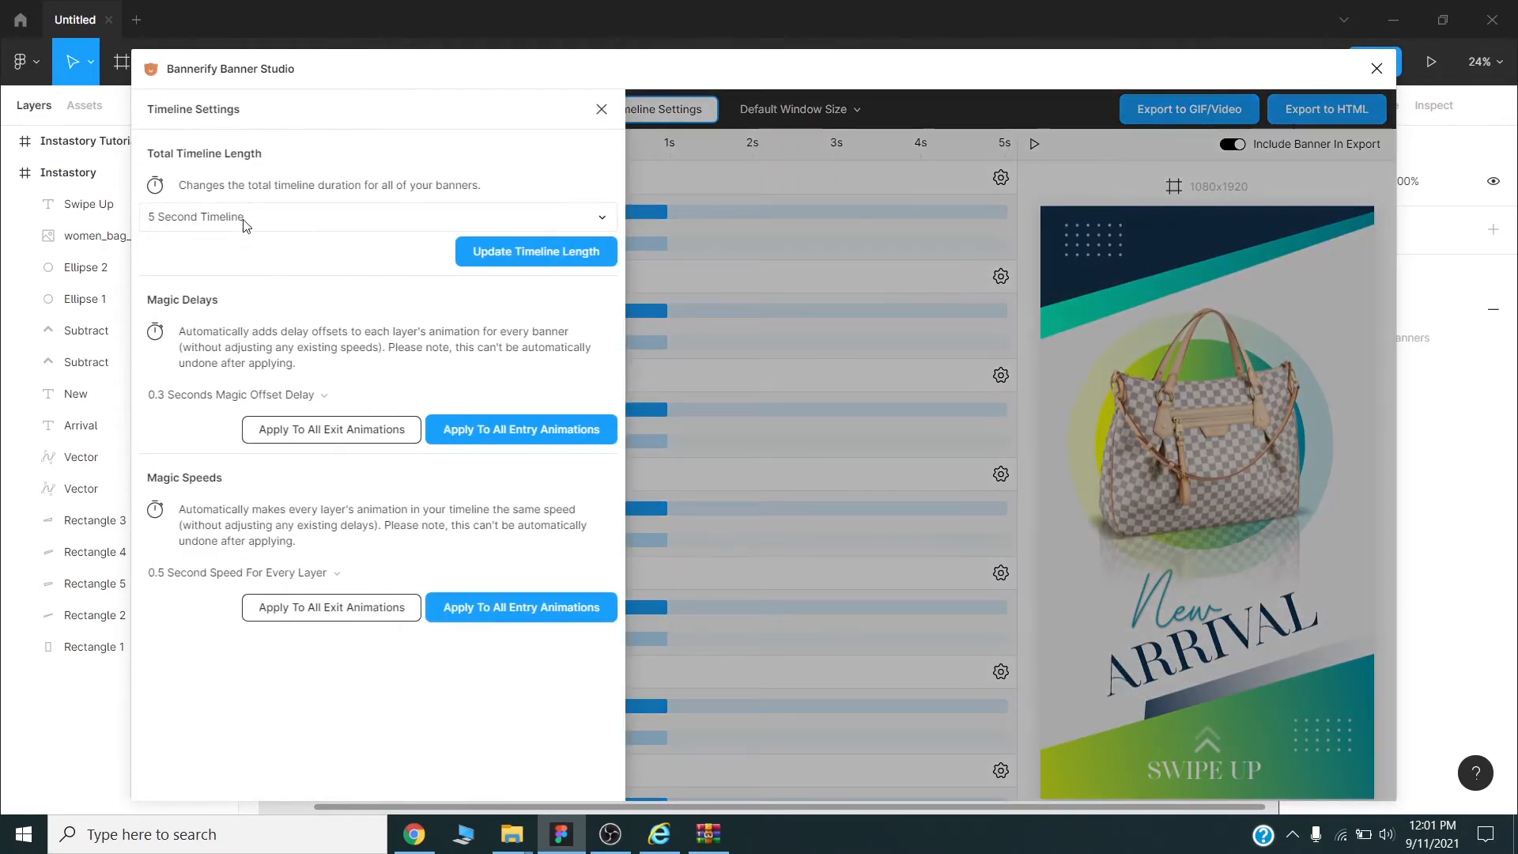
left_click(377, 216)
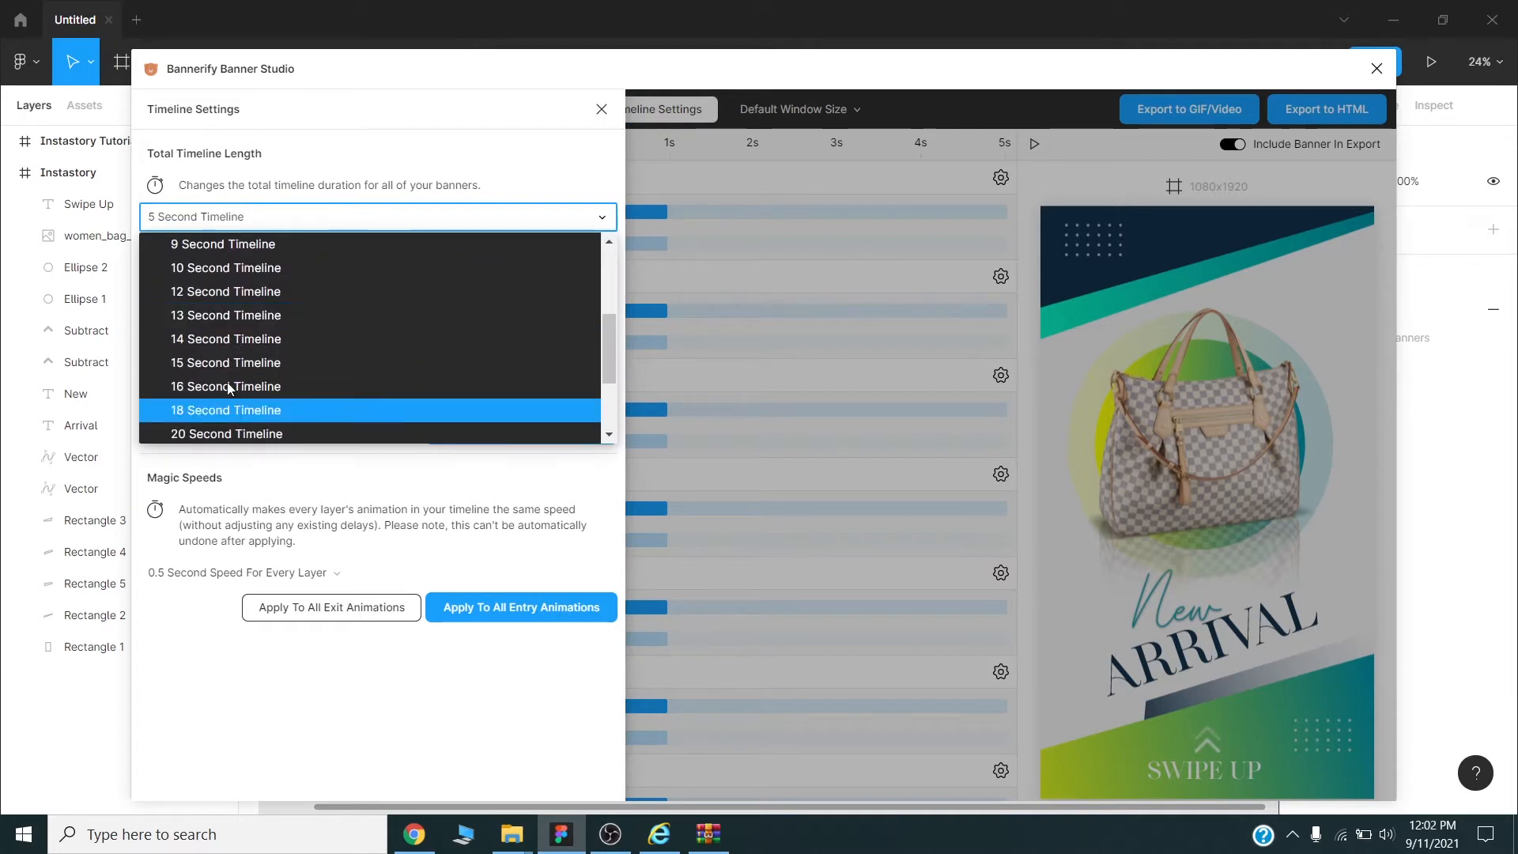
left_click(225, 362)
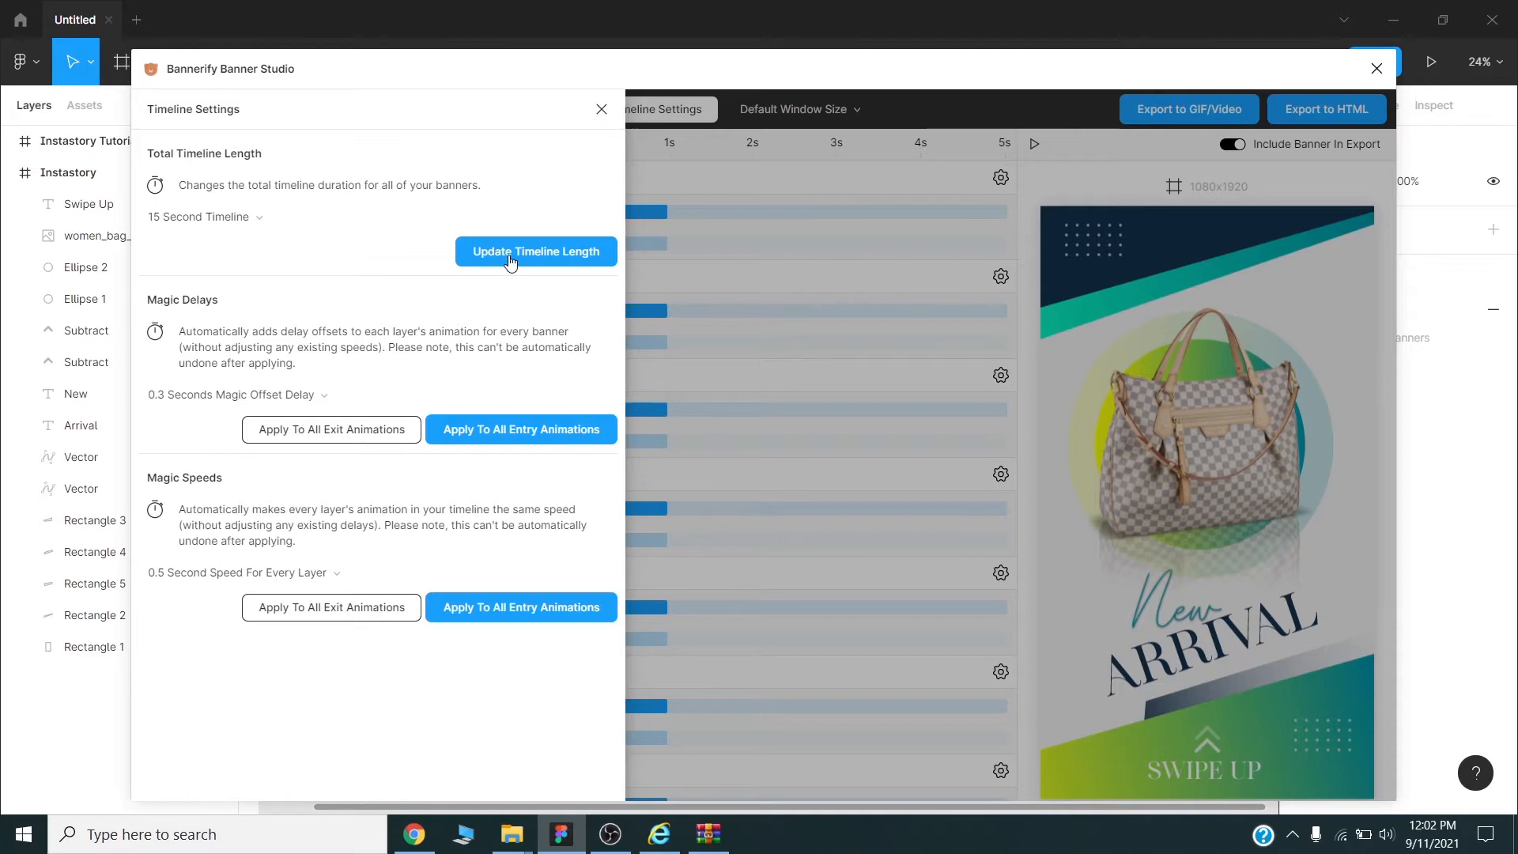
left_click(601, 110)
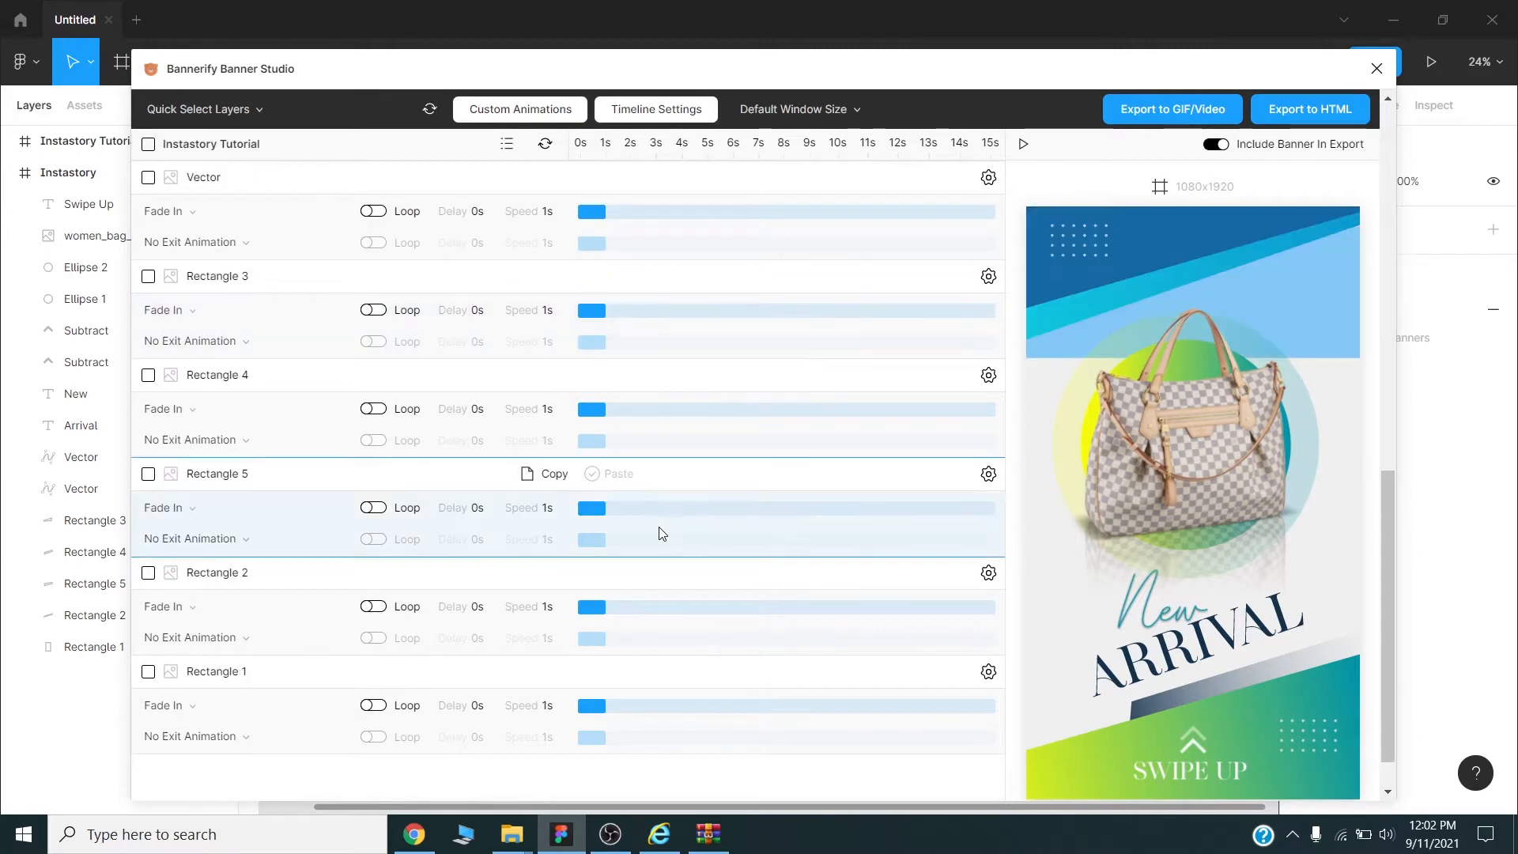
- Tick Rectangle 1 for batch updates and list its Fade In entrance animation choices
scroll("down", 3)
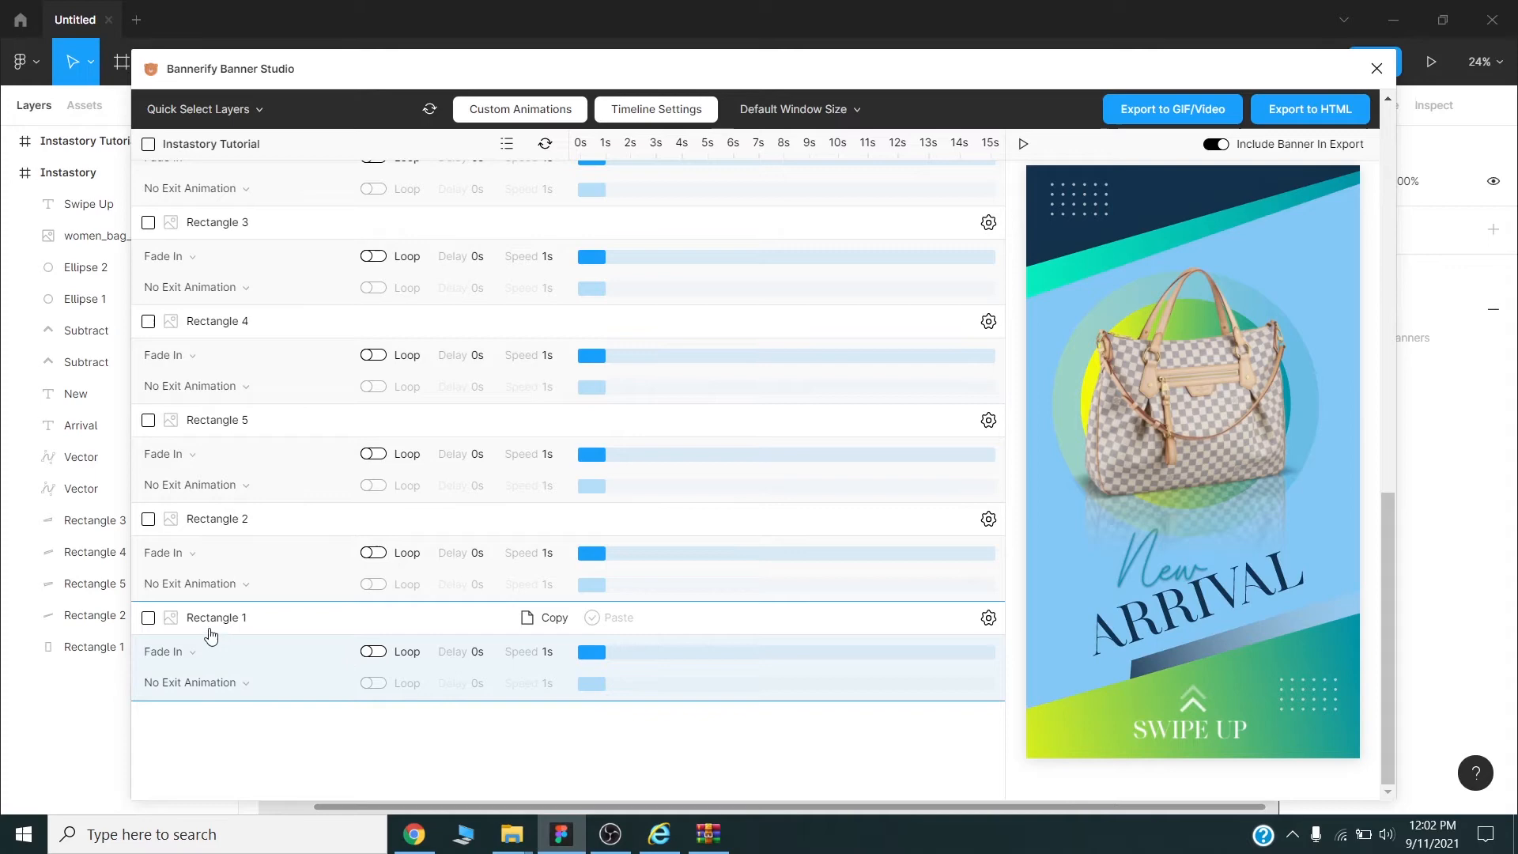
mouse_move(216, 628)
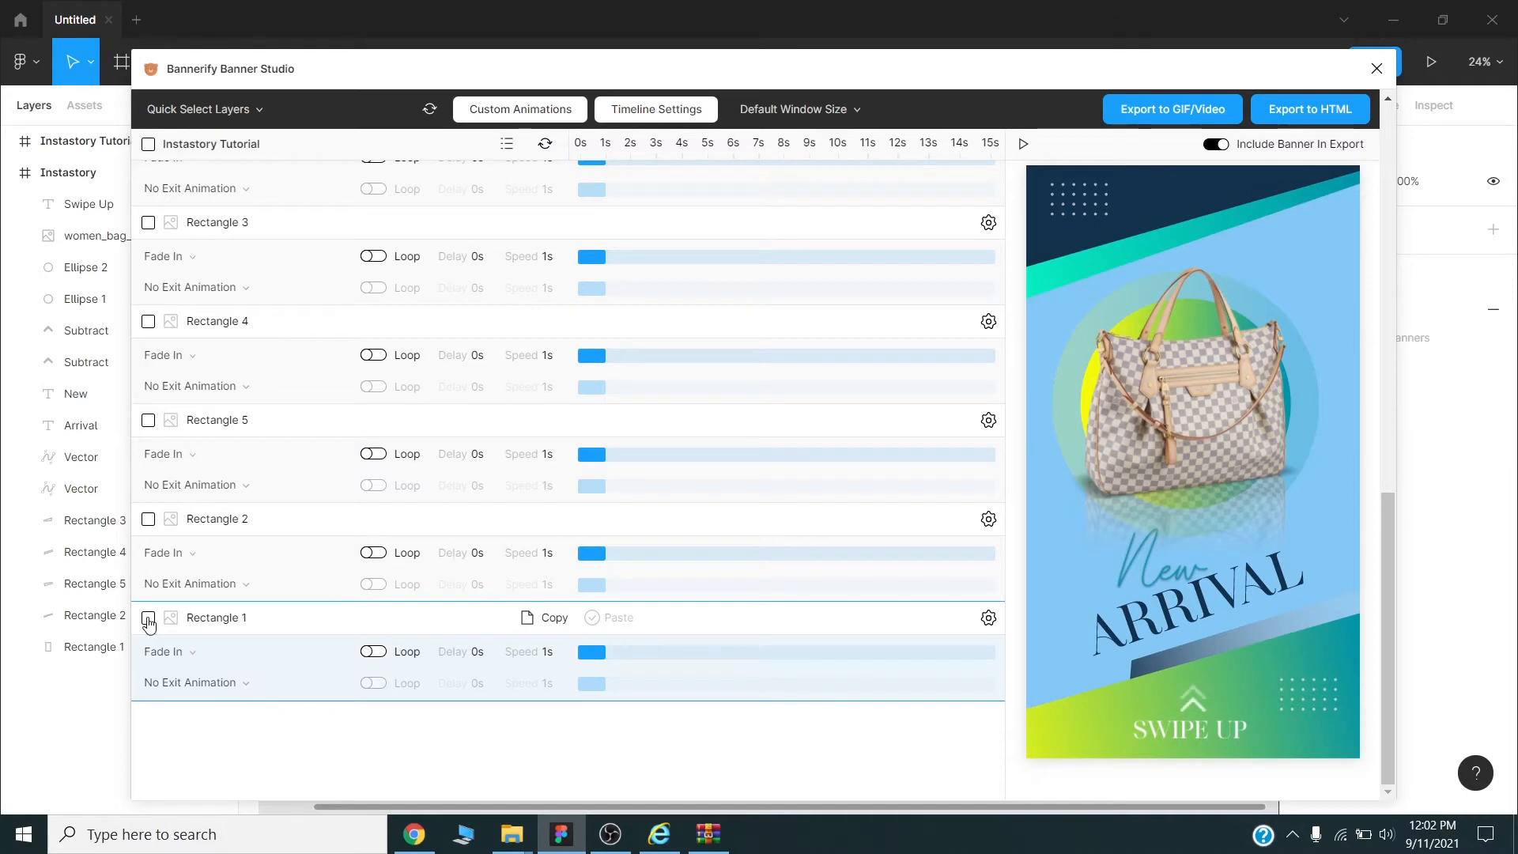
left_click(148, 620)
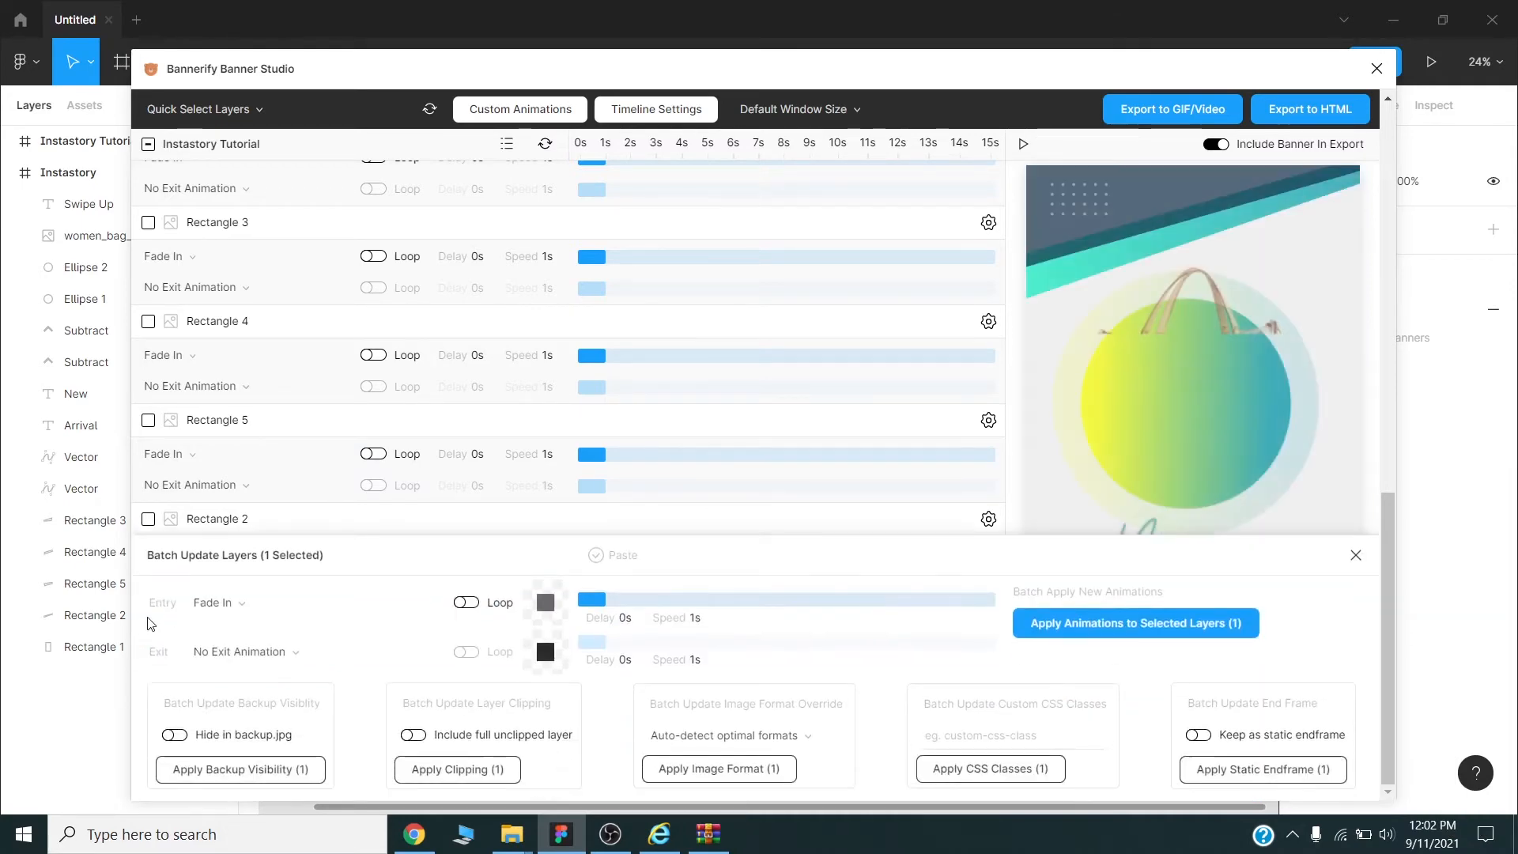
left_click(315, 602)
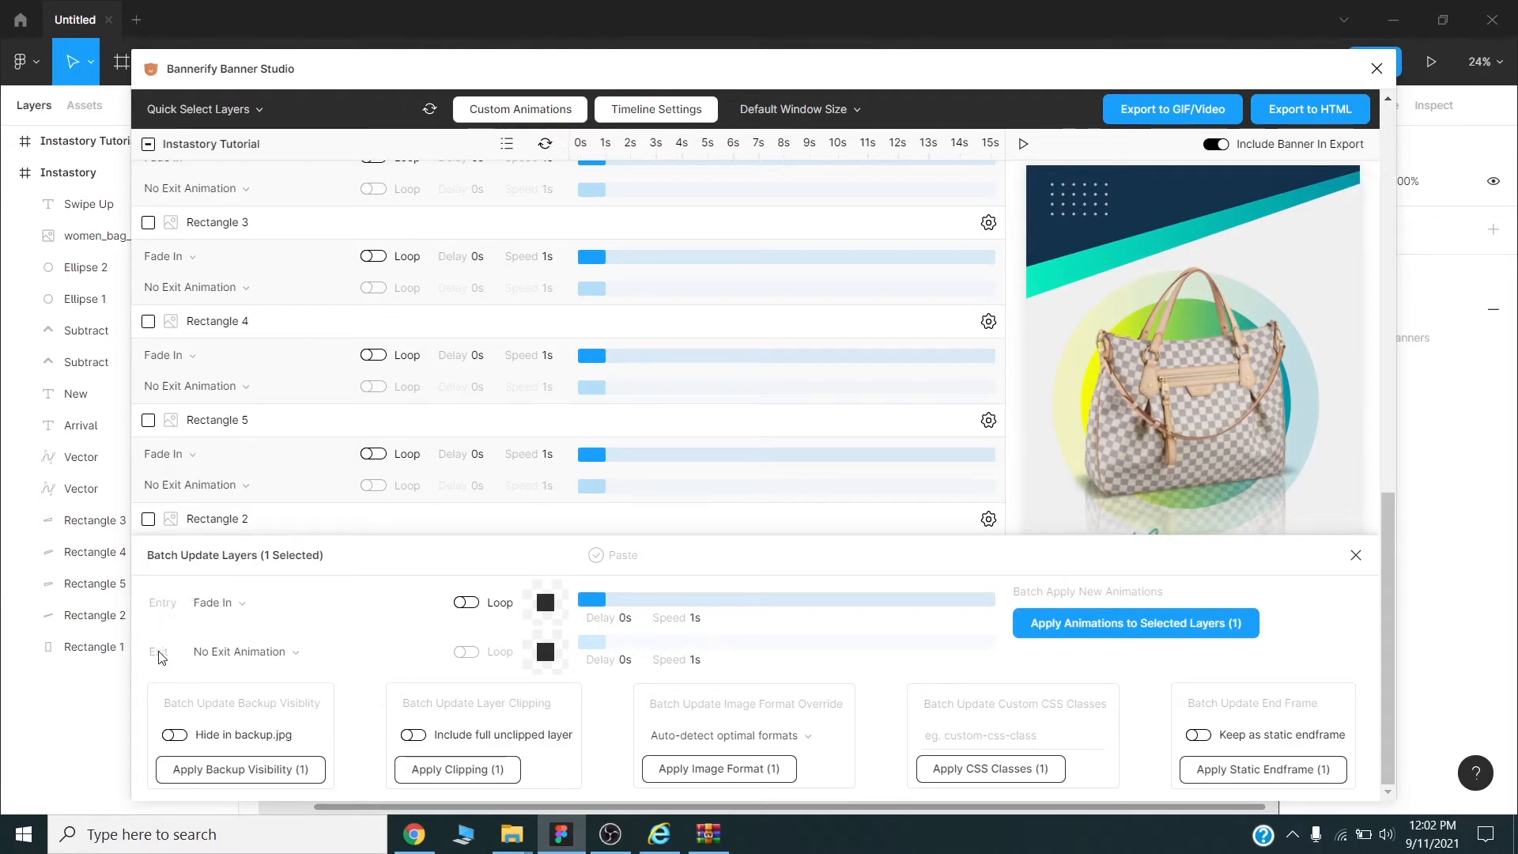
left_click(315, 602)
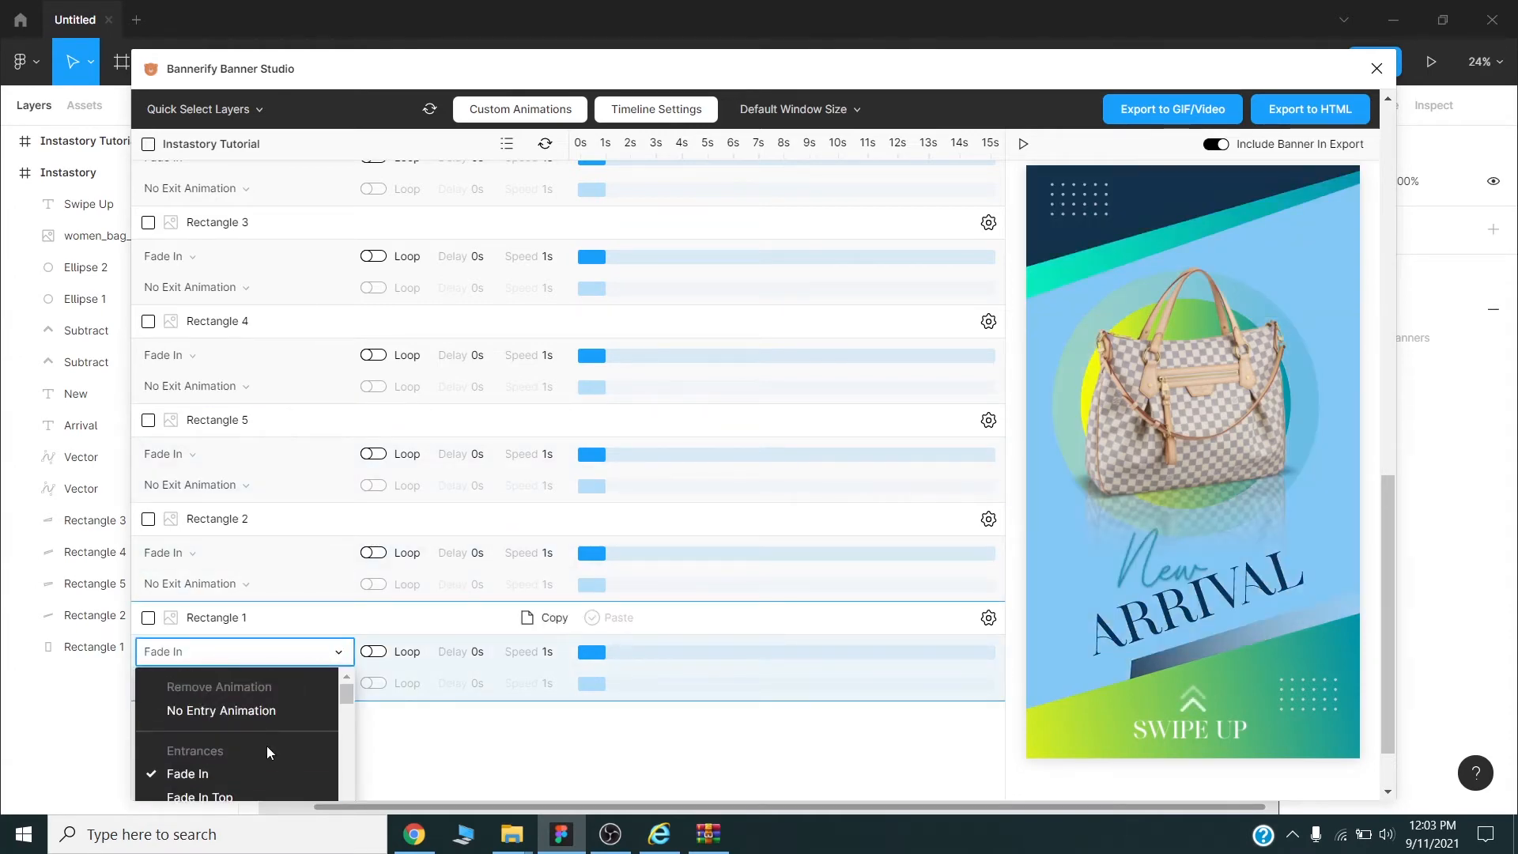
mouse_move(222, 710)
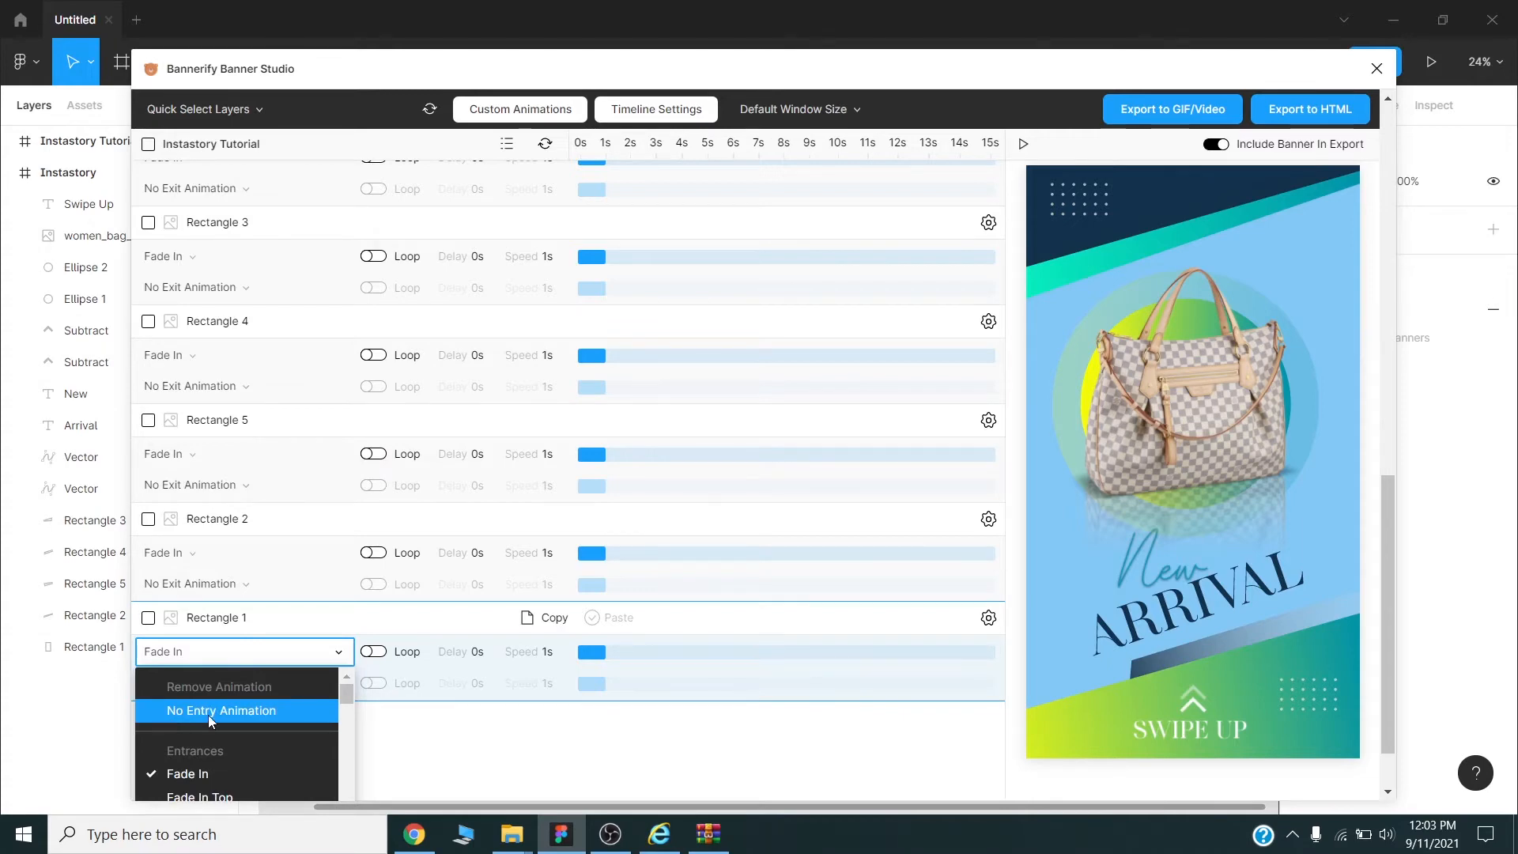
- Give Rectangle 1 No Entry Animation and make Rectangle 2 Slide In Top
left_click(222, 710)
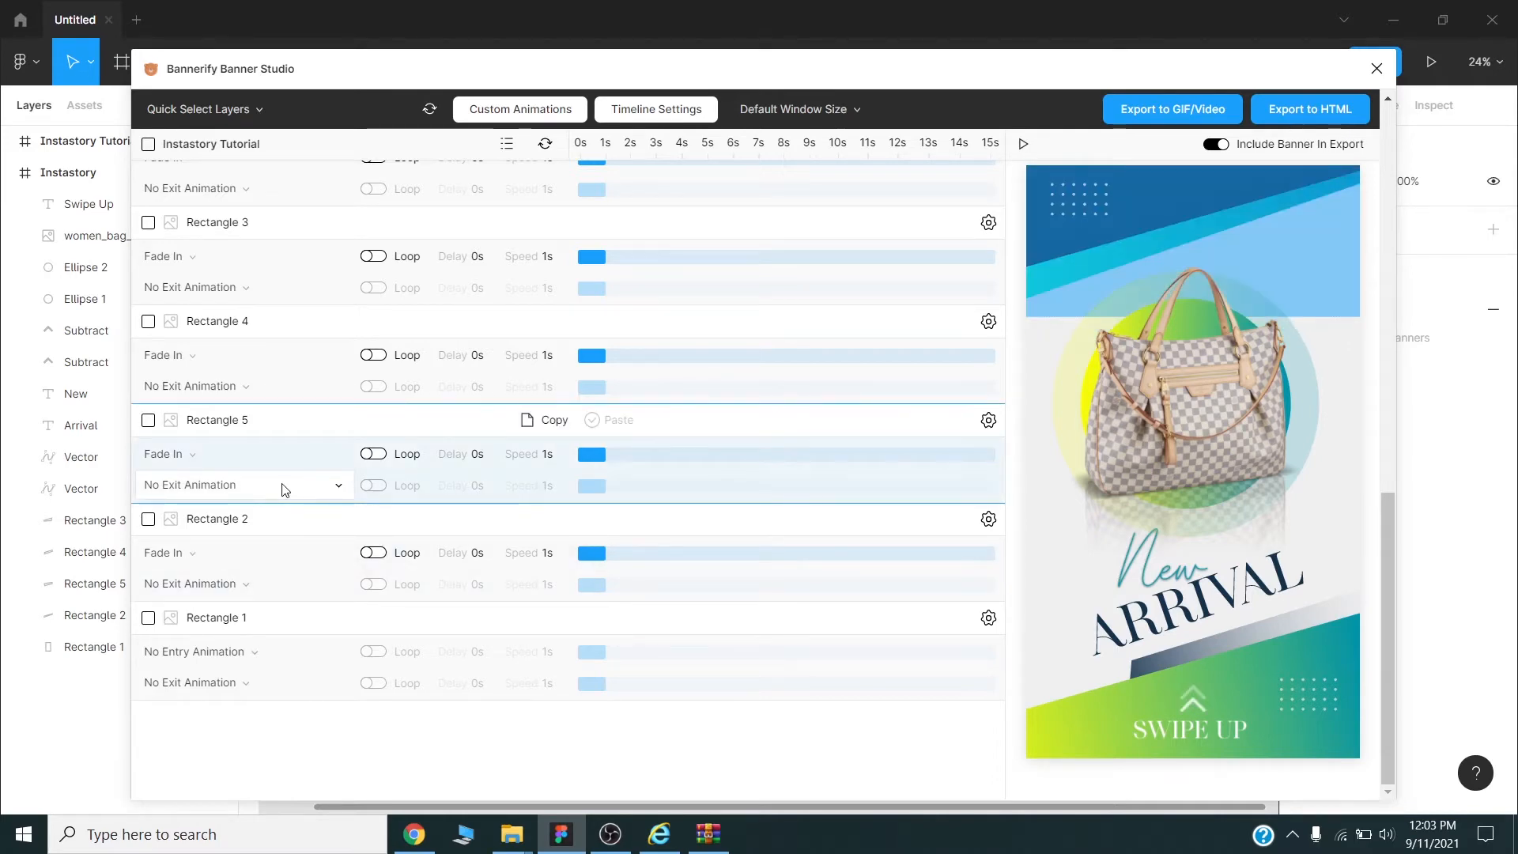
left_click(147, 519)
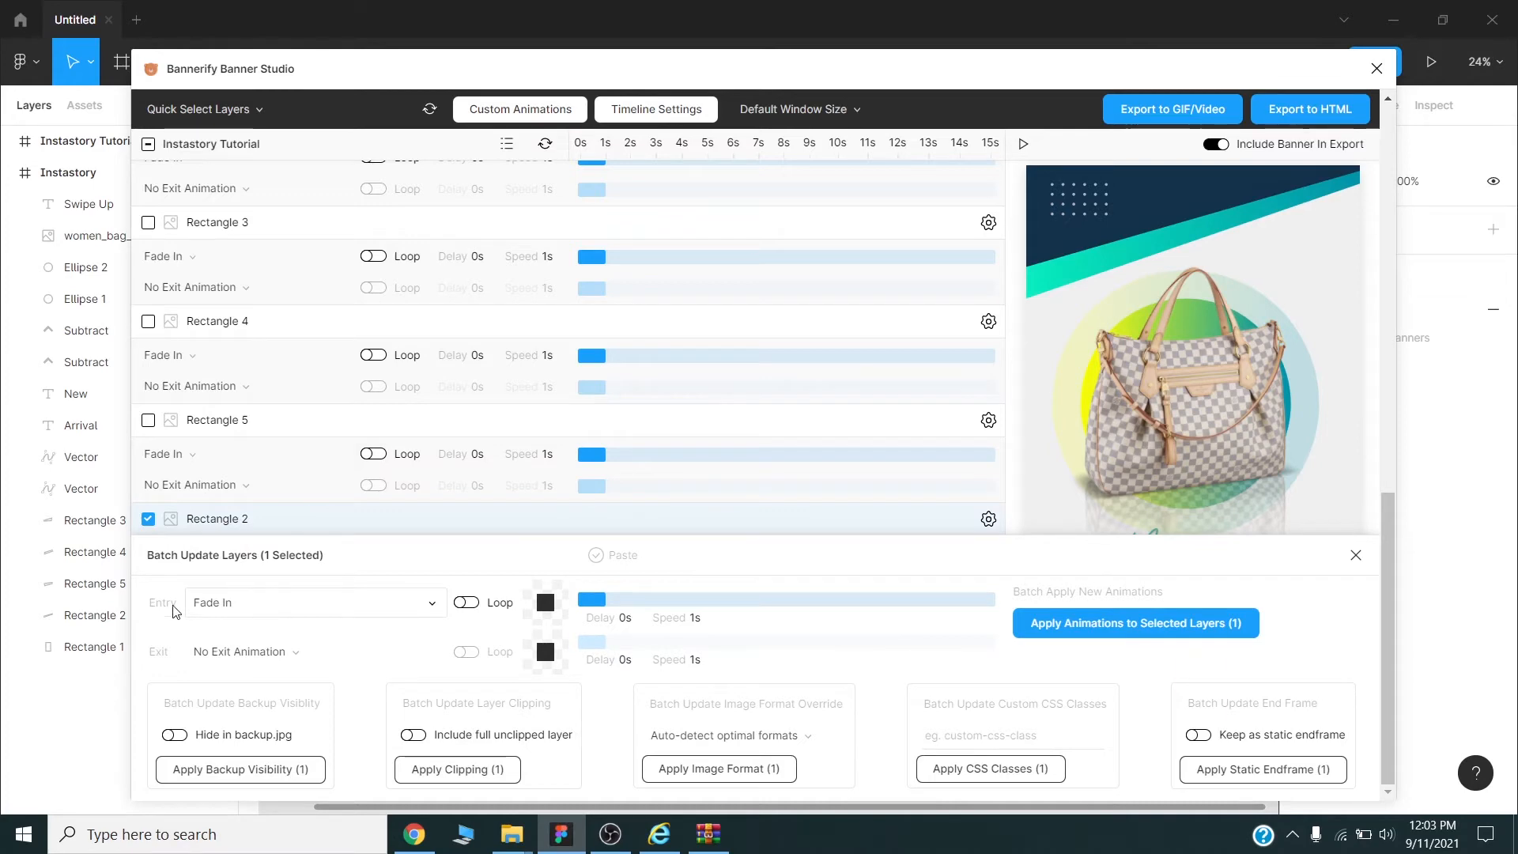
left_click(313, 603)
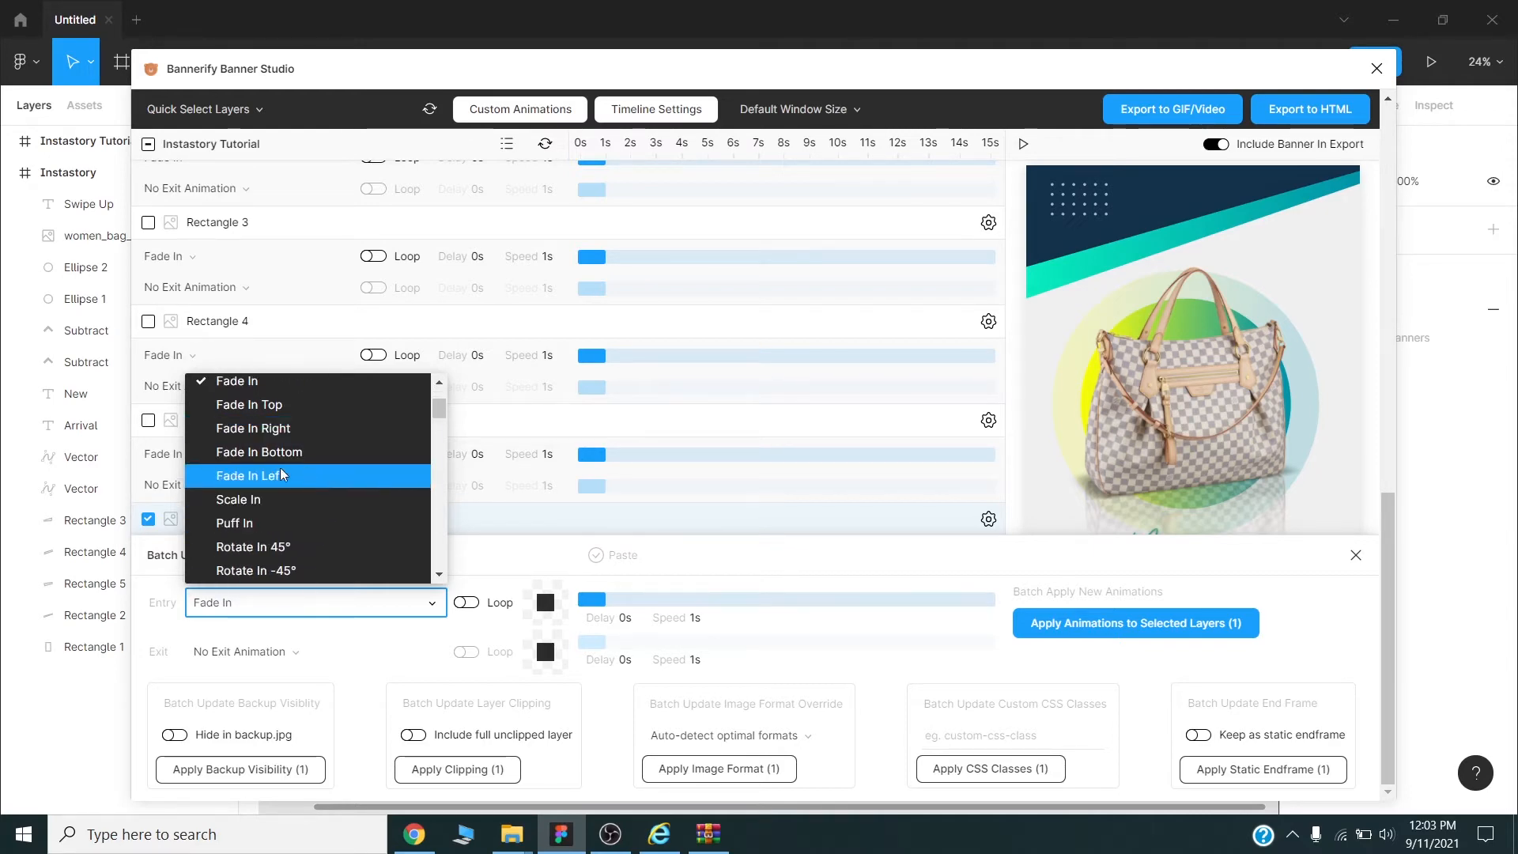
scroll("down", 3)
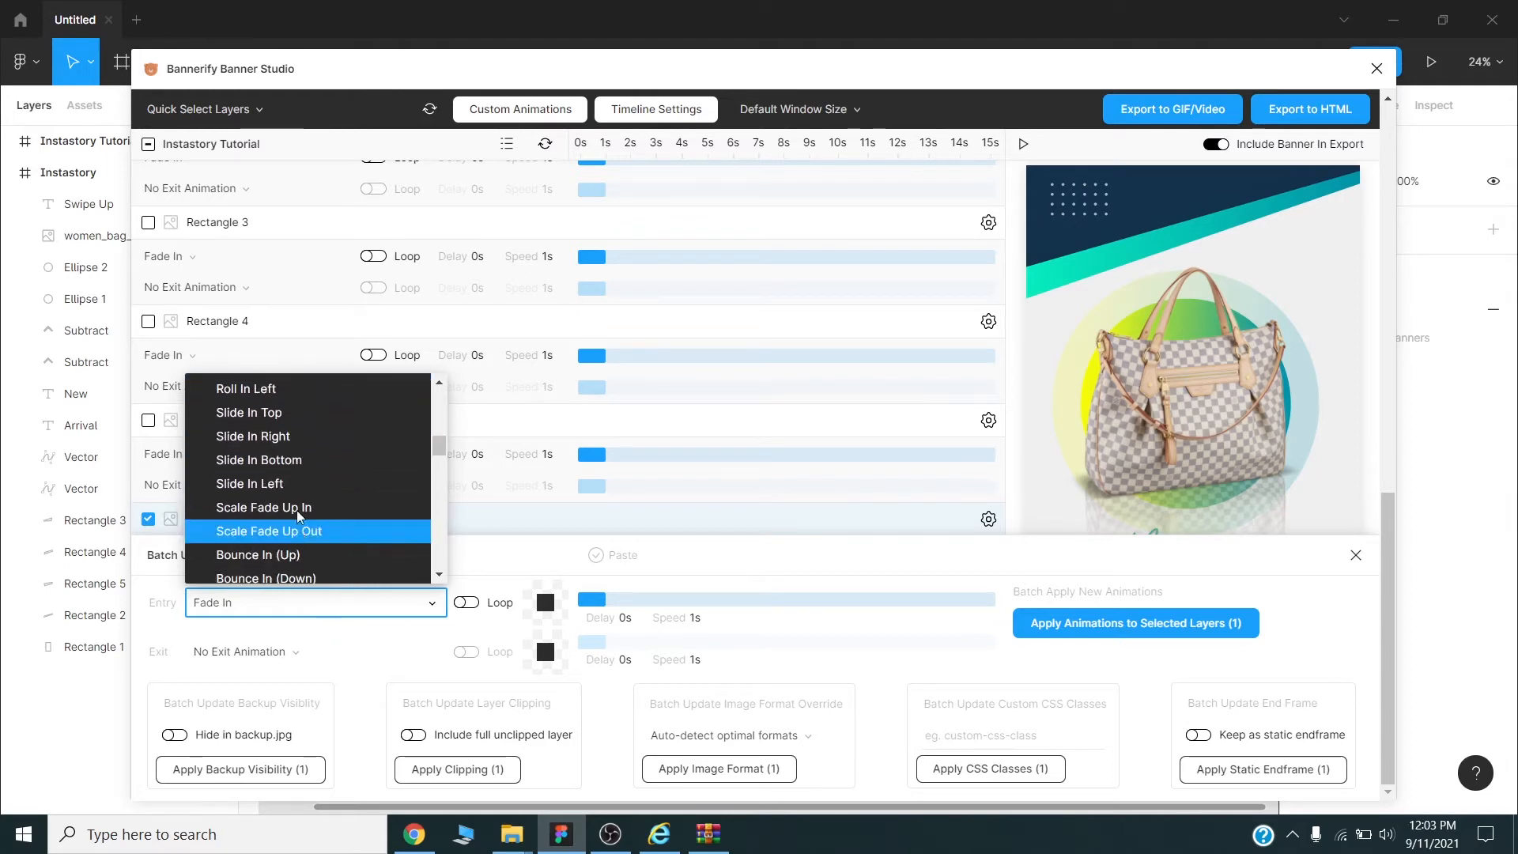
mouse_move(248, 413)
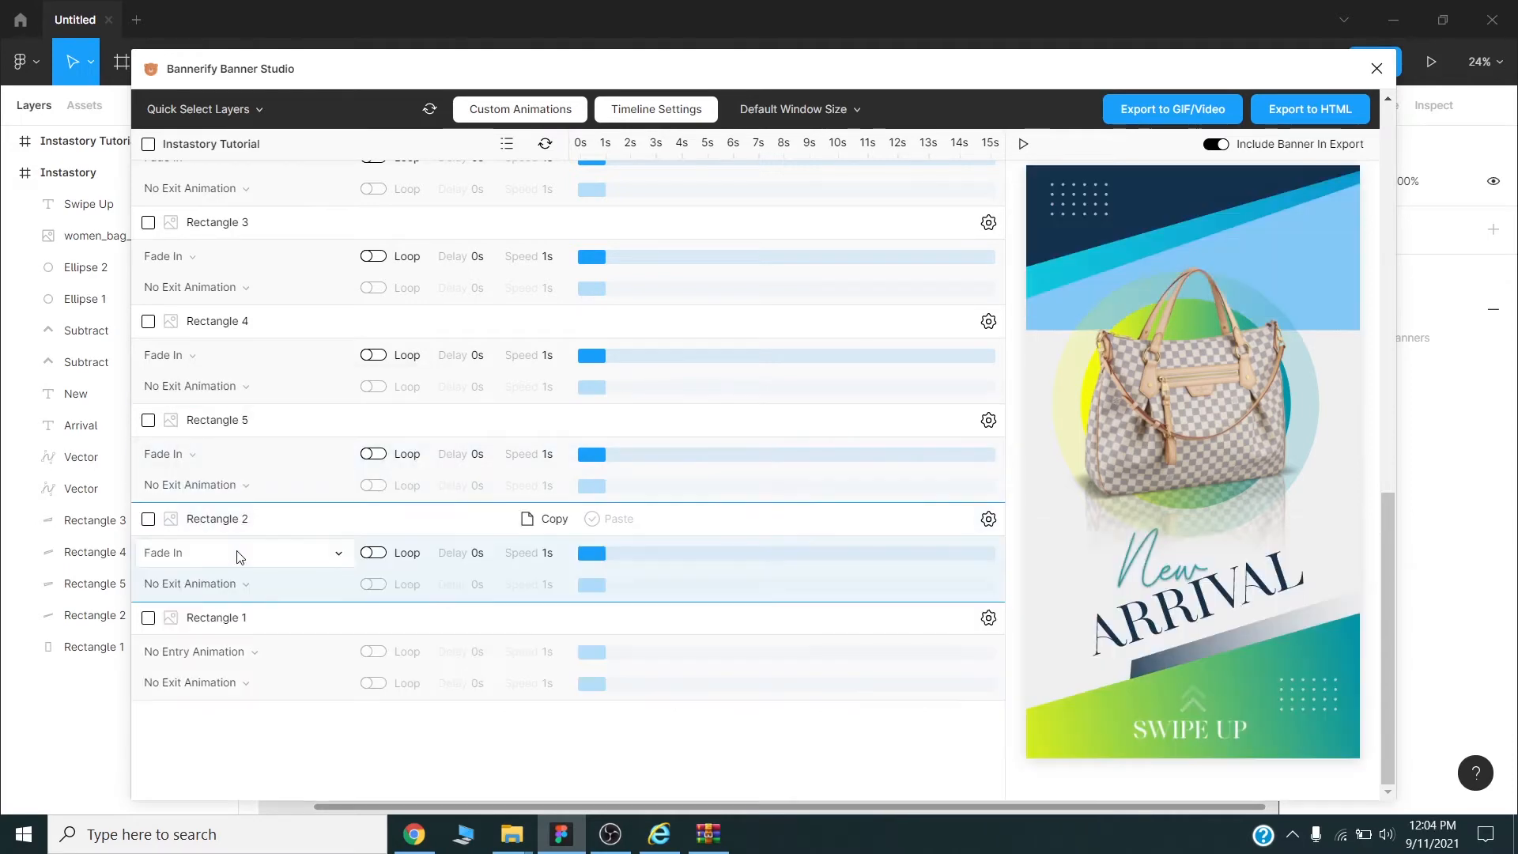
left_click(242, 554)
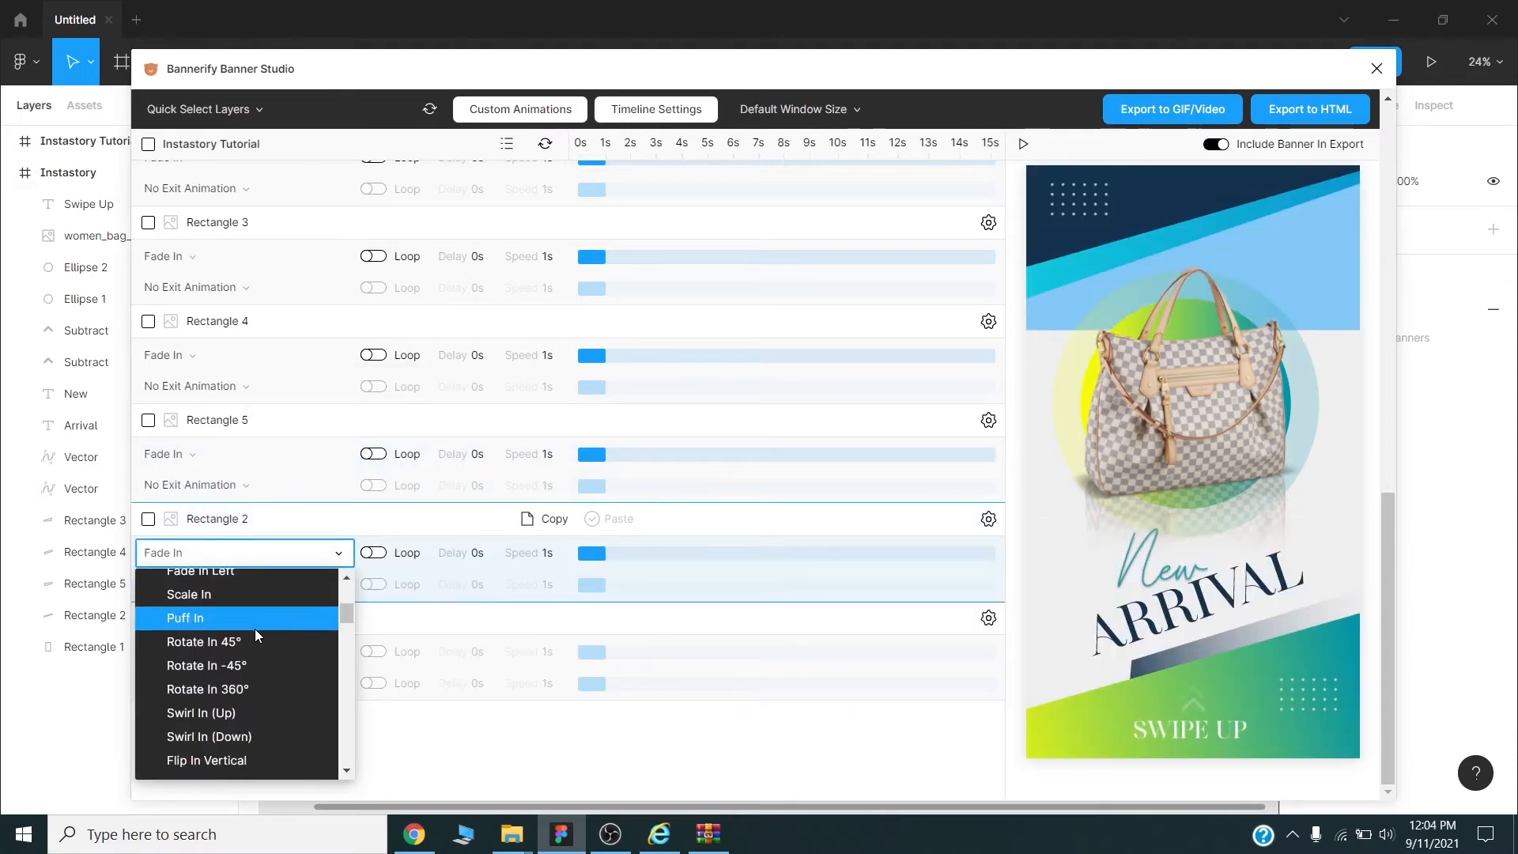
scroll("down", 3)
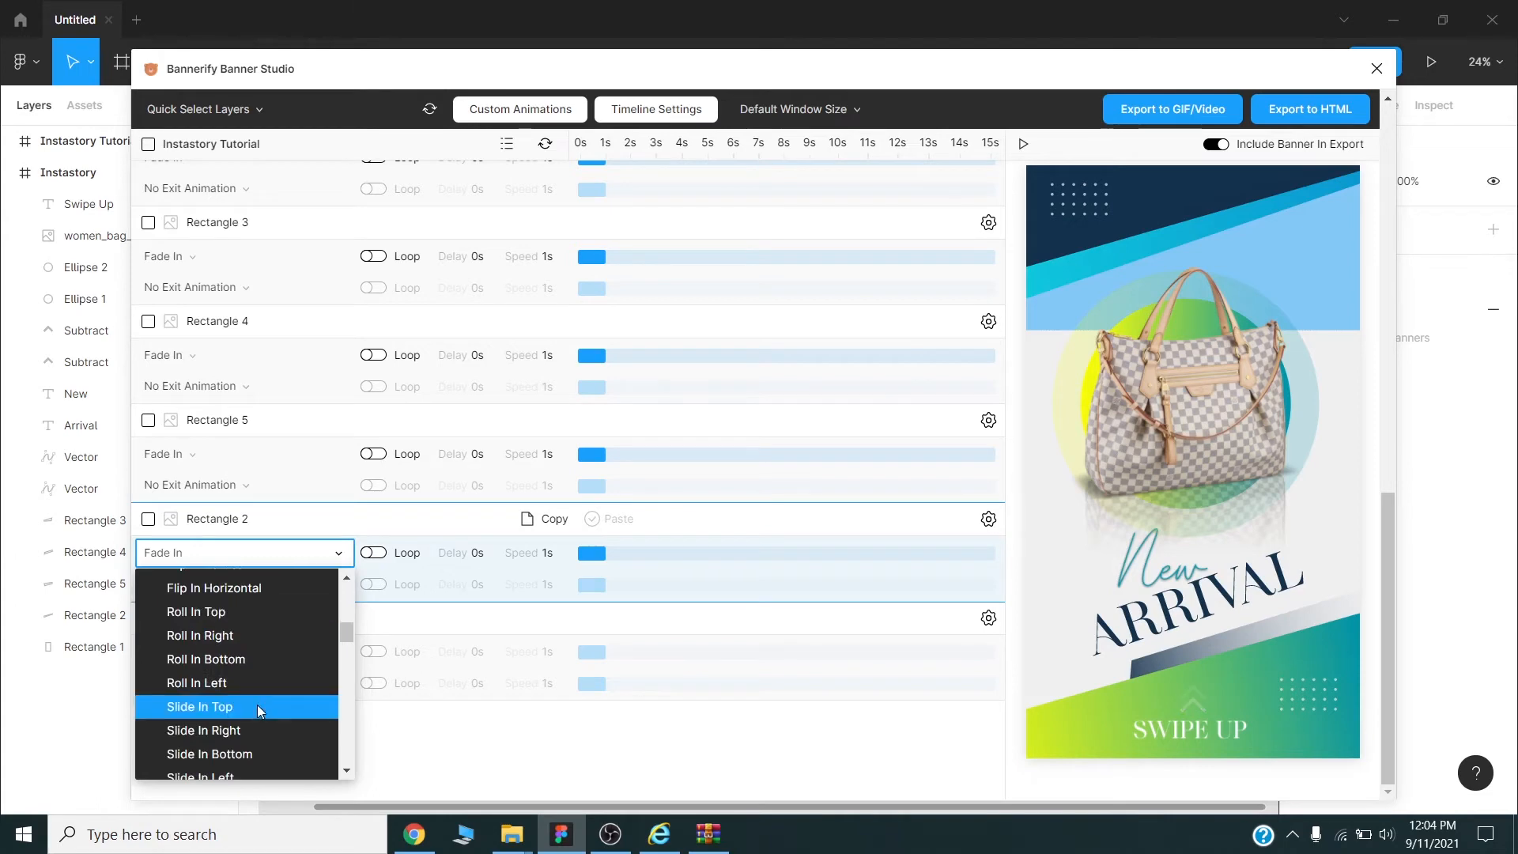
left_click(199, 707)
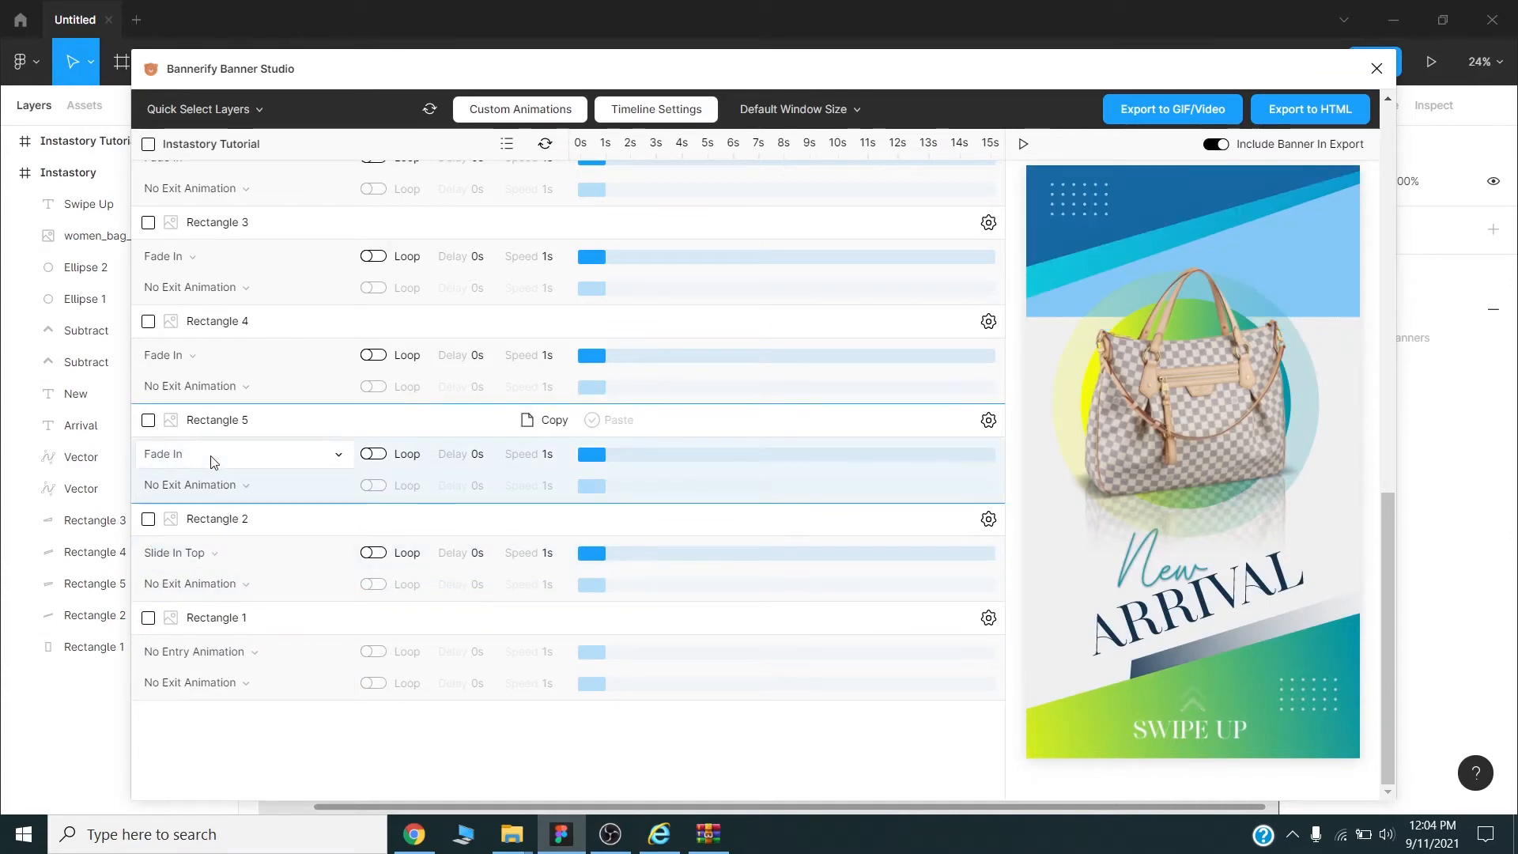
- Make Rectangle 5 Slide In Top and Rectangle 4 Slide In Right with about a 0.5s delay
left_click(242, 454)
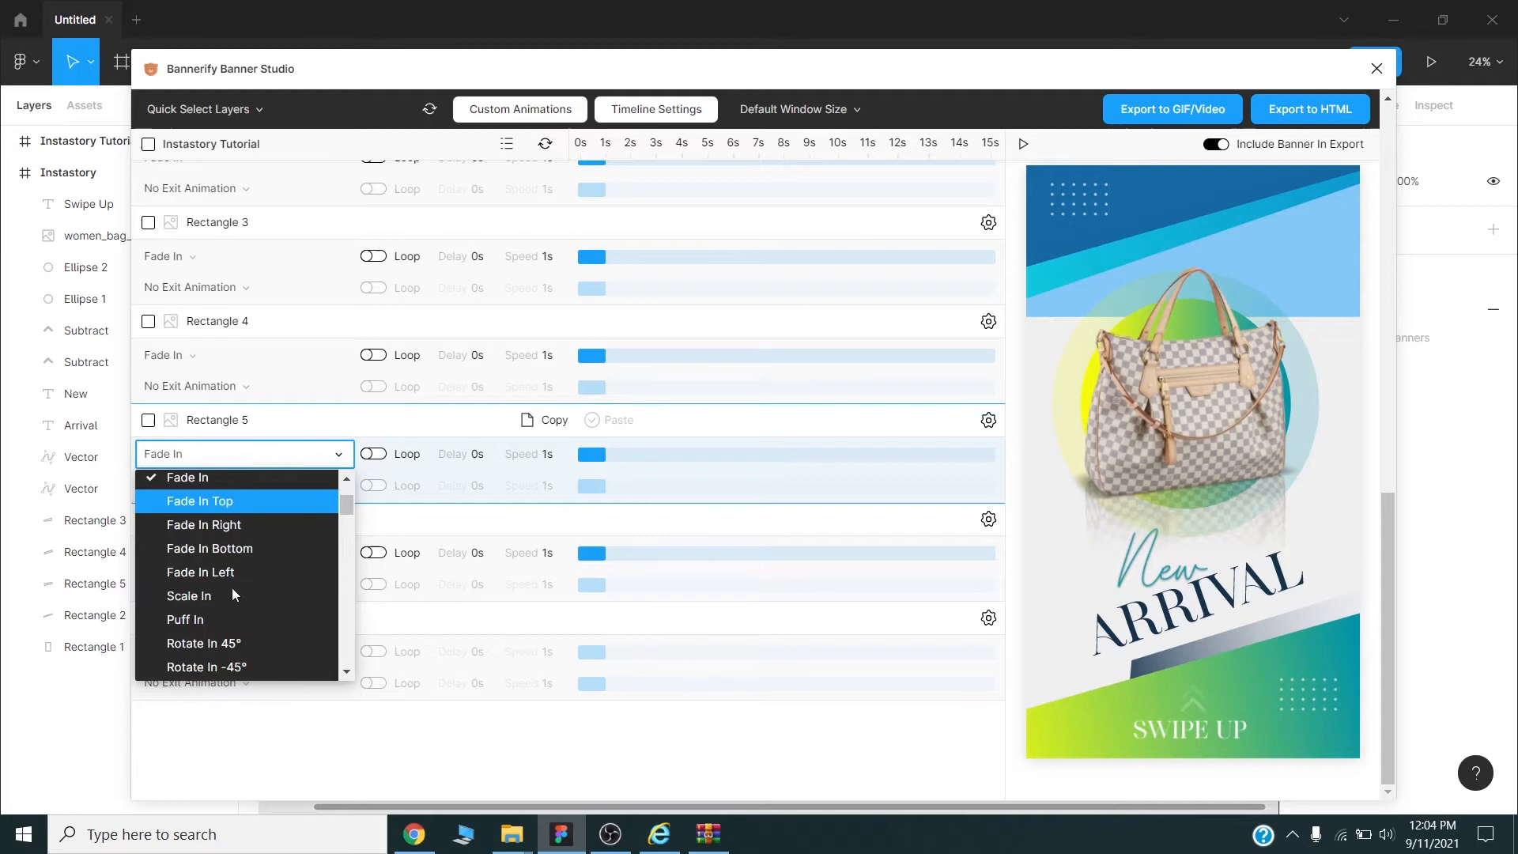
scroll("down", 3)
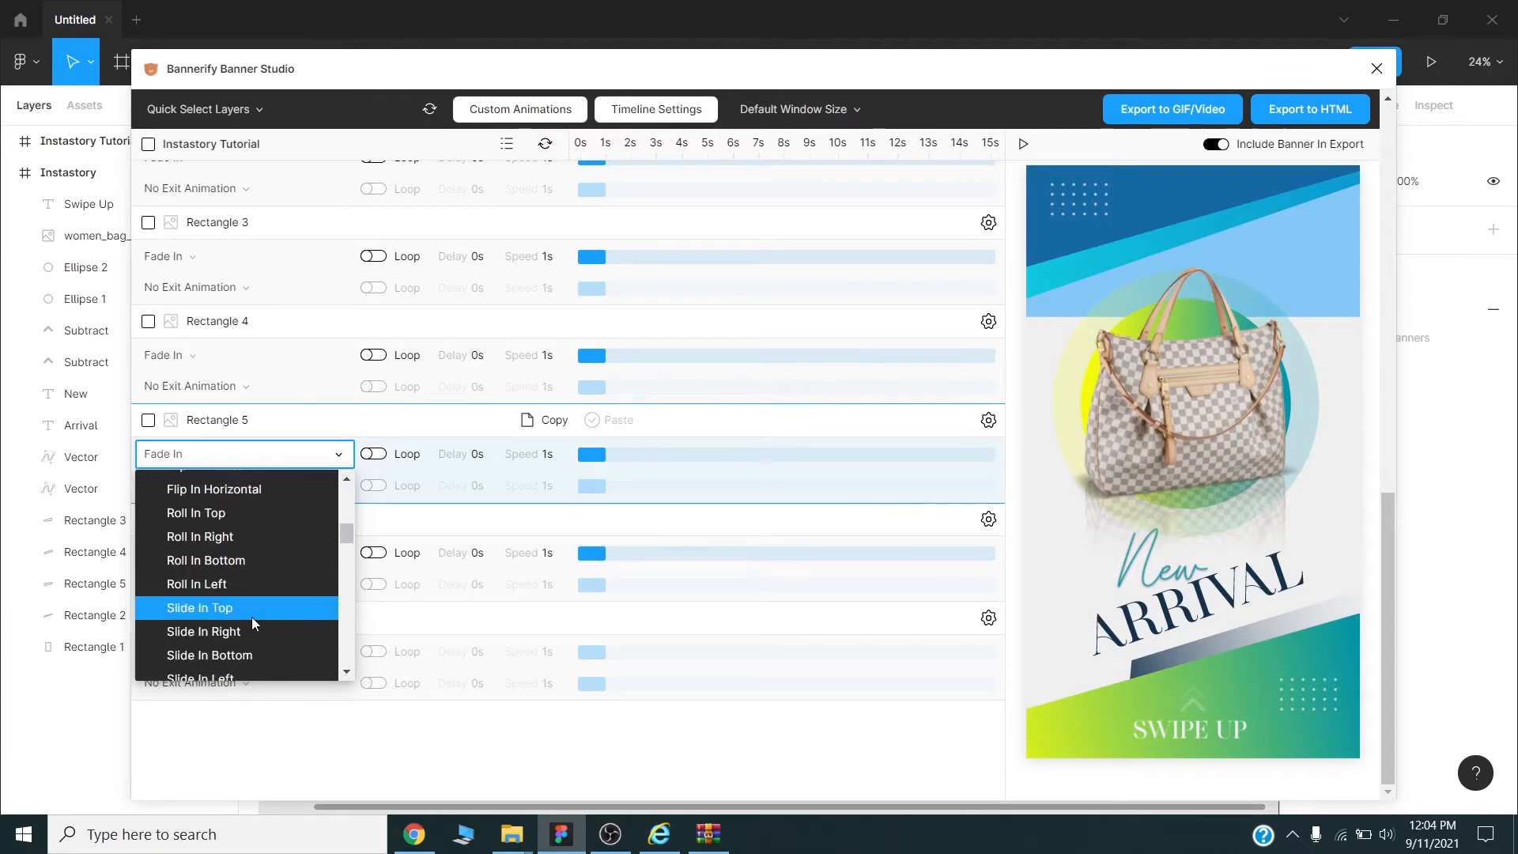
left_click(200, 608)
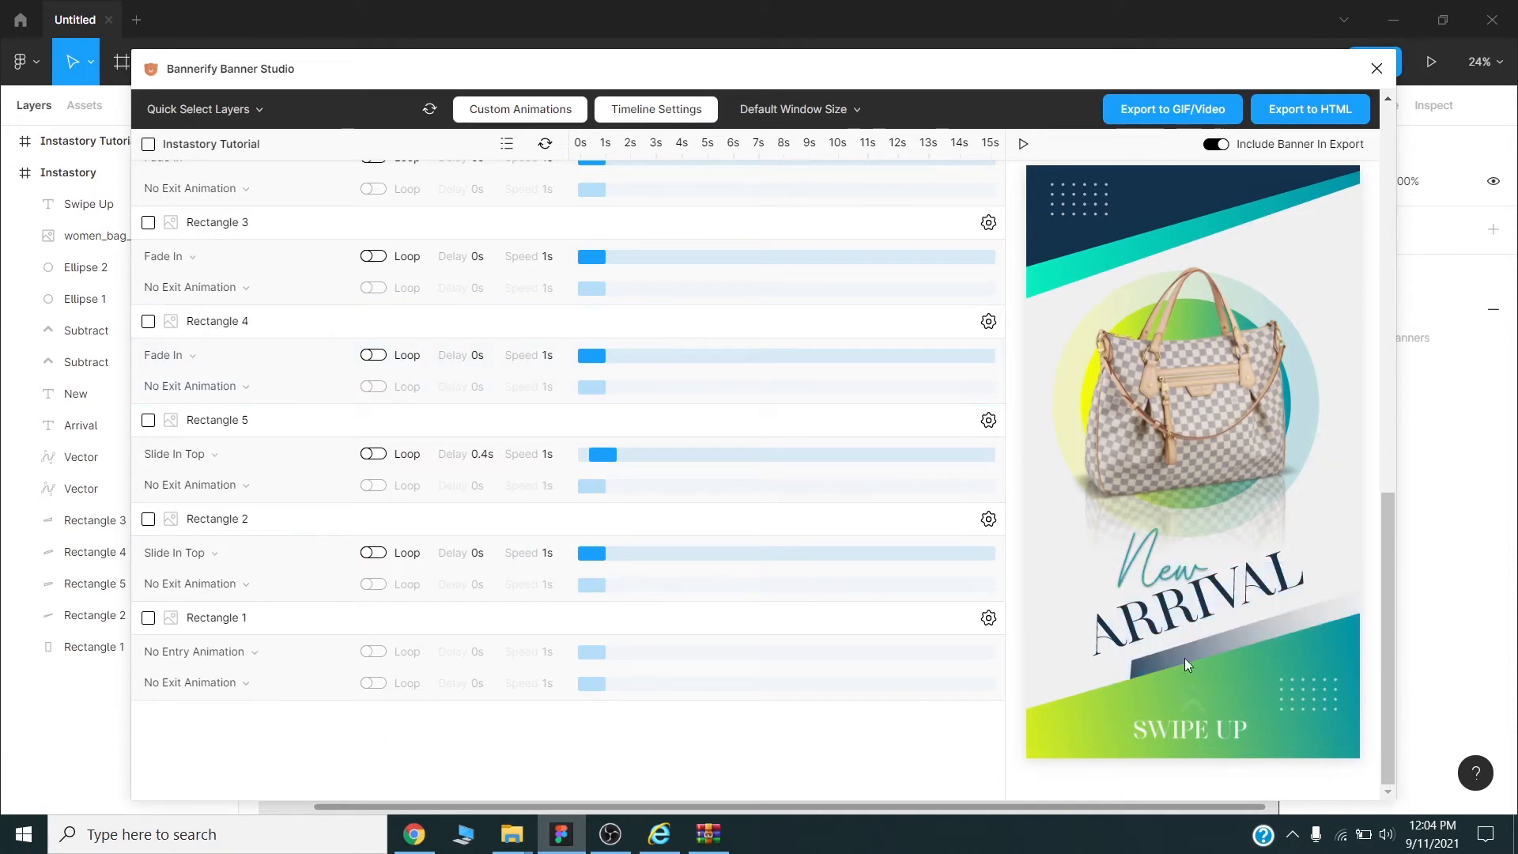
left_click(242, 354)
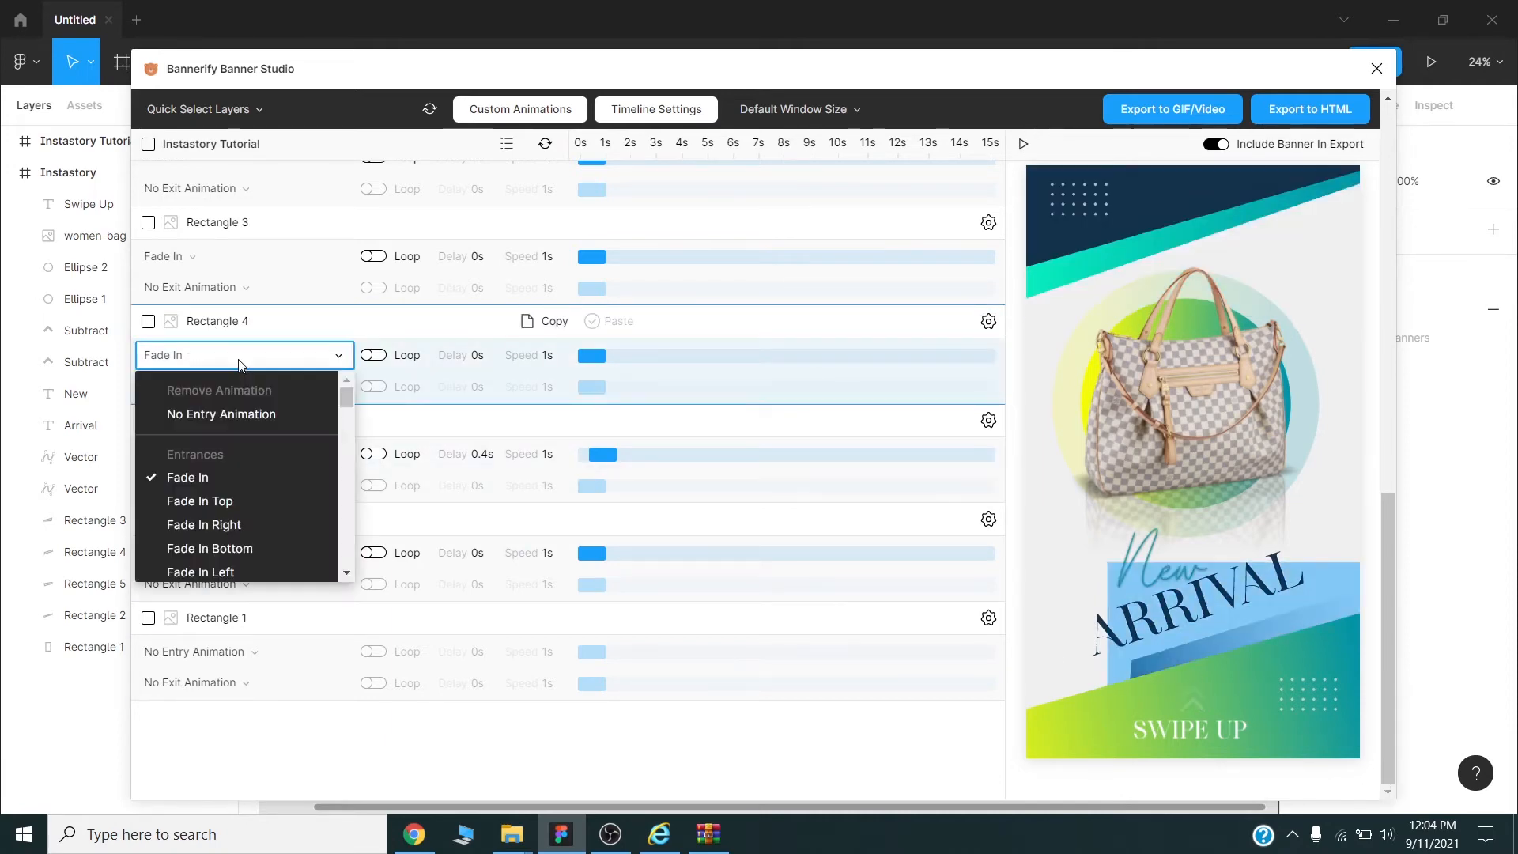
mouse_move(199, 493)
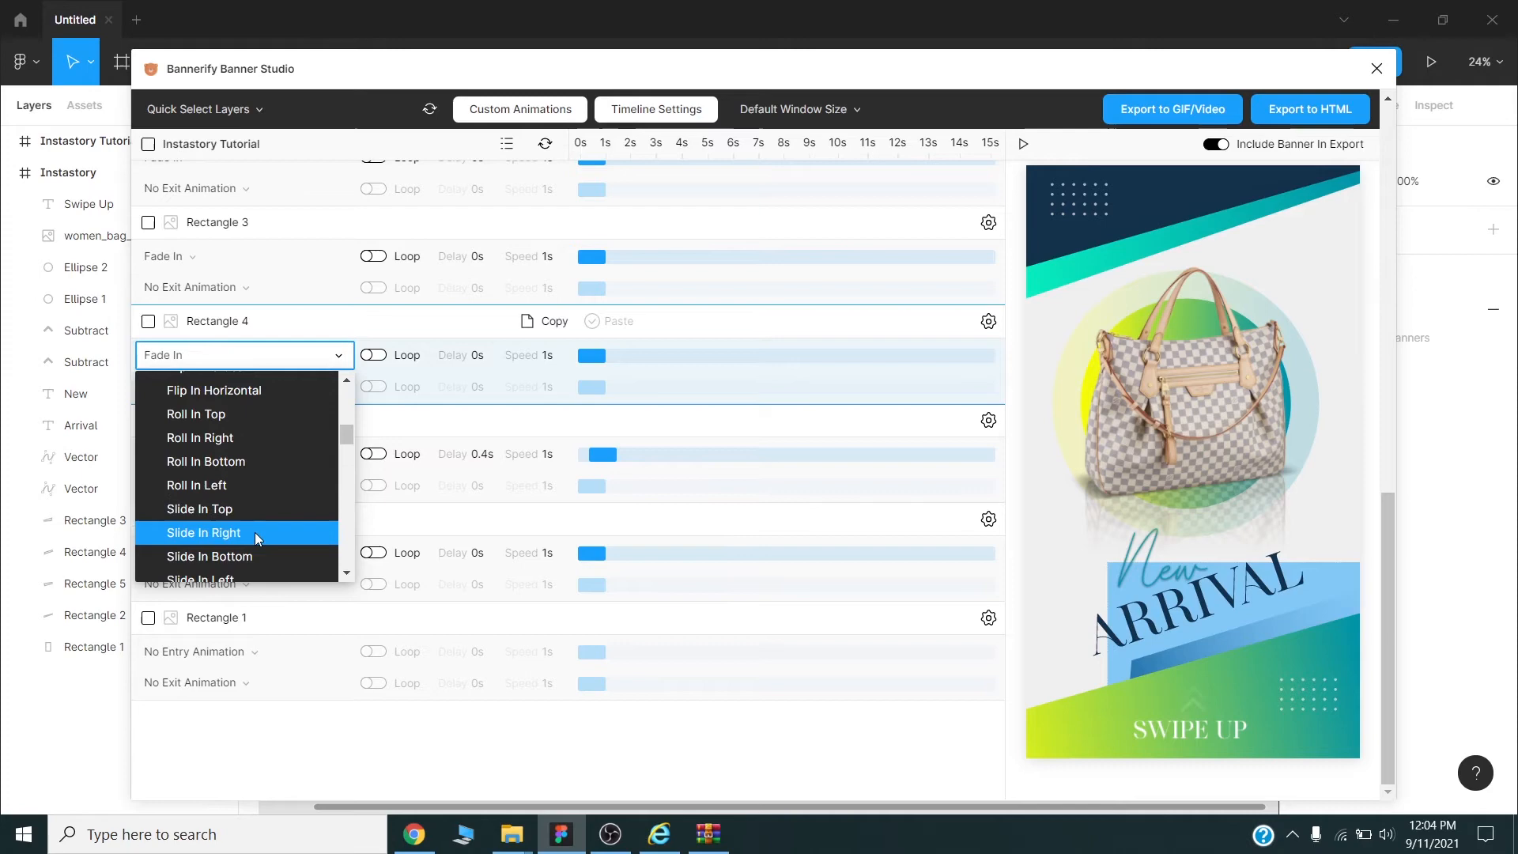
left_click(204, 533)
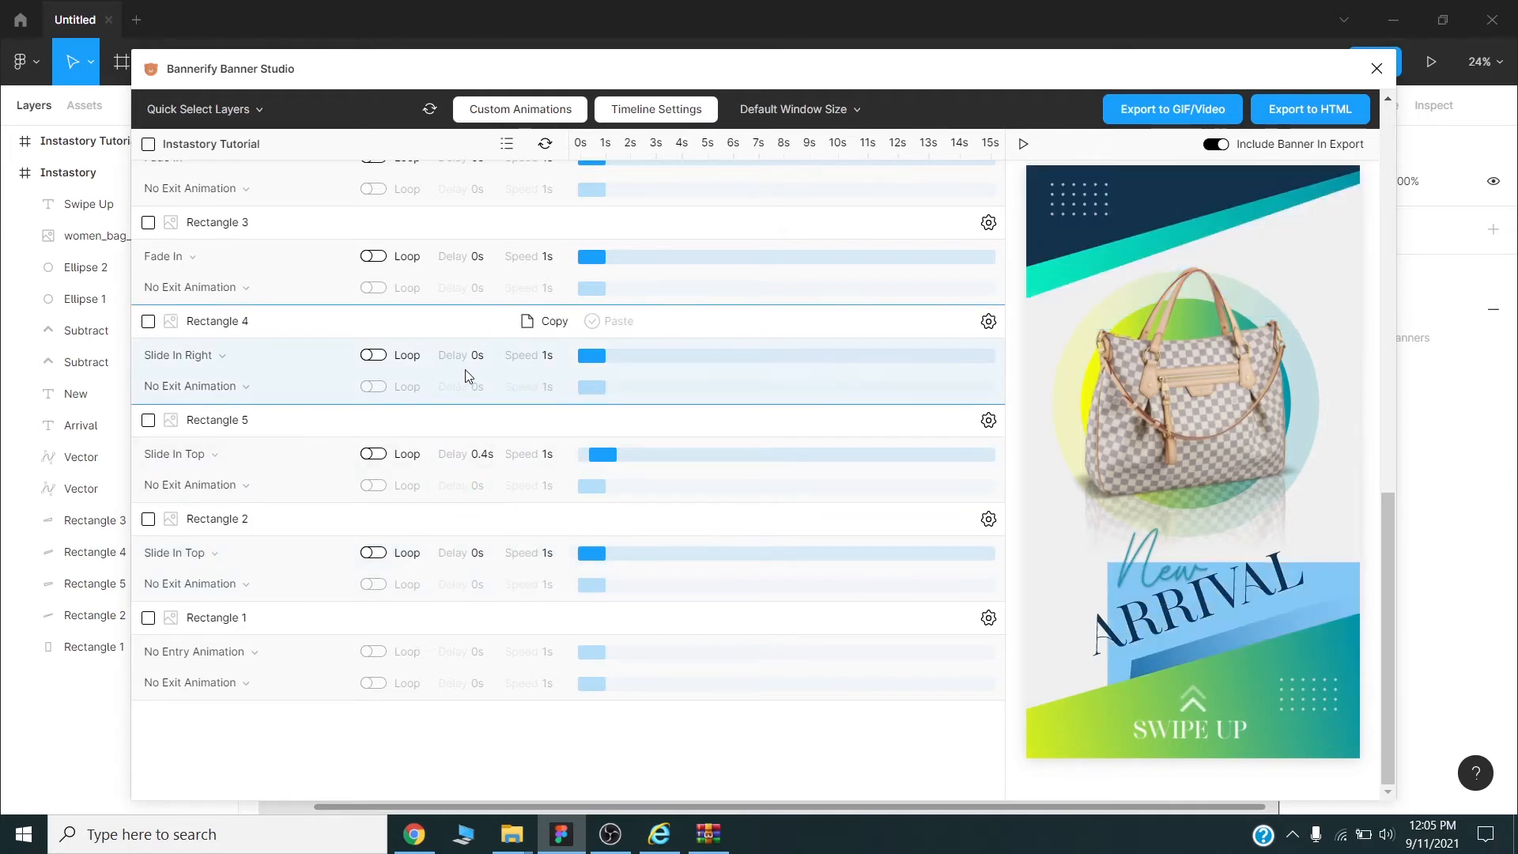
mouse_move(581, 356)
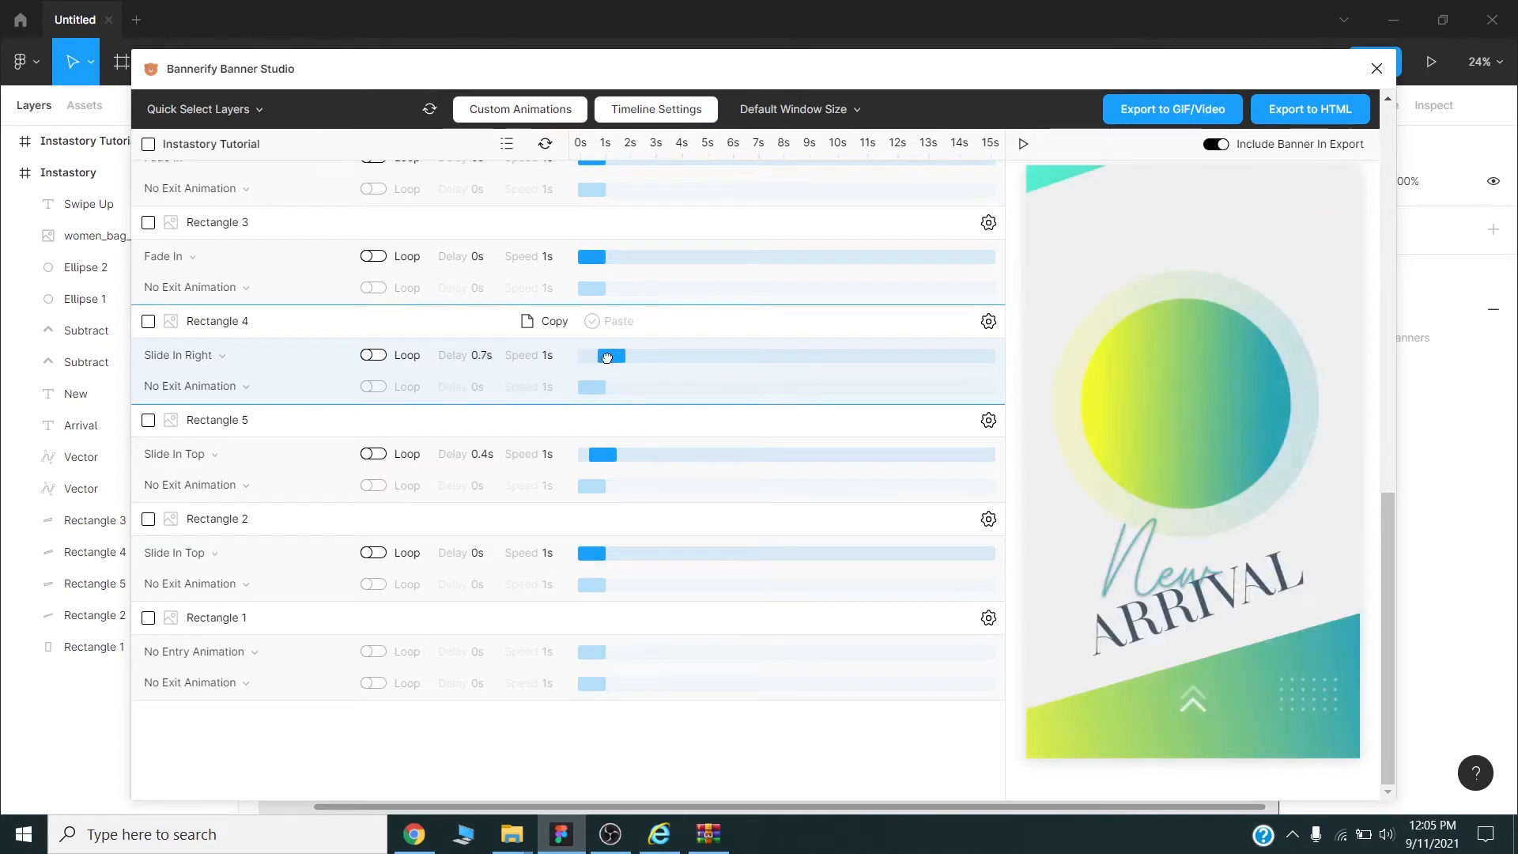
left_click_drag(607, 356, 601, 355)
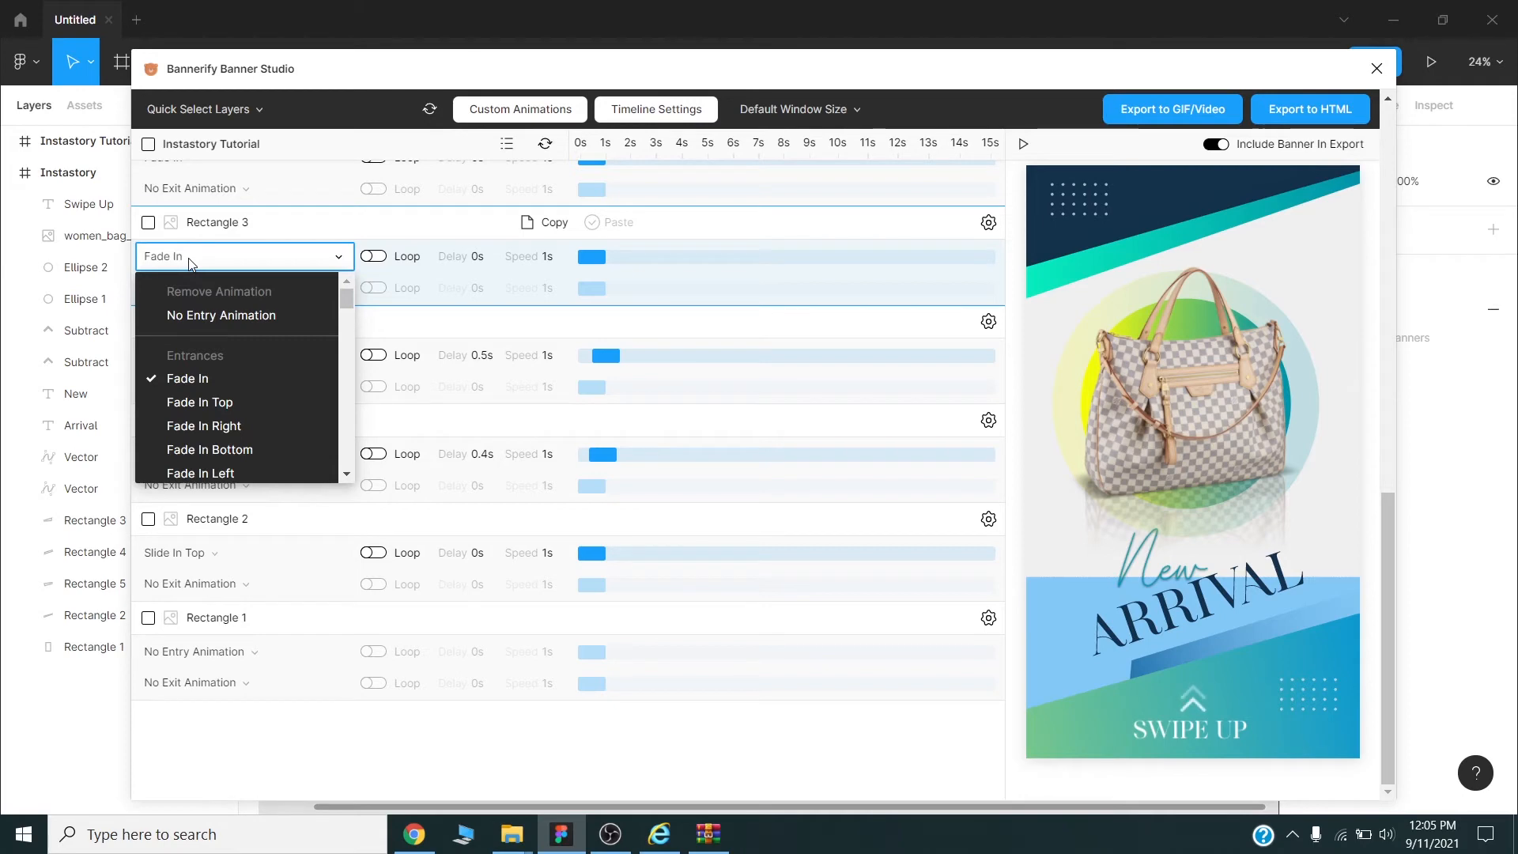
- Set Rectangle 3 to Bounce In (Down) and drag the Vector fade-in delay to 0.9s
scroll("down", 3)
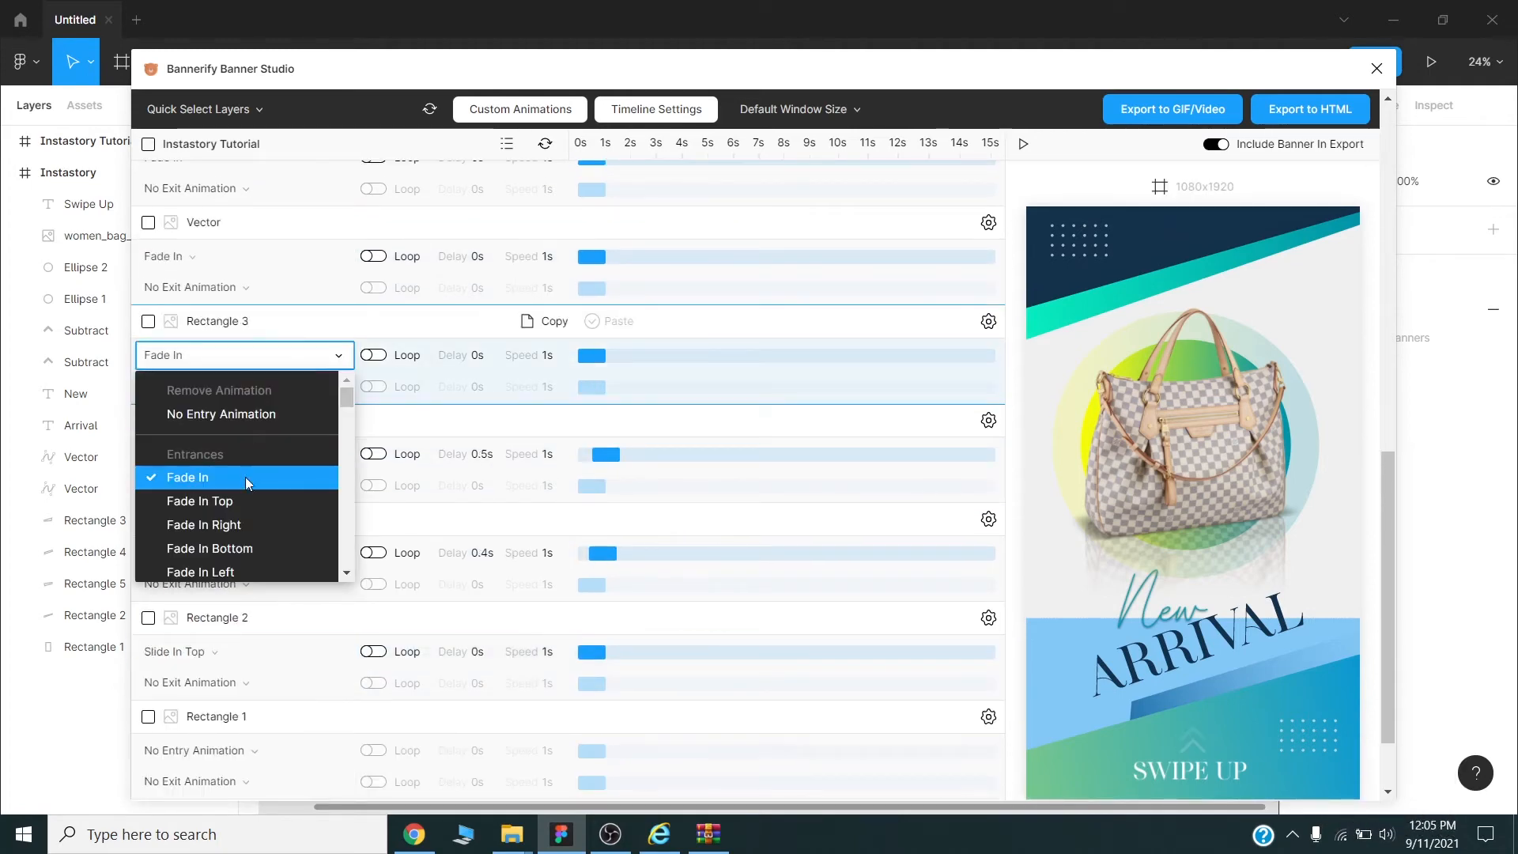
scroll("down", 3)
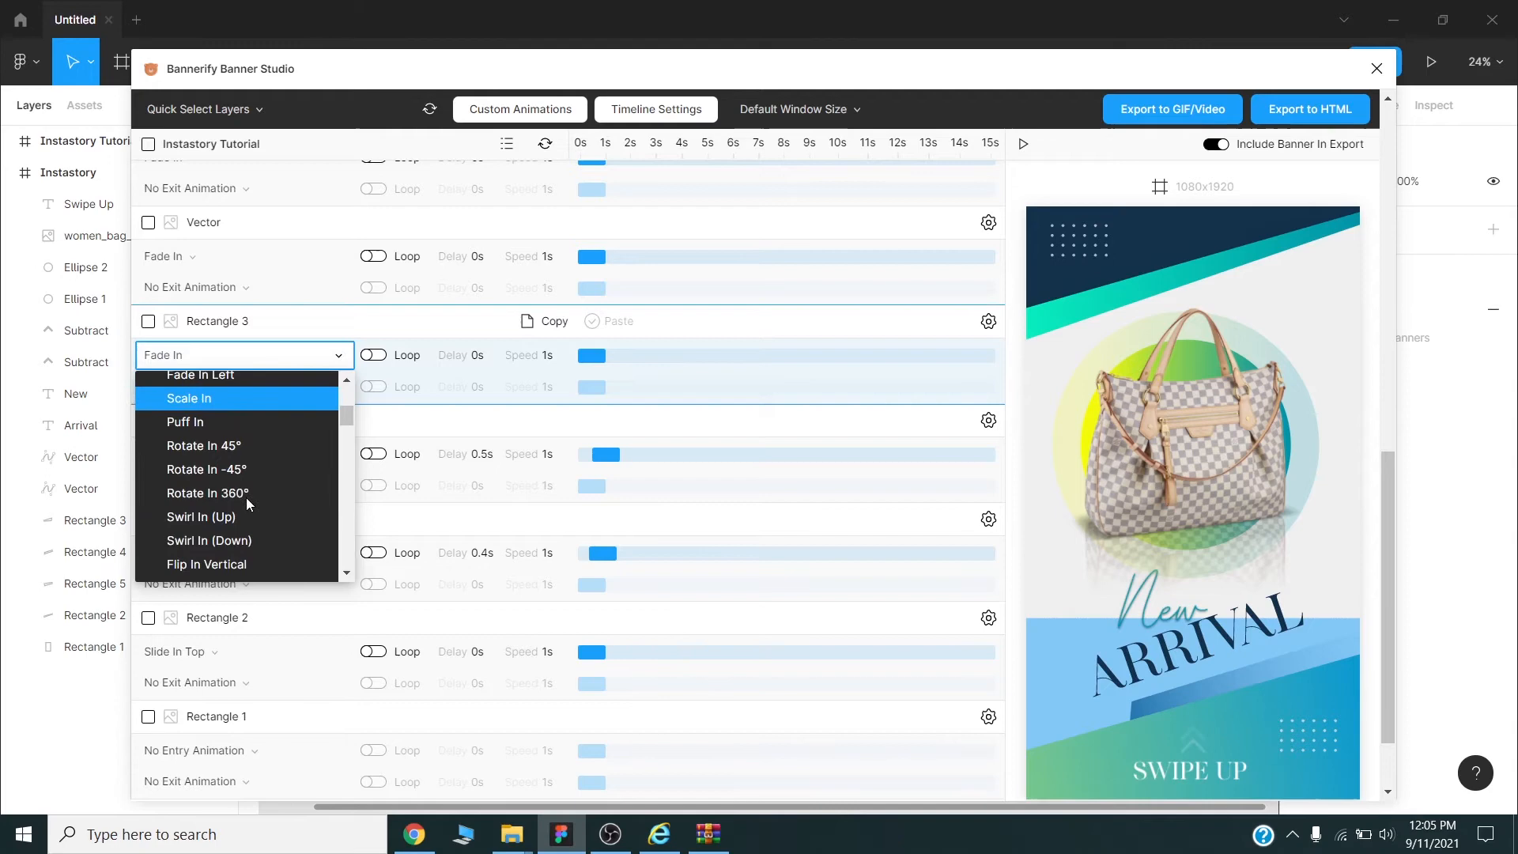
scroll("down", 3)
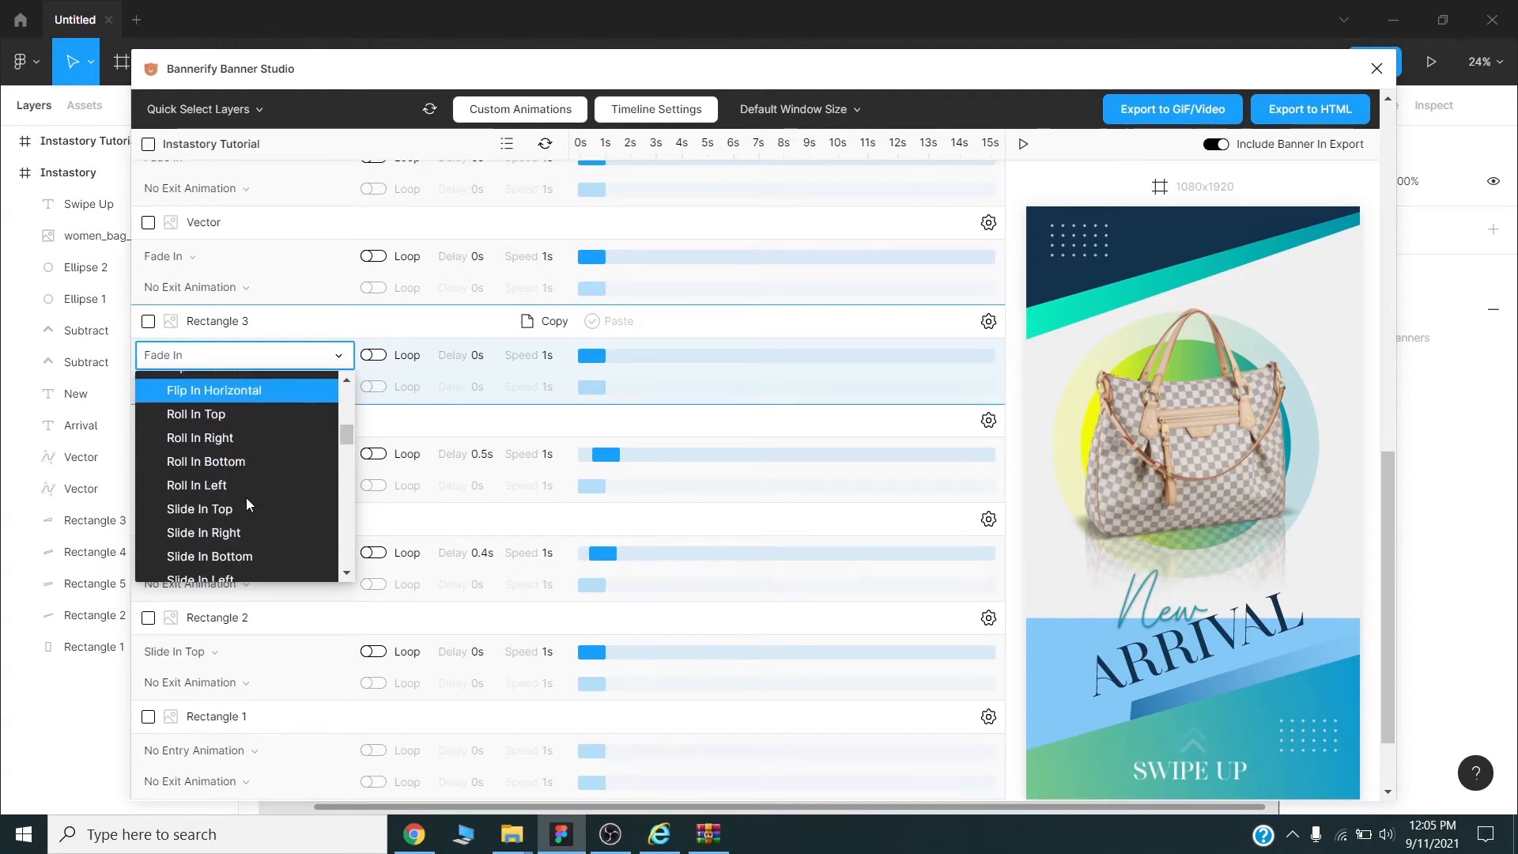
scroll("down", 3)
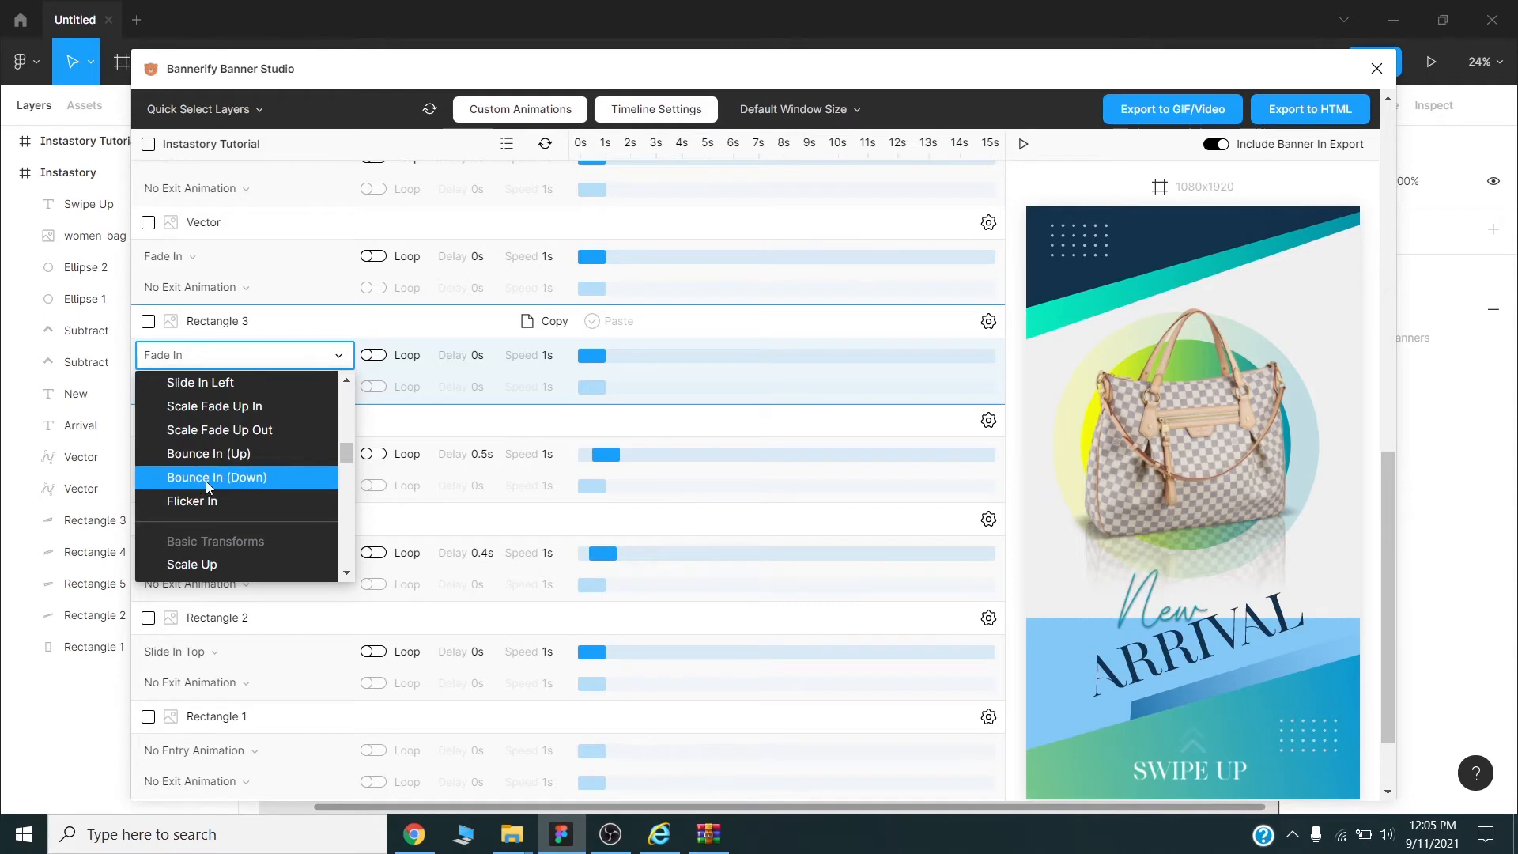
left_click(217, 476)
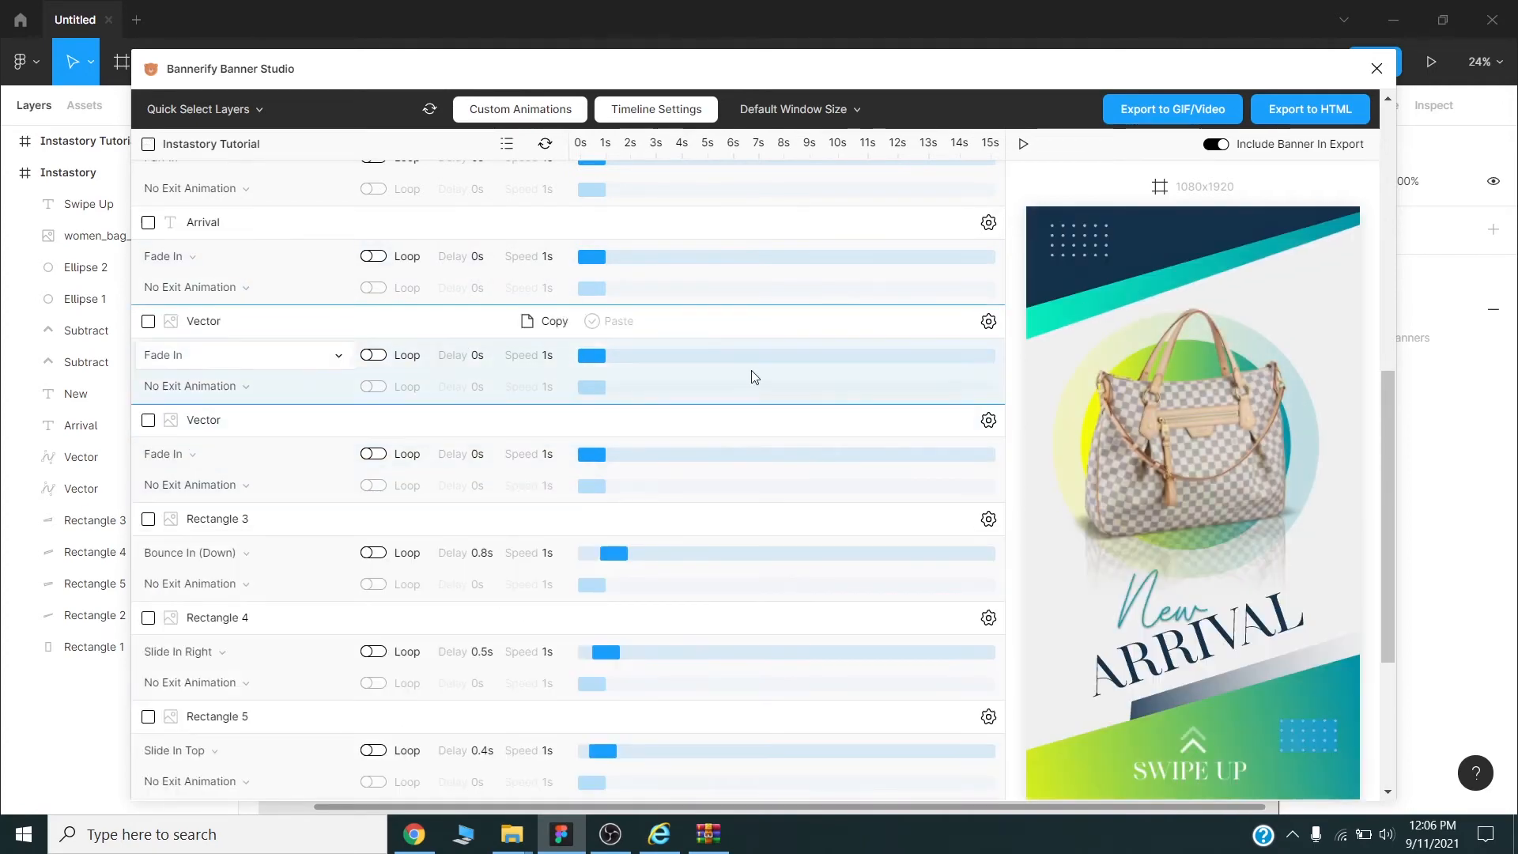
left_click_drag(588, 356, 661, 356)
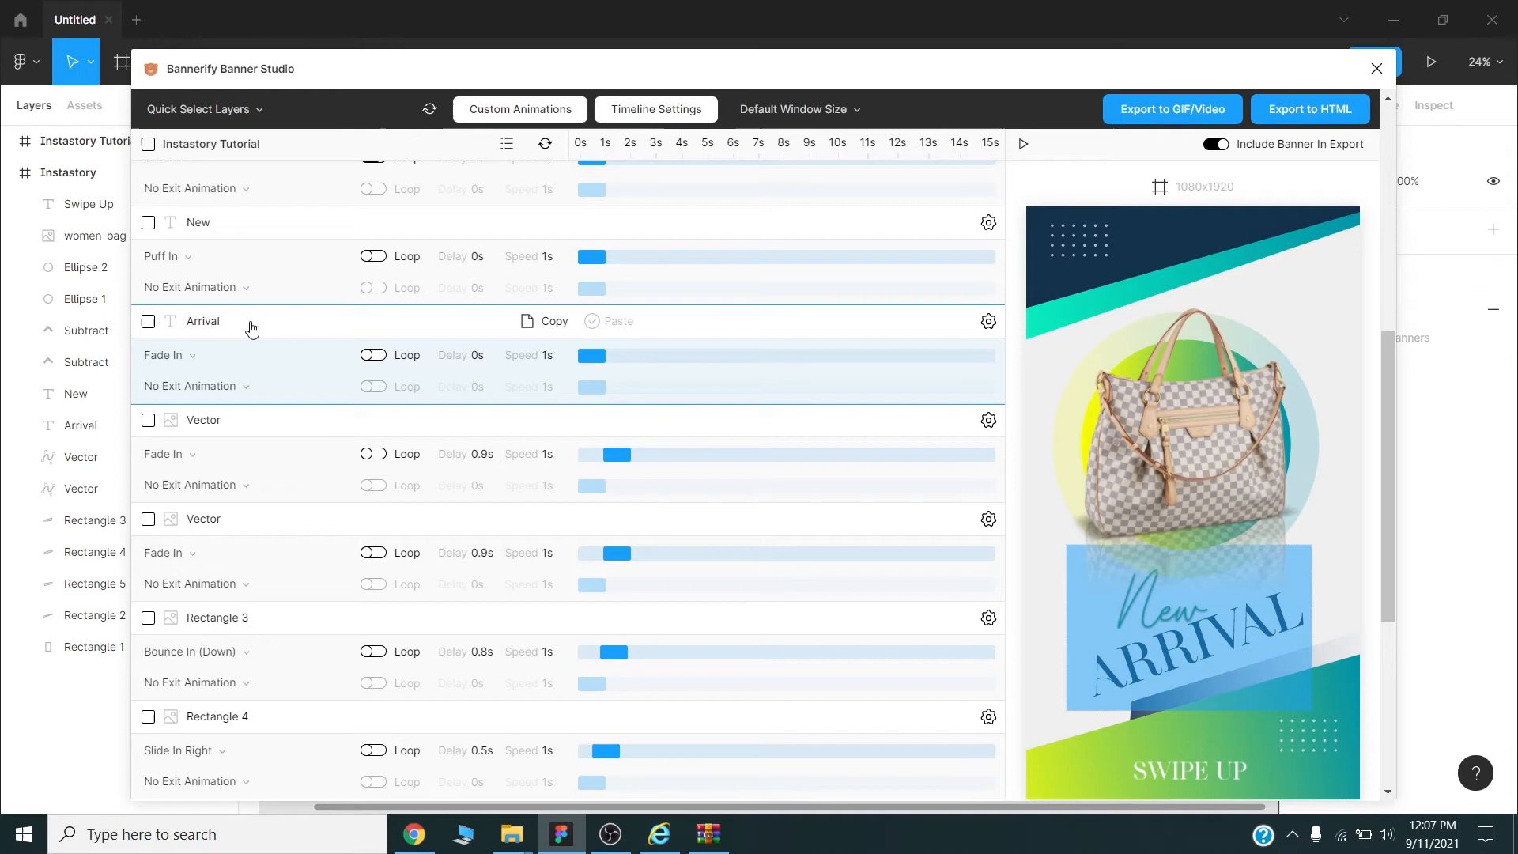
- Give Ellipse 1 a Scale Fade Up In entrance animation
scroll("down", 3)
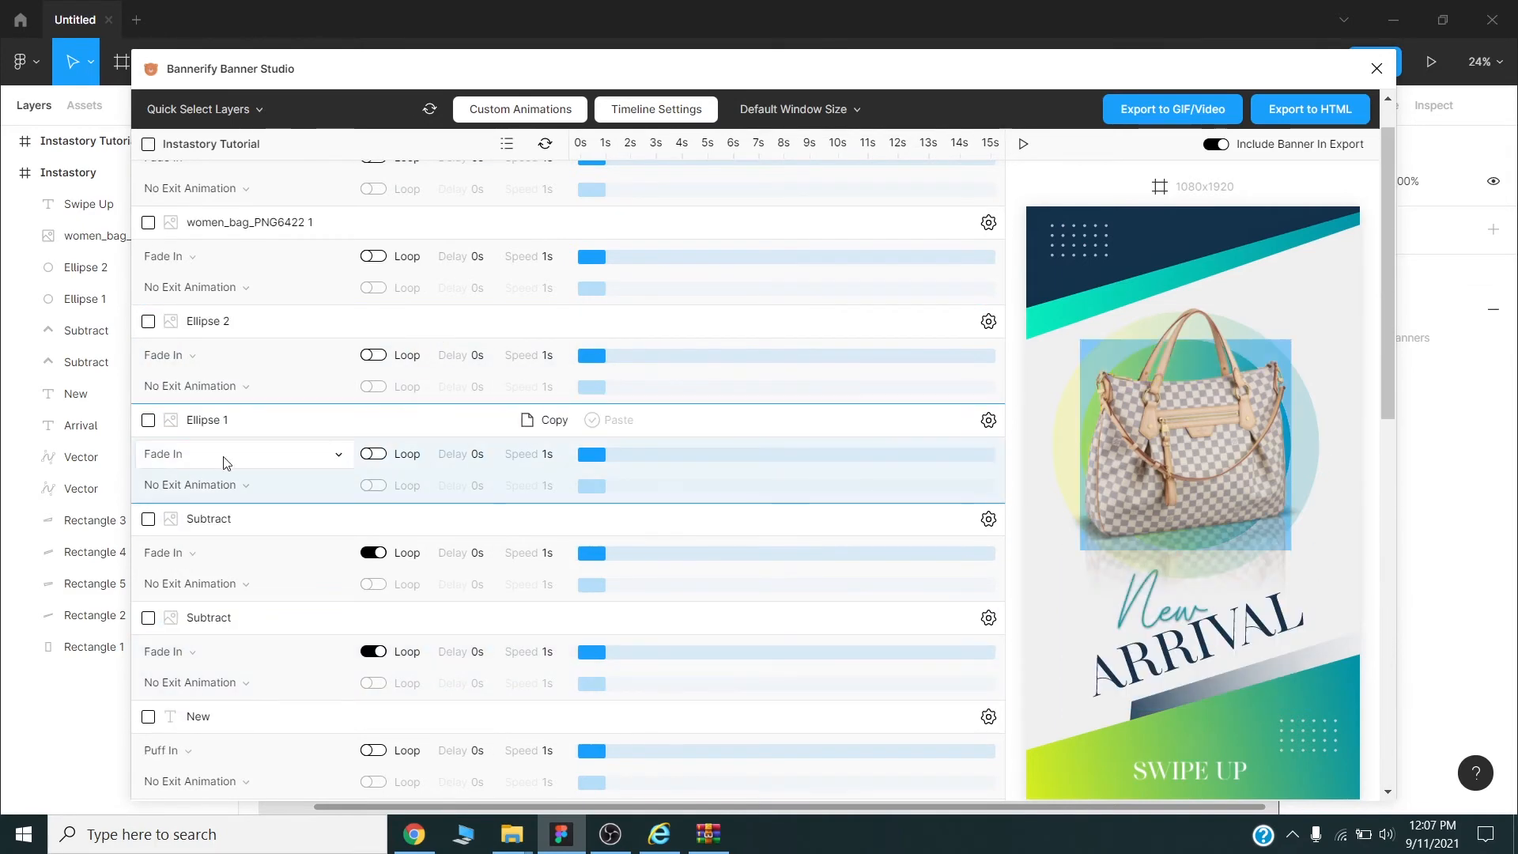
left_click(242, 454)
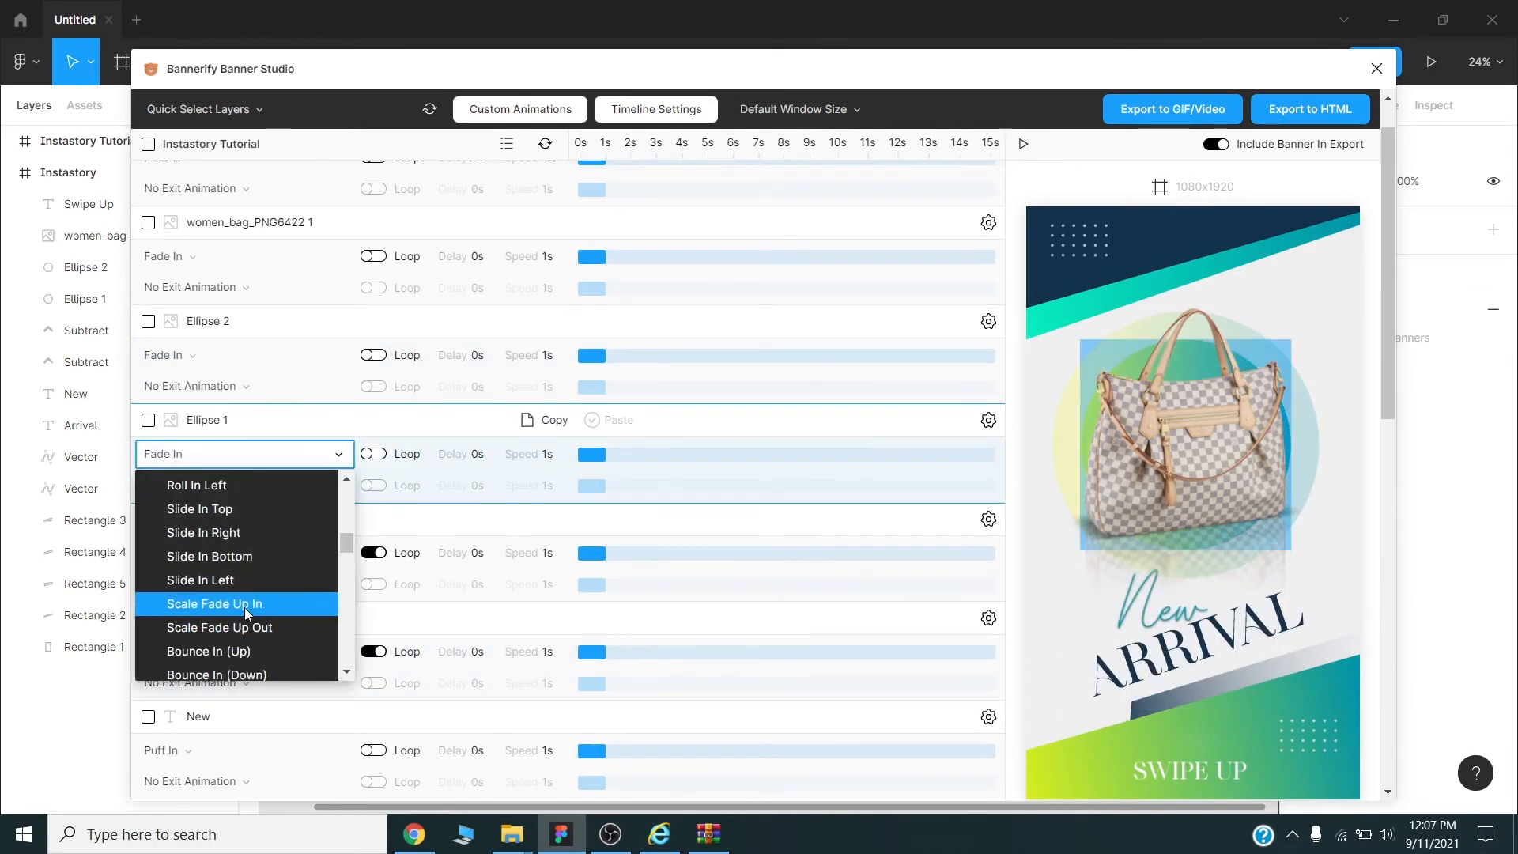
left_click(213, 602)
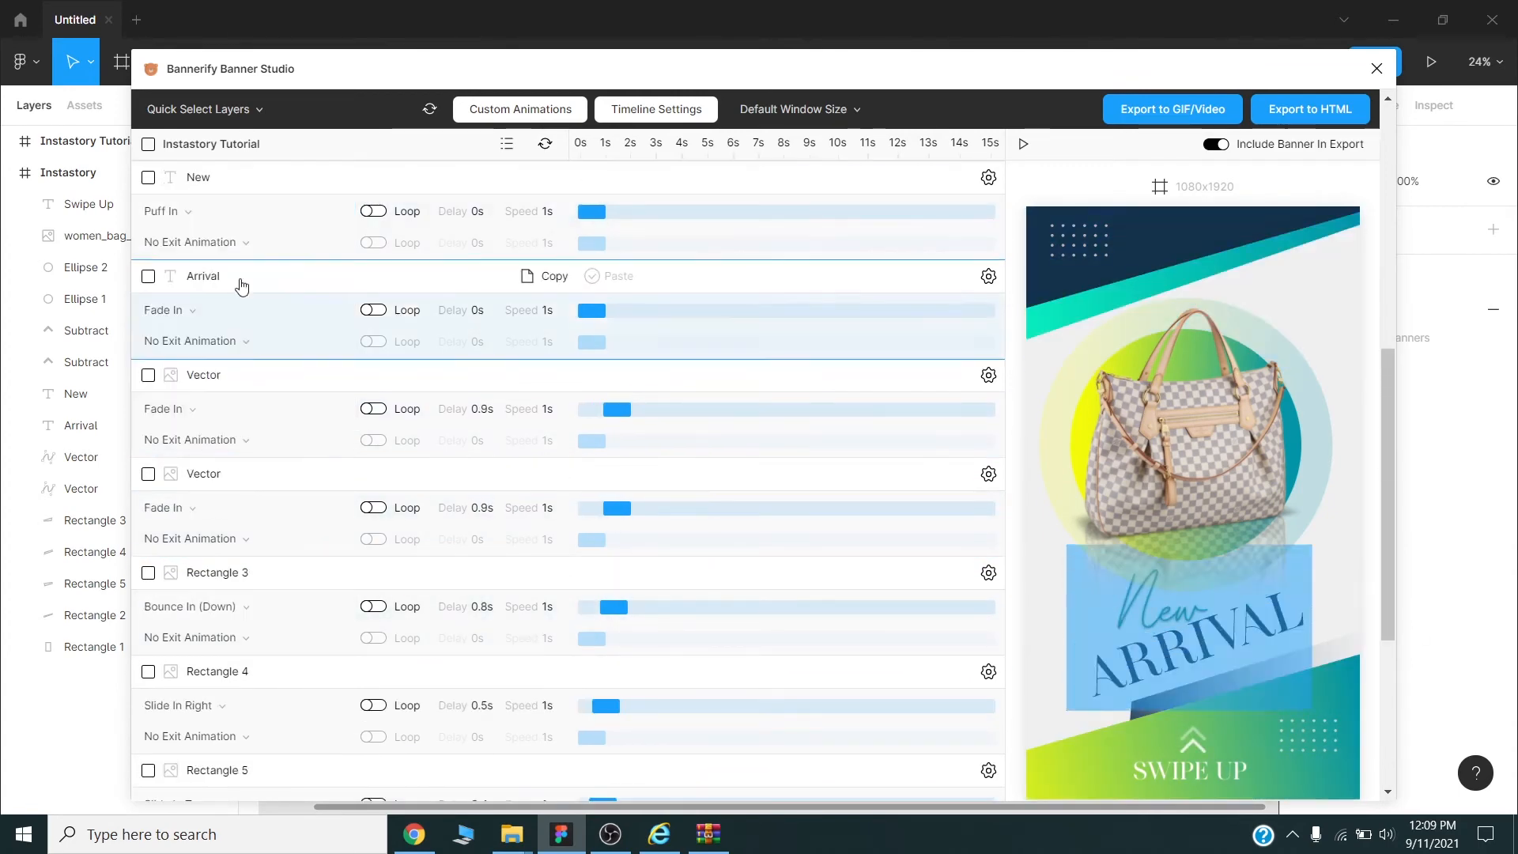
- Adjust the Arrival and New text entrance animations with delays around 4.1s and 3.2s
left_click(242, 310)
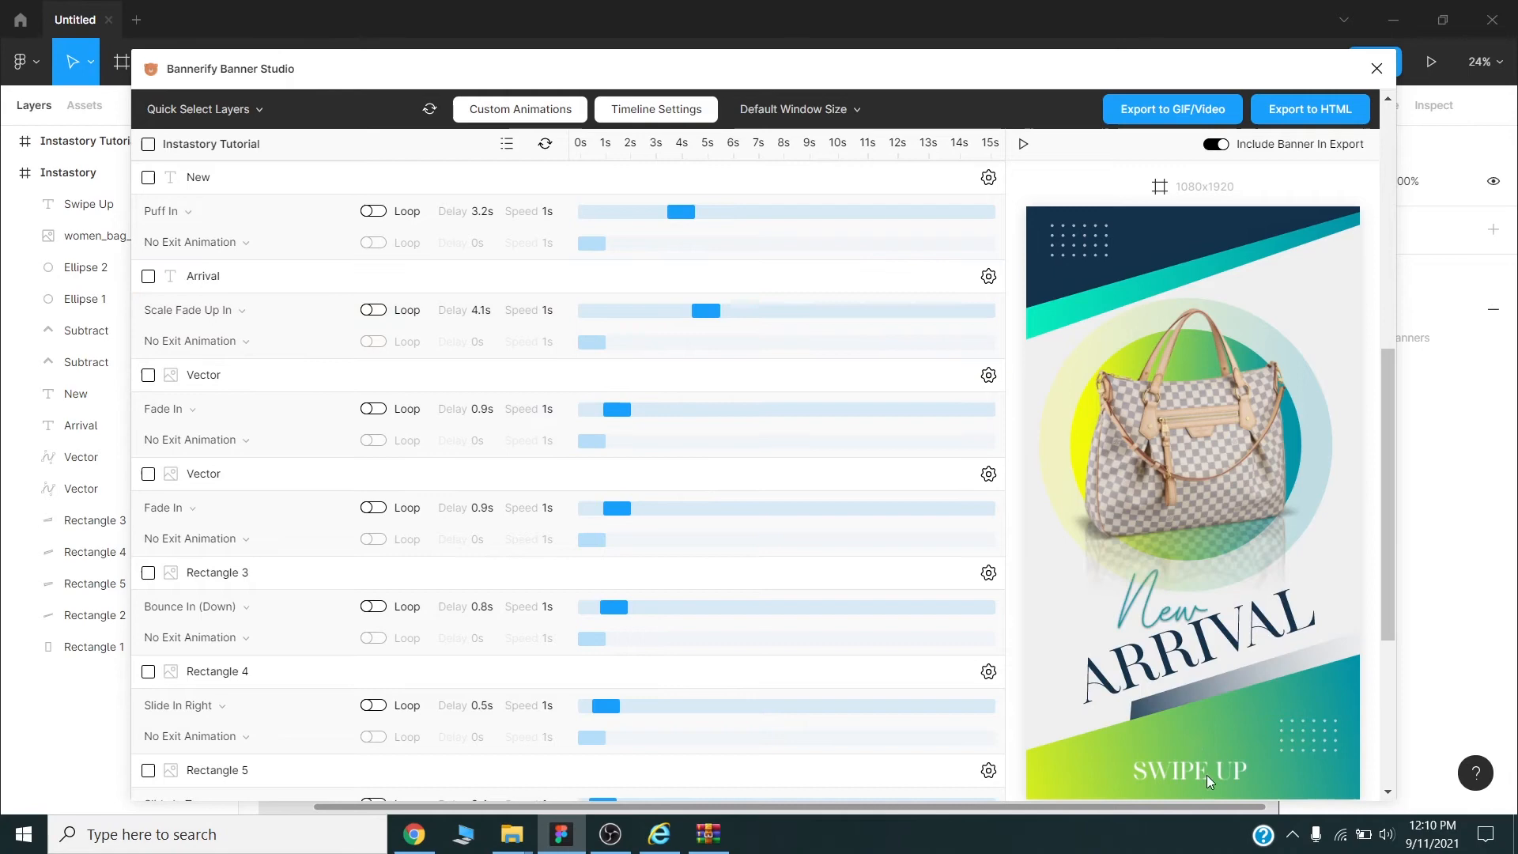
left_click(237, 211)
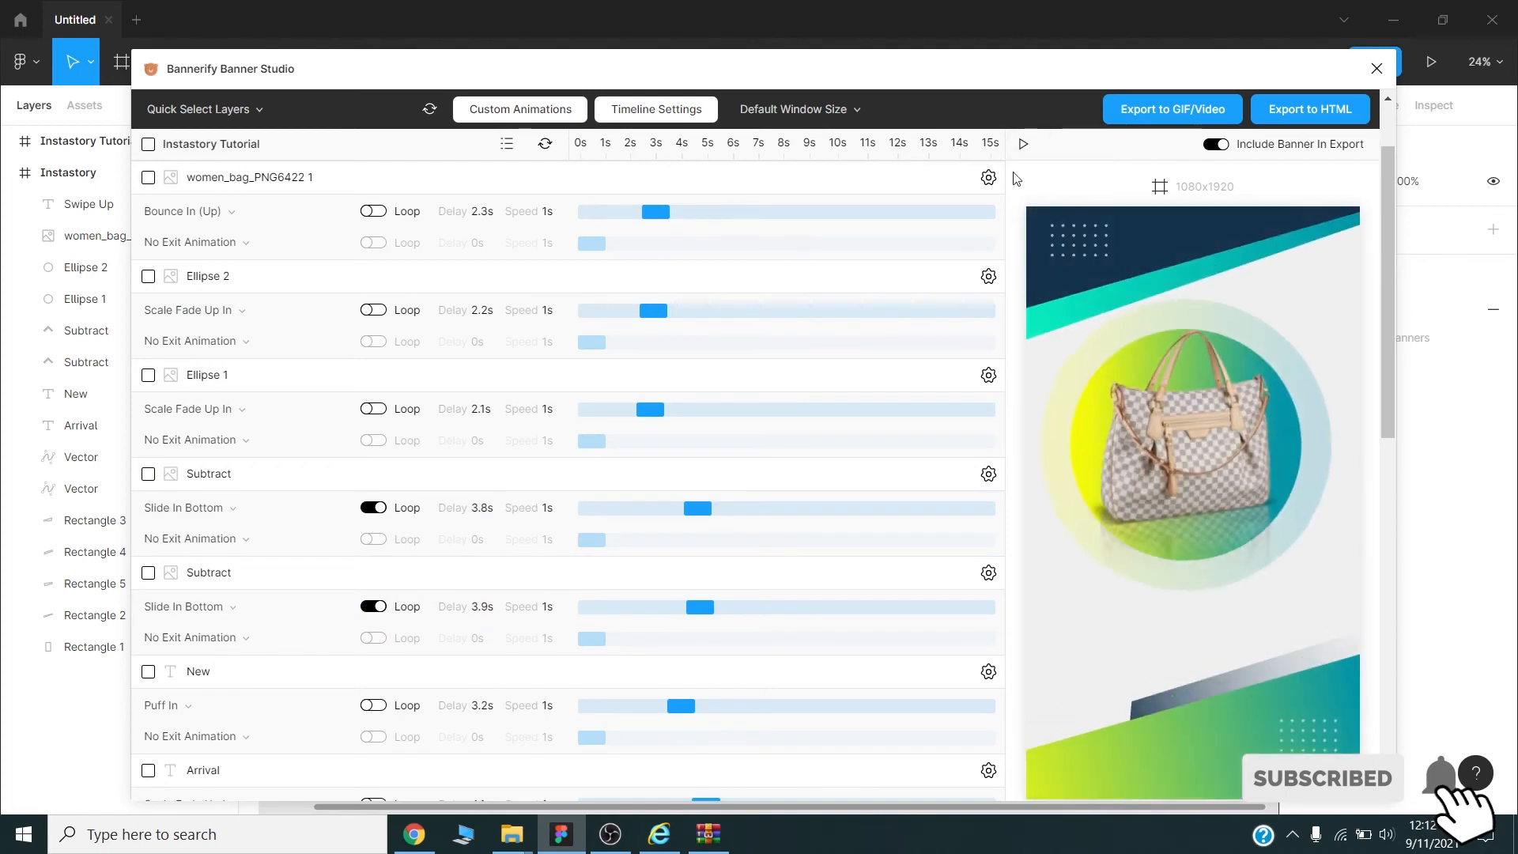
left_click(1024, 144)
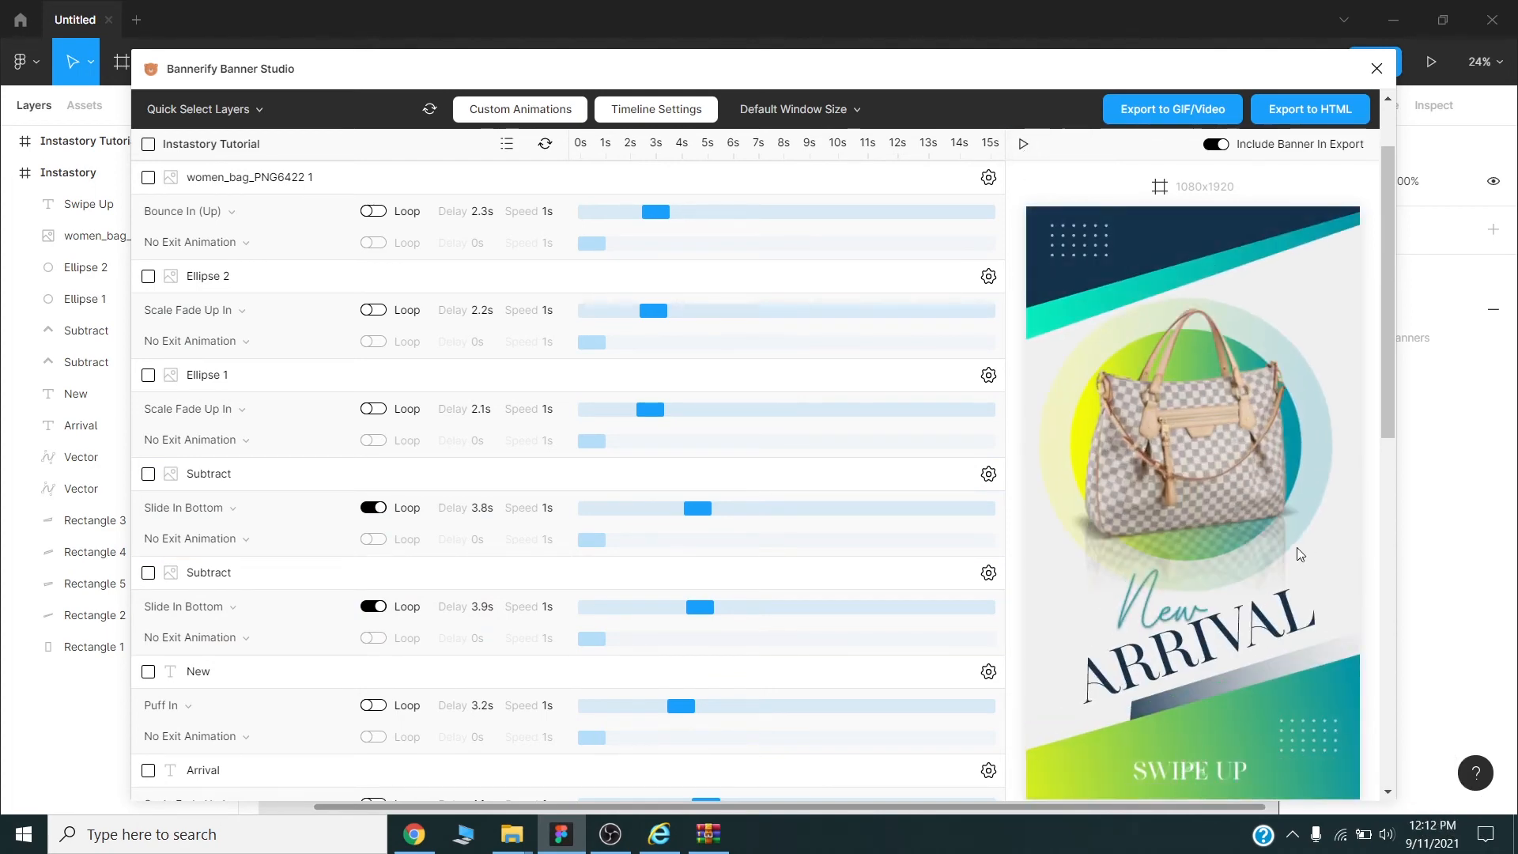
- Play the story animation preview with Swipe Up sliding in from the bottom at 4s
left_click(1023, 144)
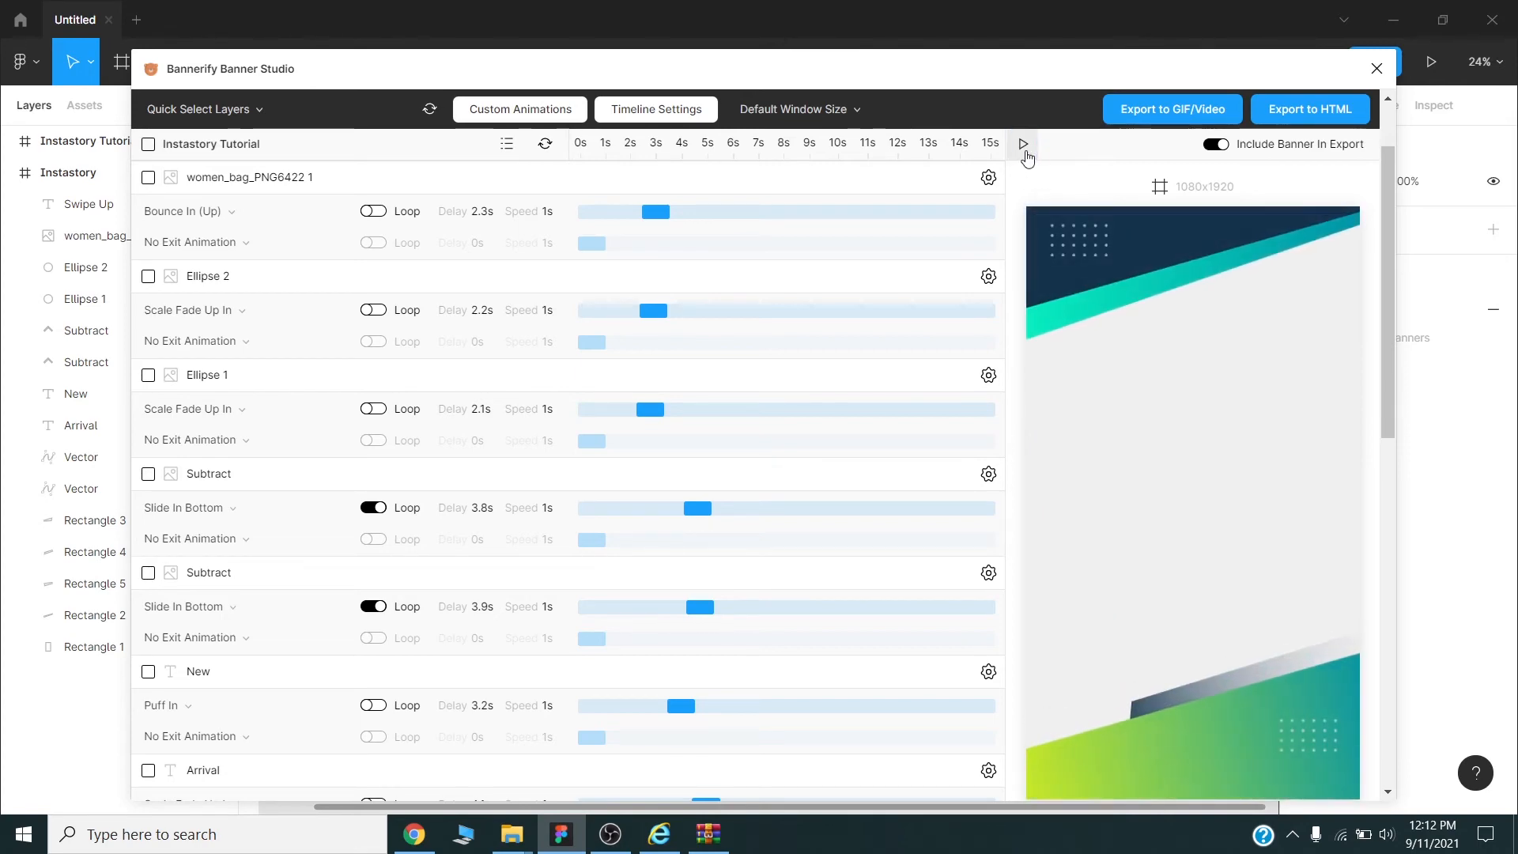
left_click(1023, 144)
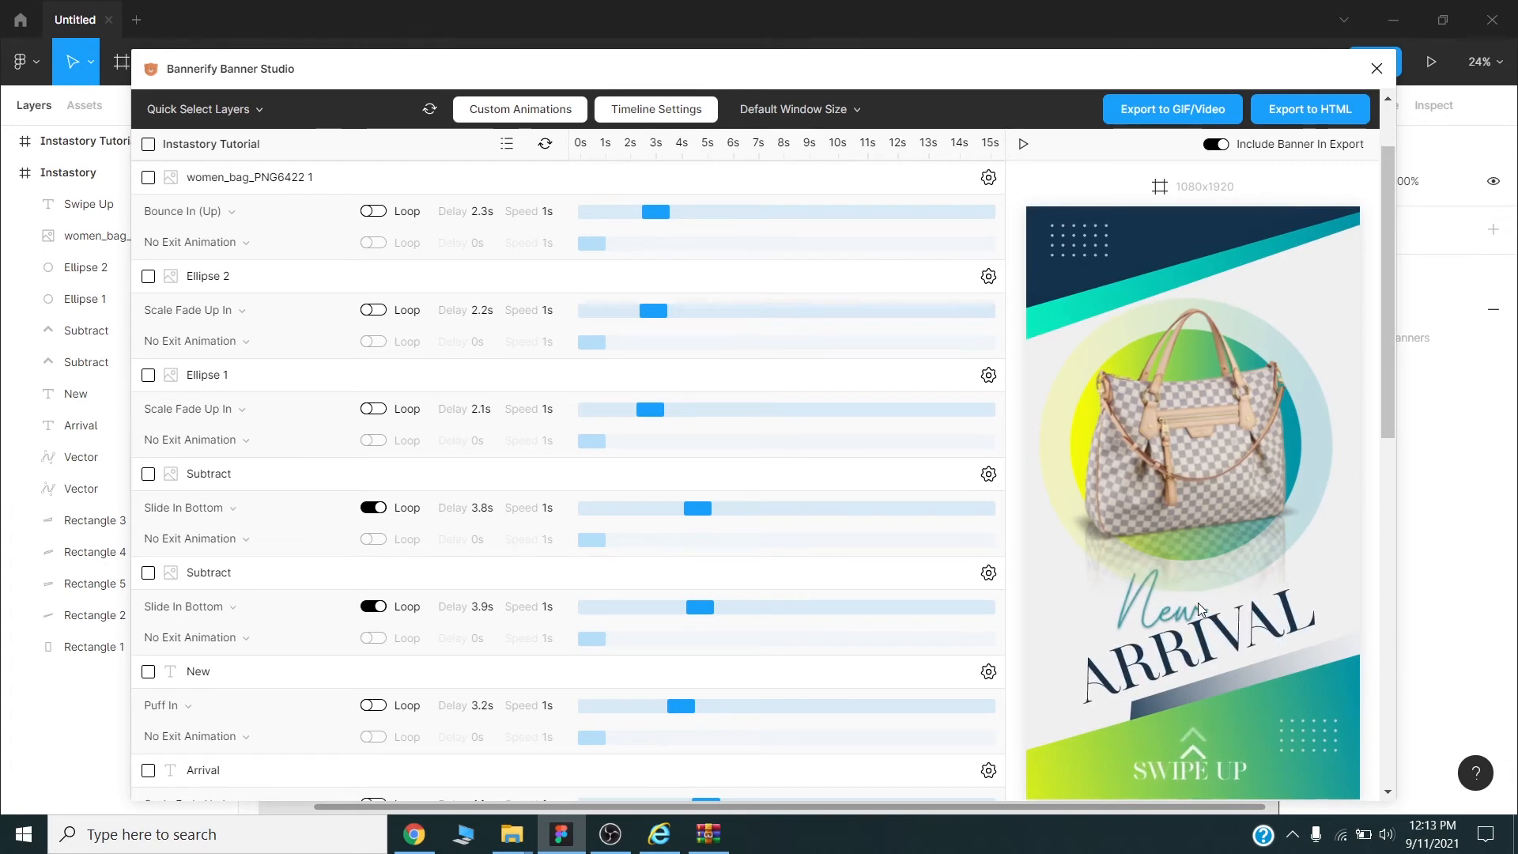
mouse_move(637, 571)
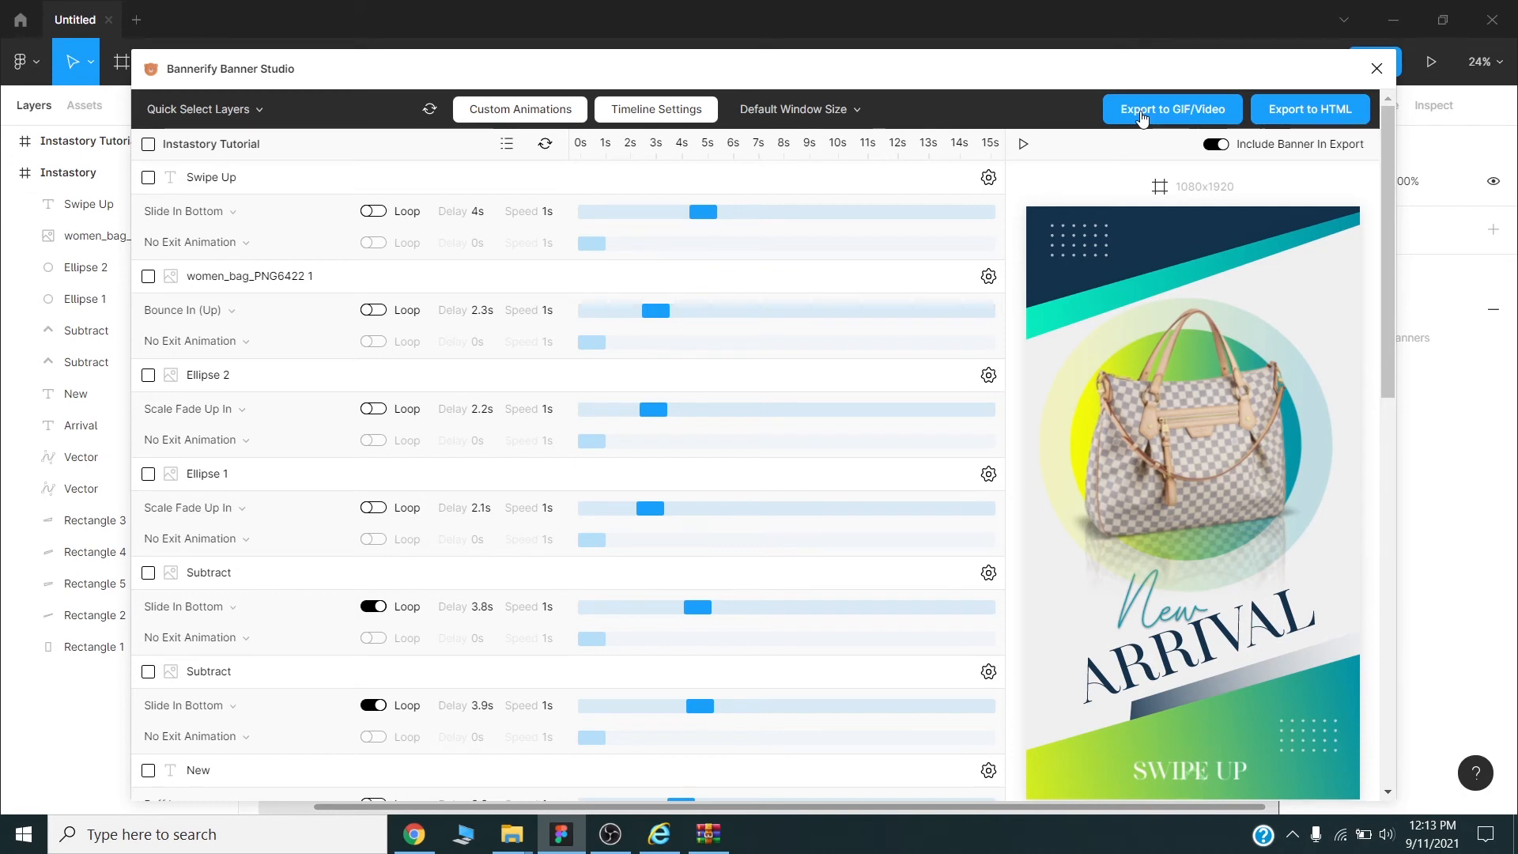
left_click(1171, 110)
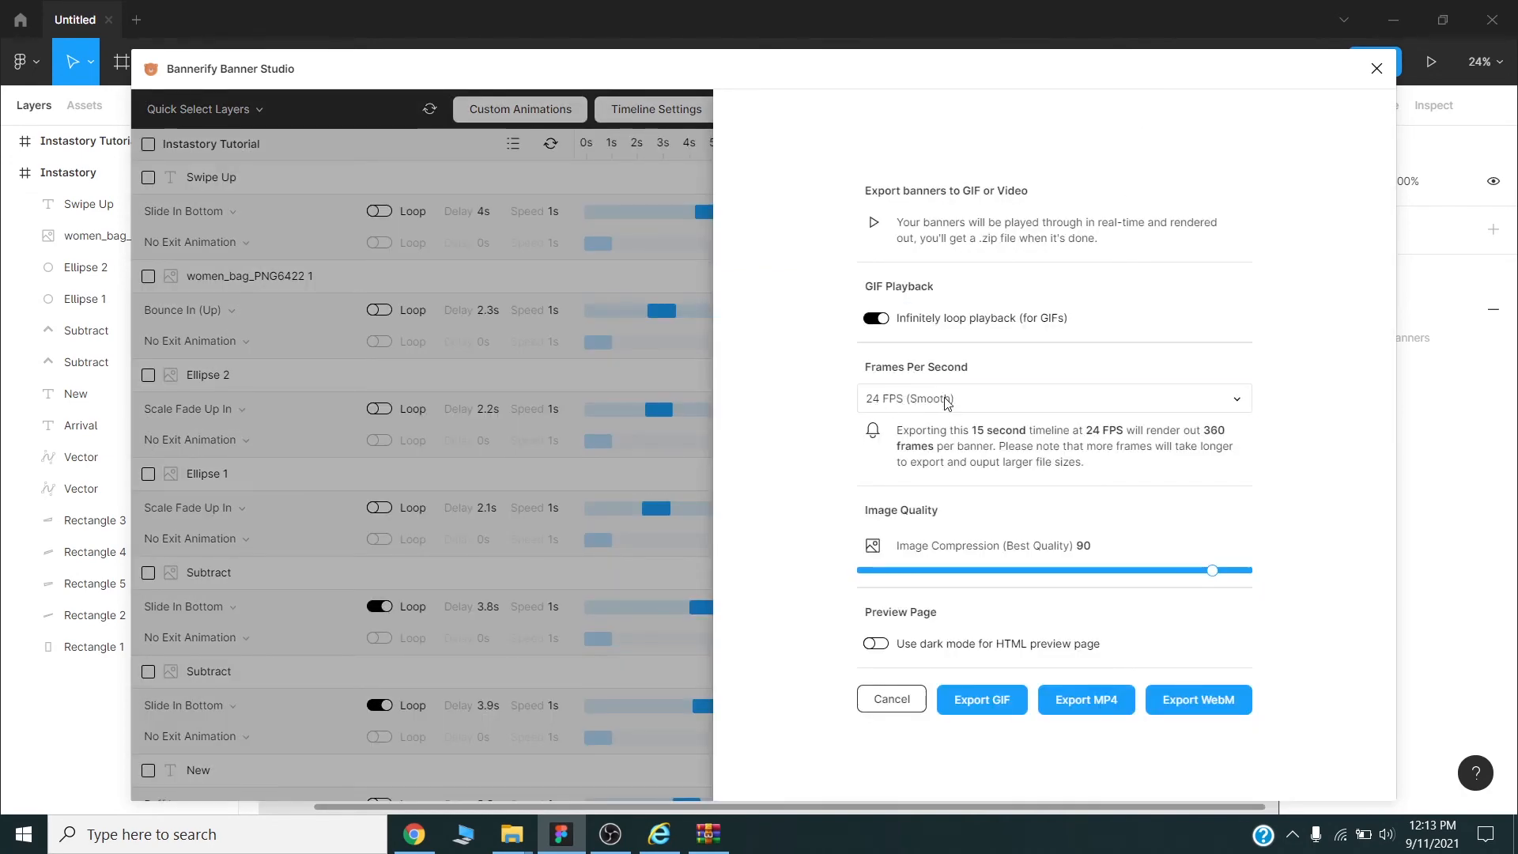
- Export the story as MP4 at 30 FPS (Ultra Smooth) with image compression quality 100
left_click(1054, 398)
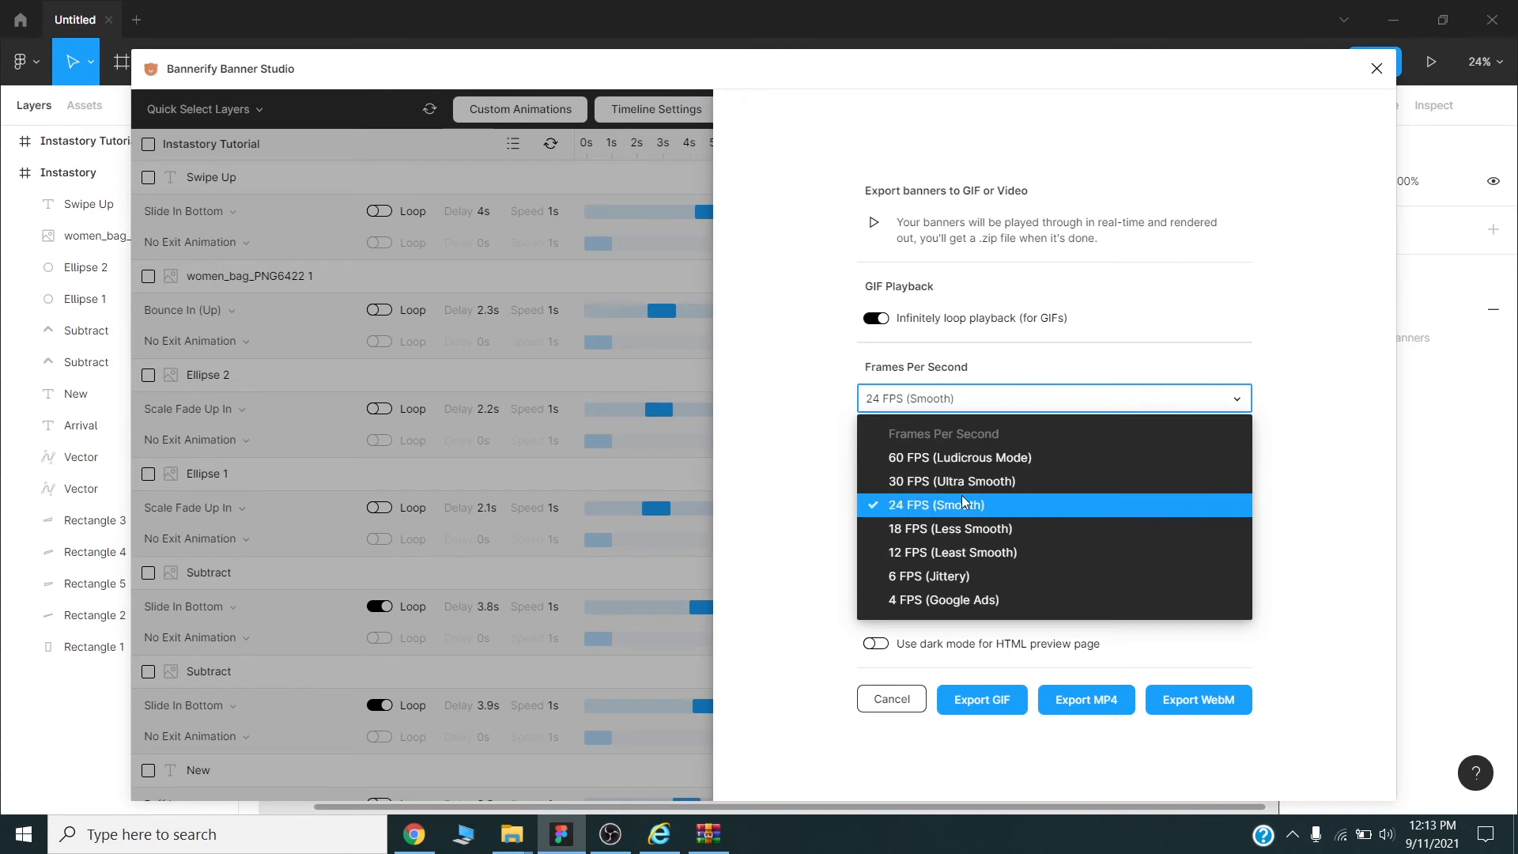
left_click(952, 481)
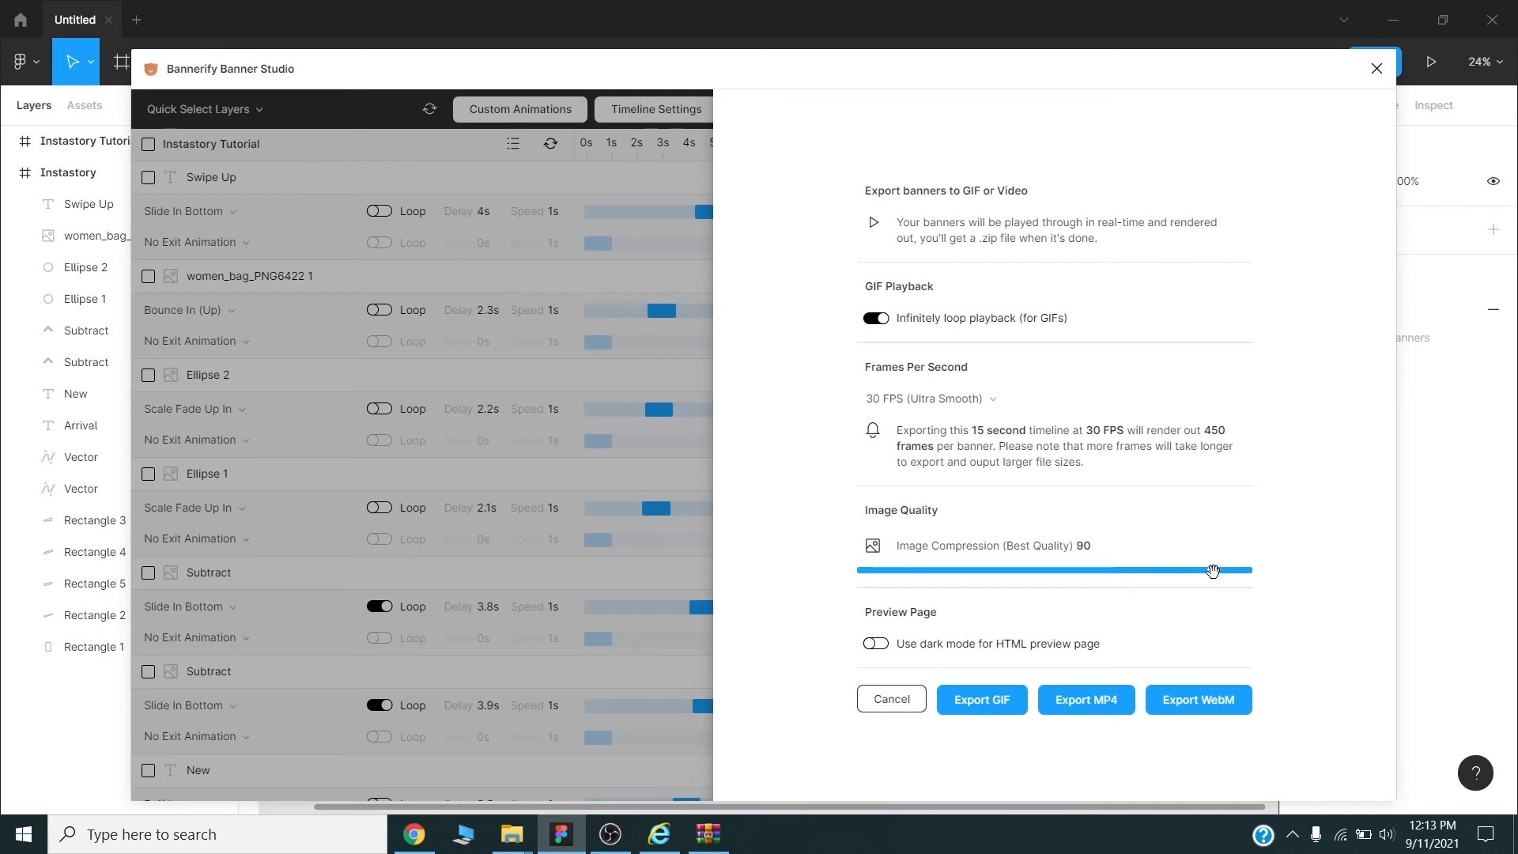
left_click_drag(1213, 571, 1257, 571)
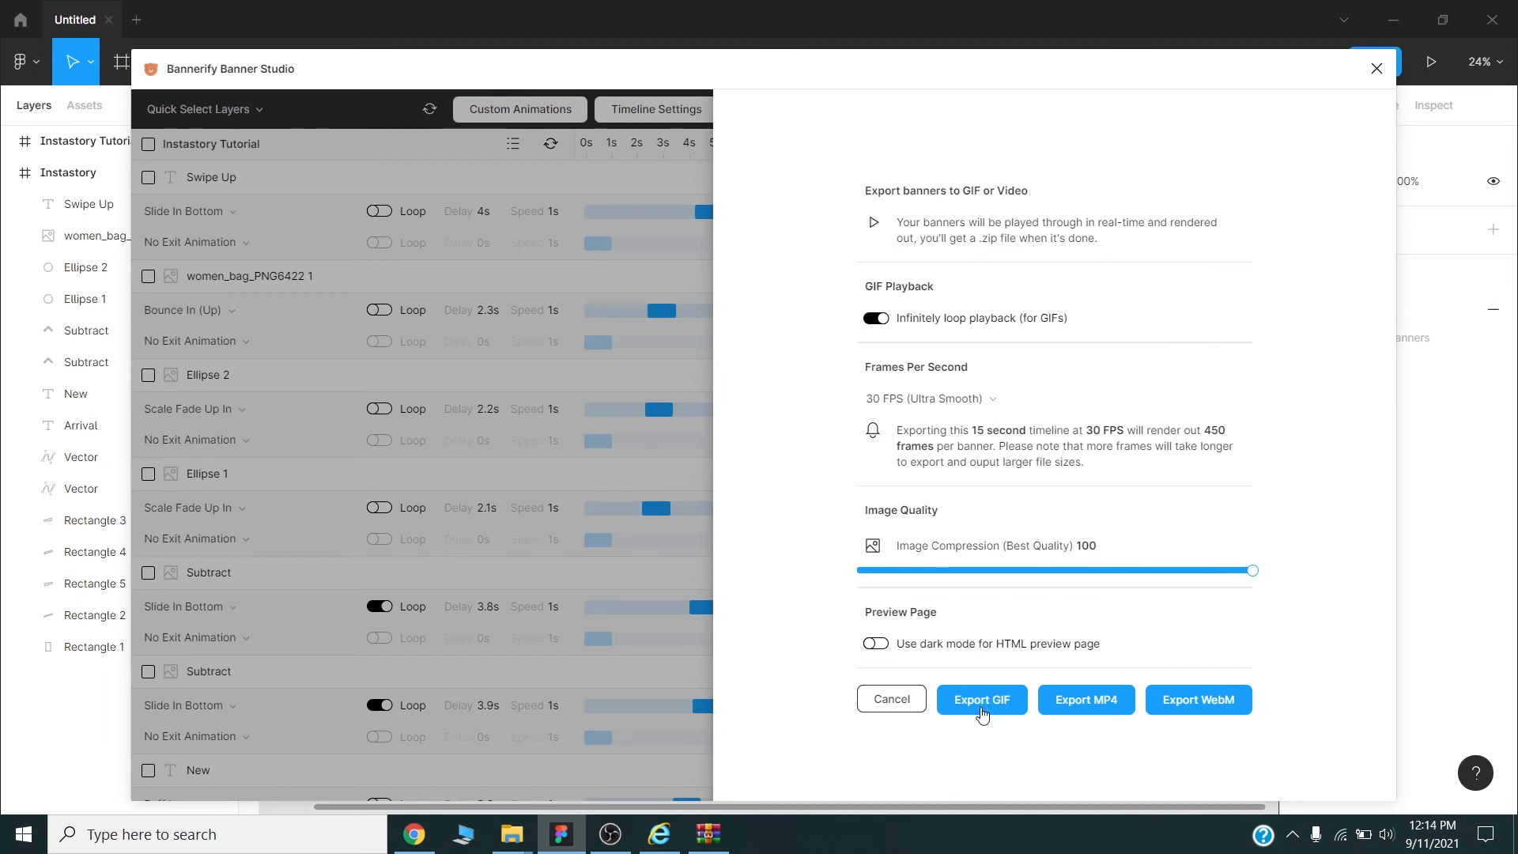
mouse_move(1079, 718)
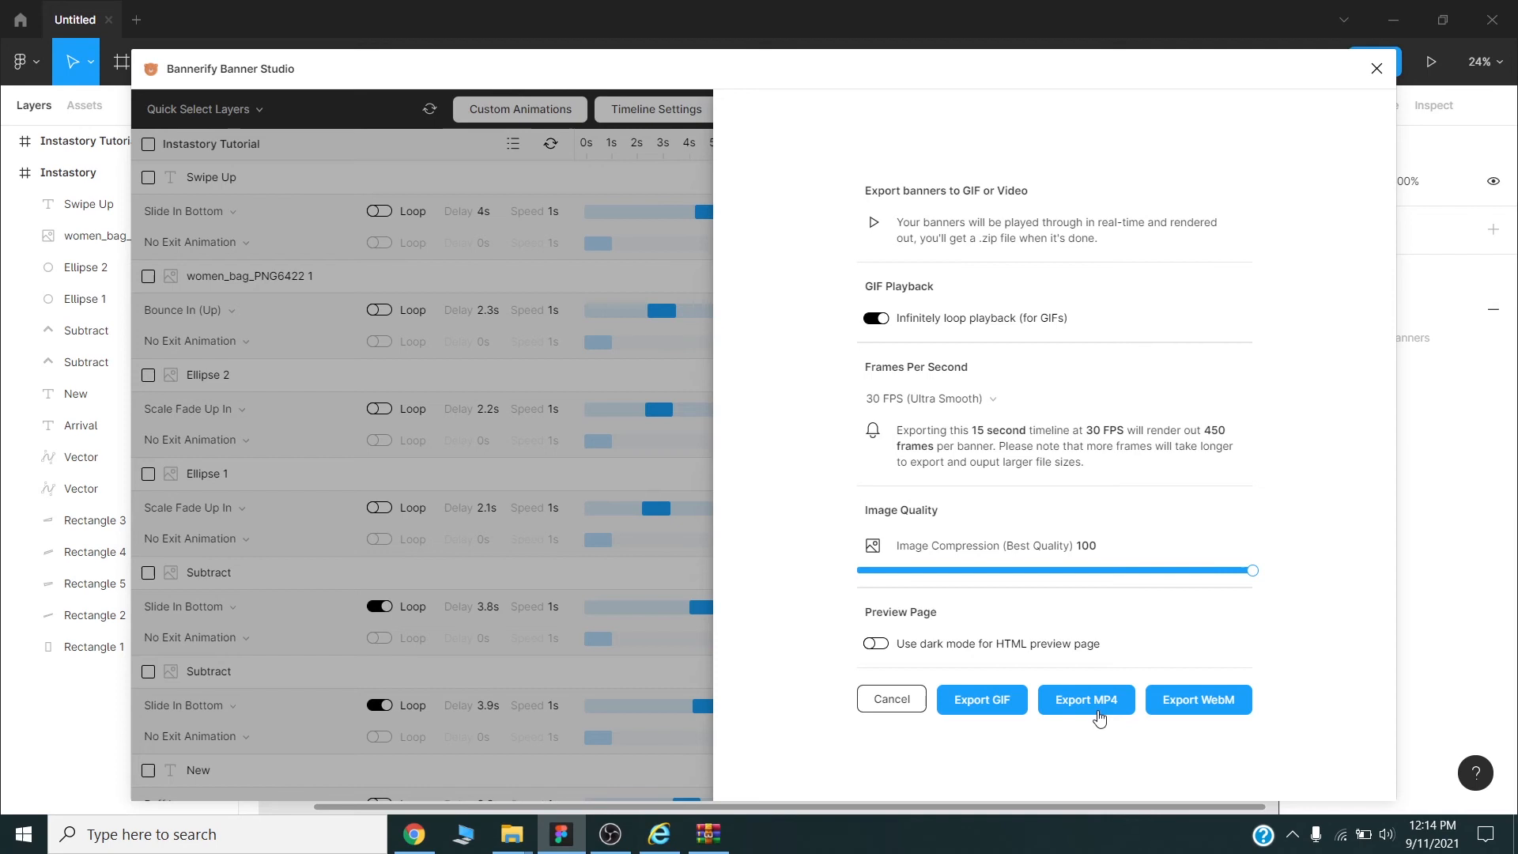
mouse_move(1162, 717)
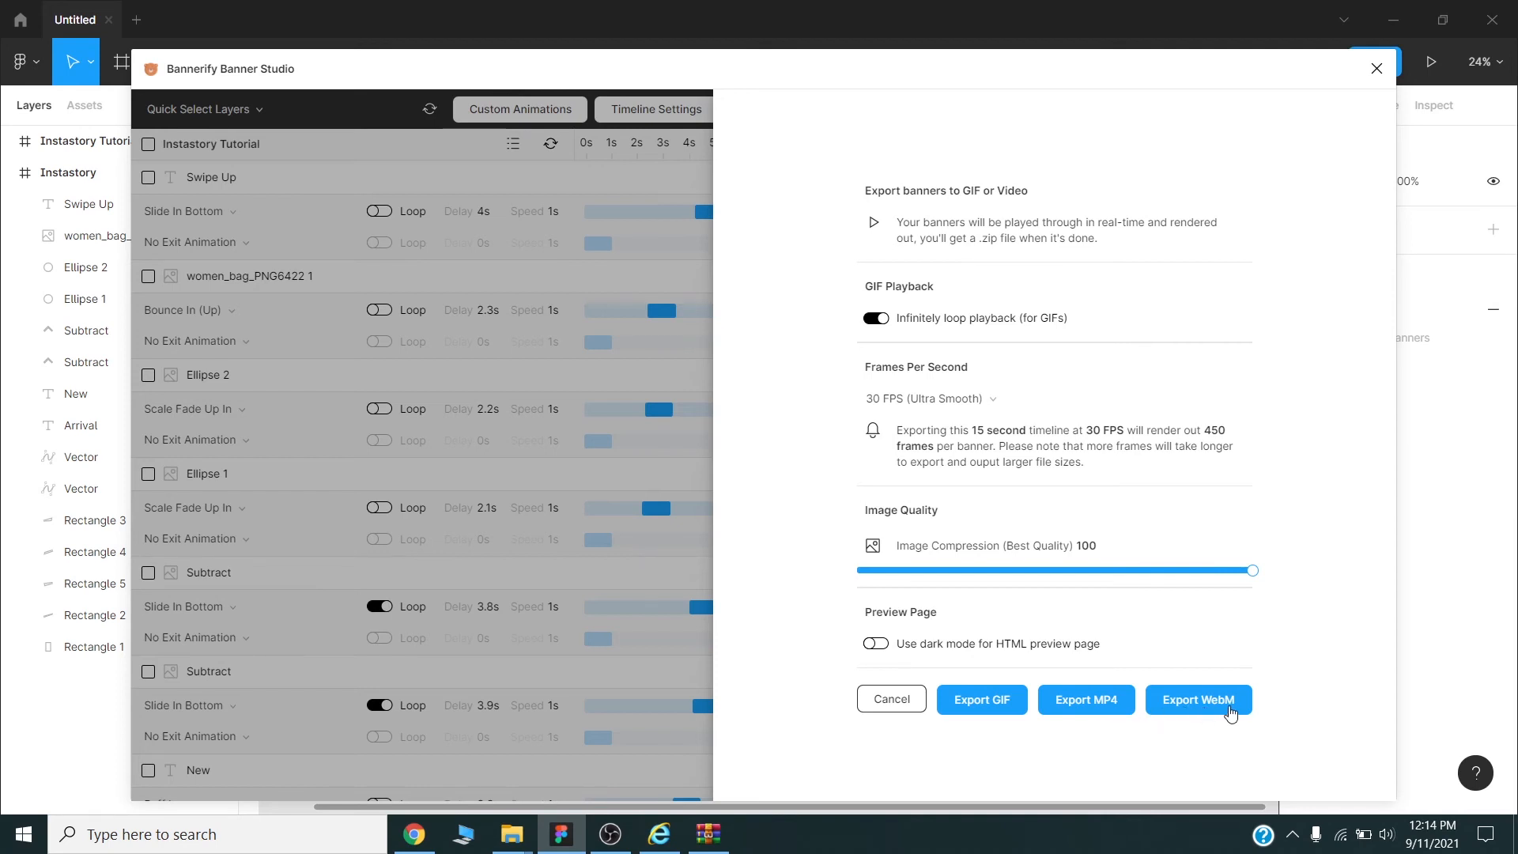
mouse_move(1086, 700)
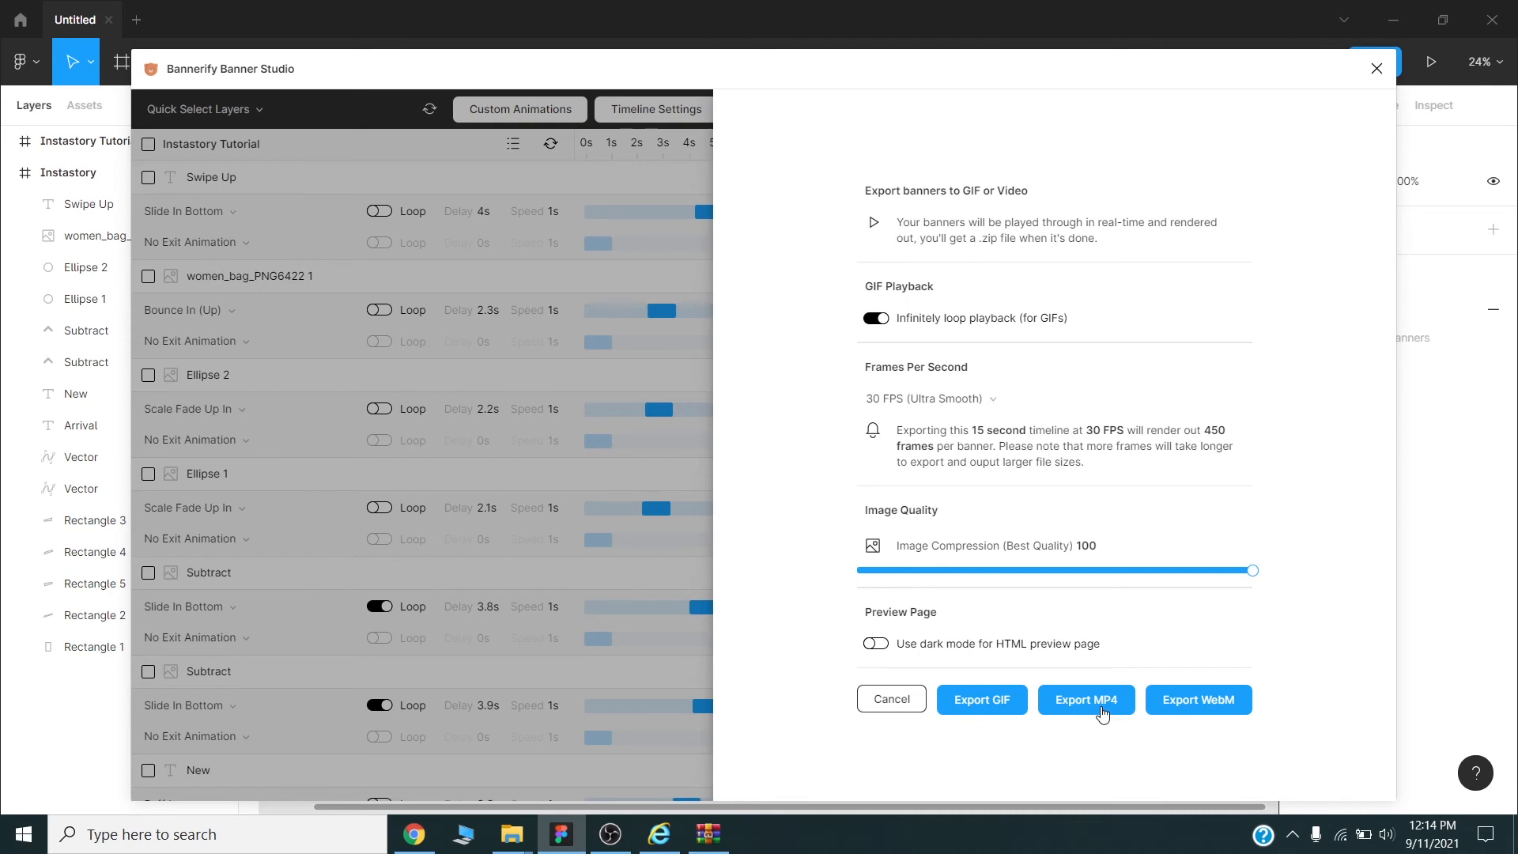
mouse_move(1098, 715)
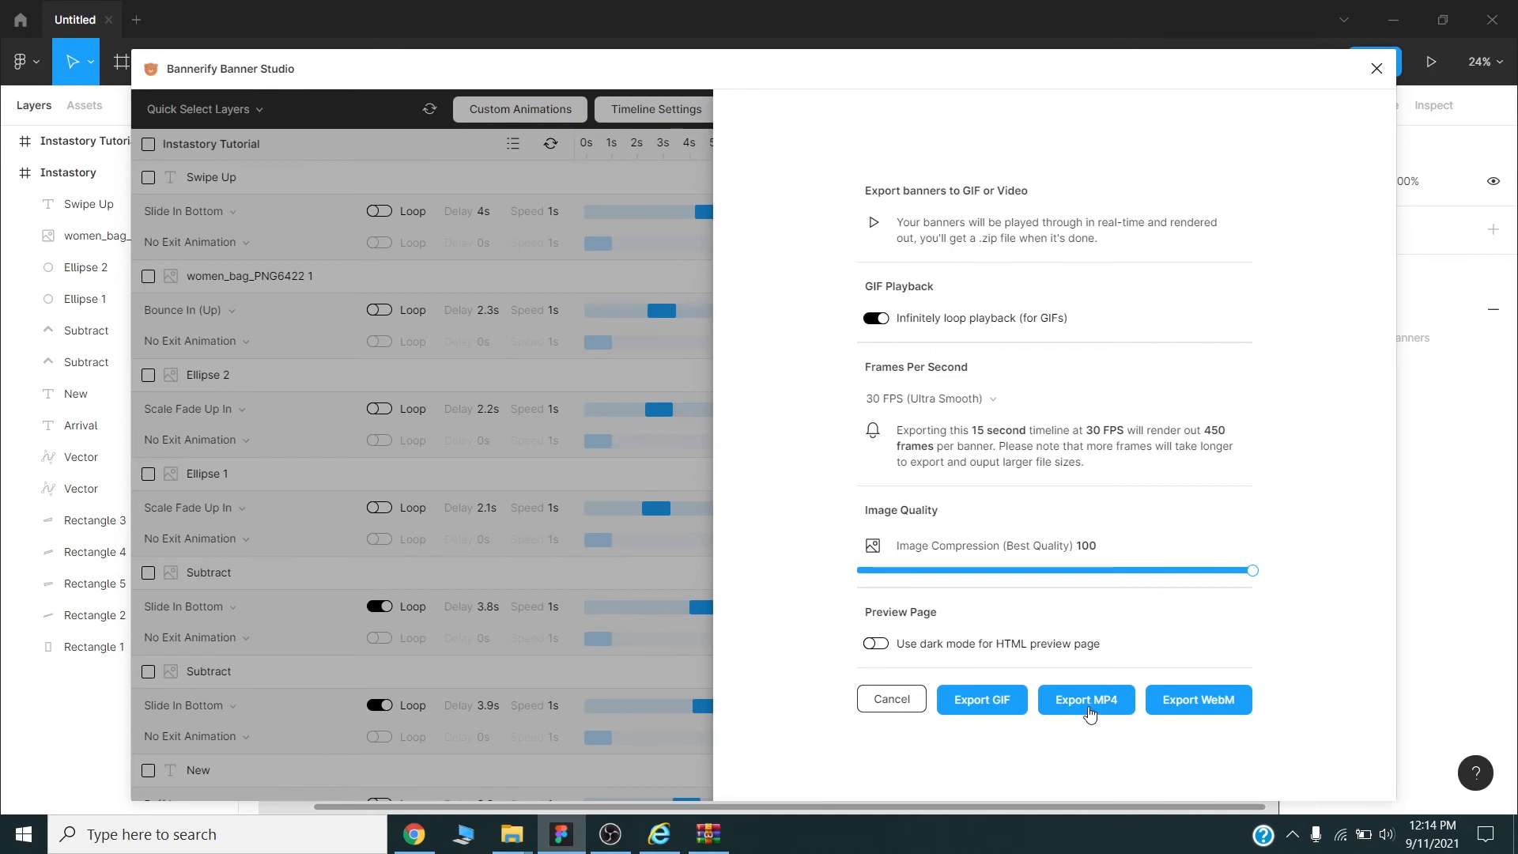
left_click(1085, 699)
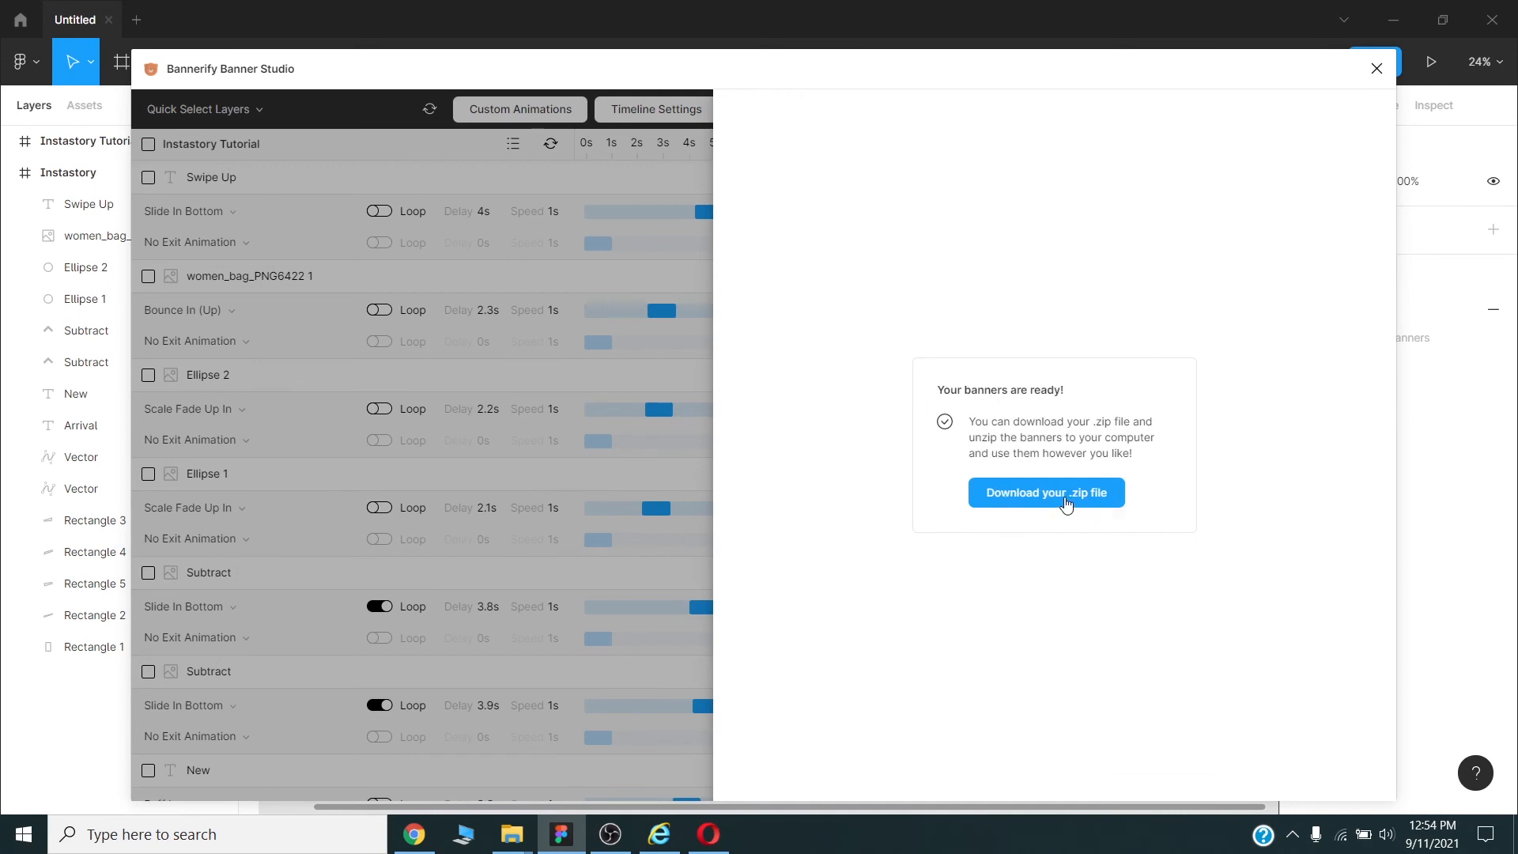
mouse_move(1036, 503)
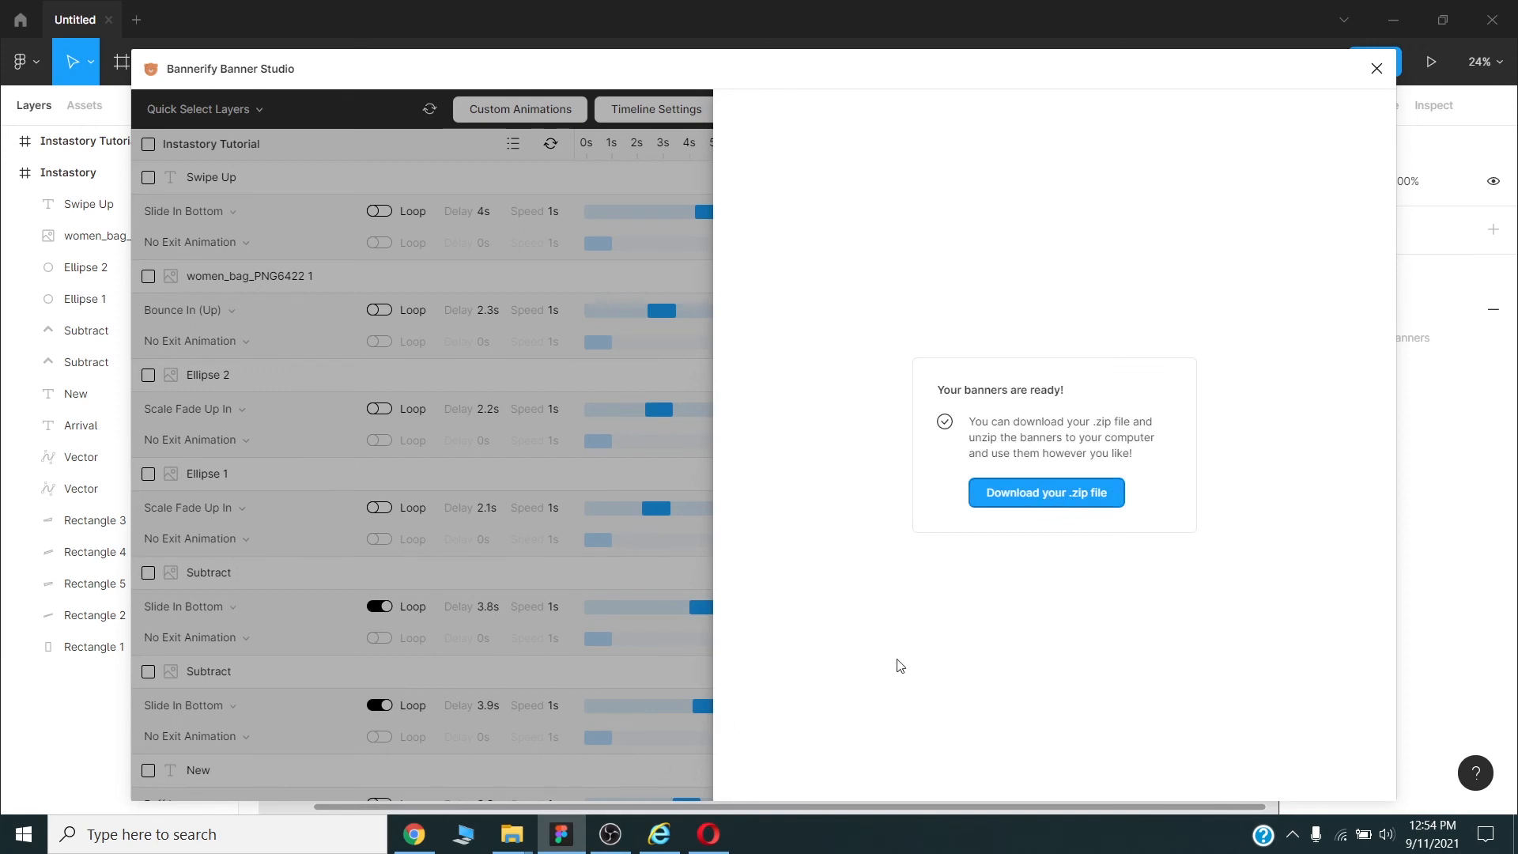
- Download the rendered banners zip and save it into the Instastory from Figma folder
left_click(1045, 494)
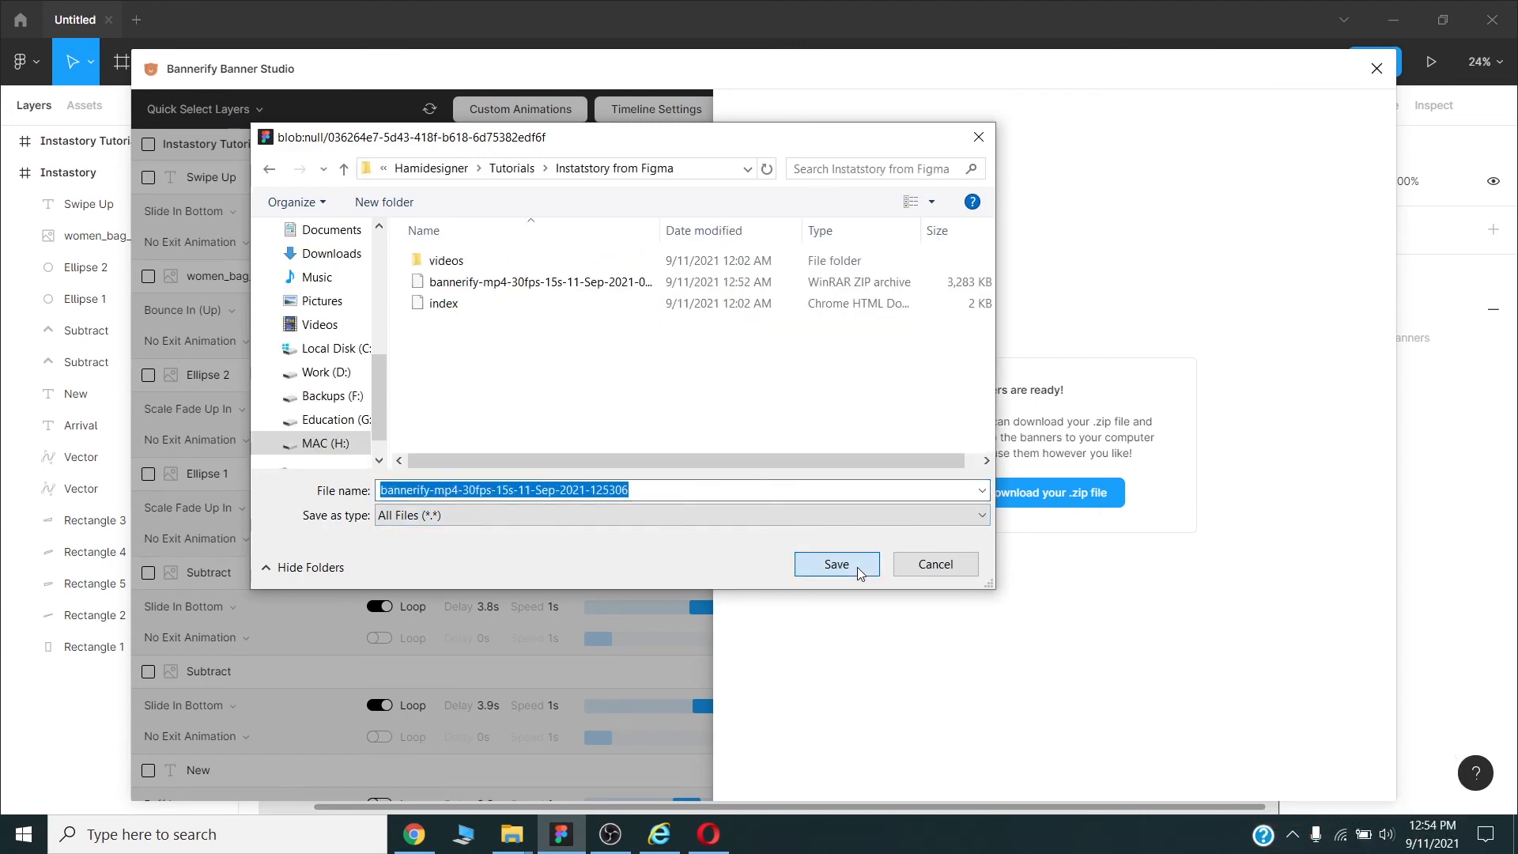
left_click(835, 563)
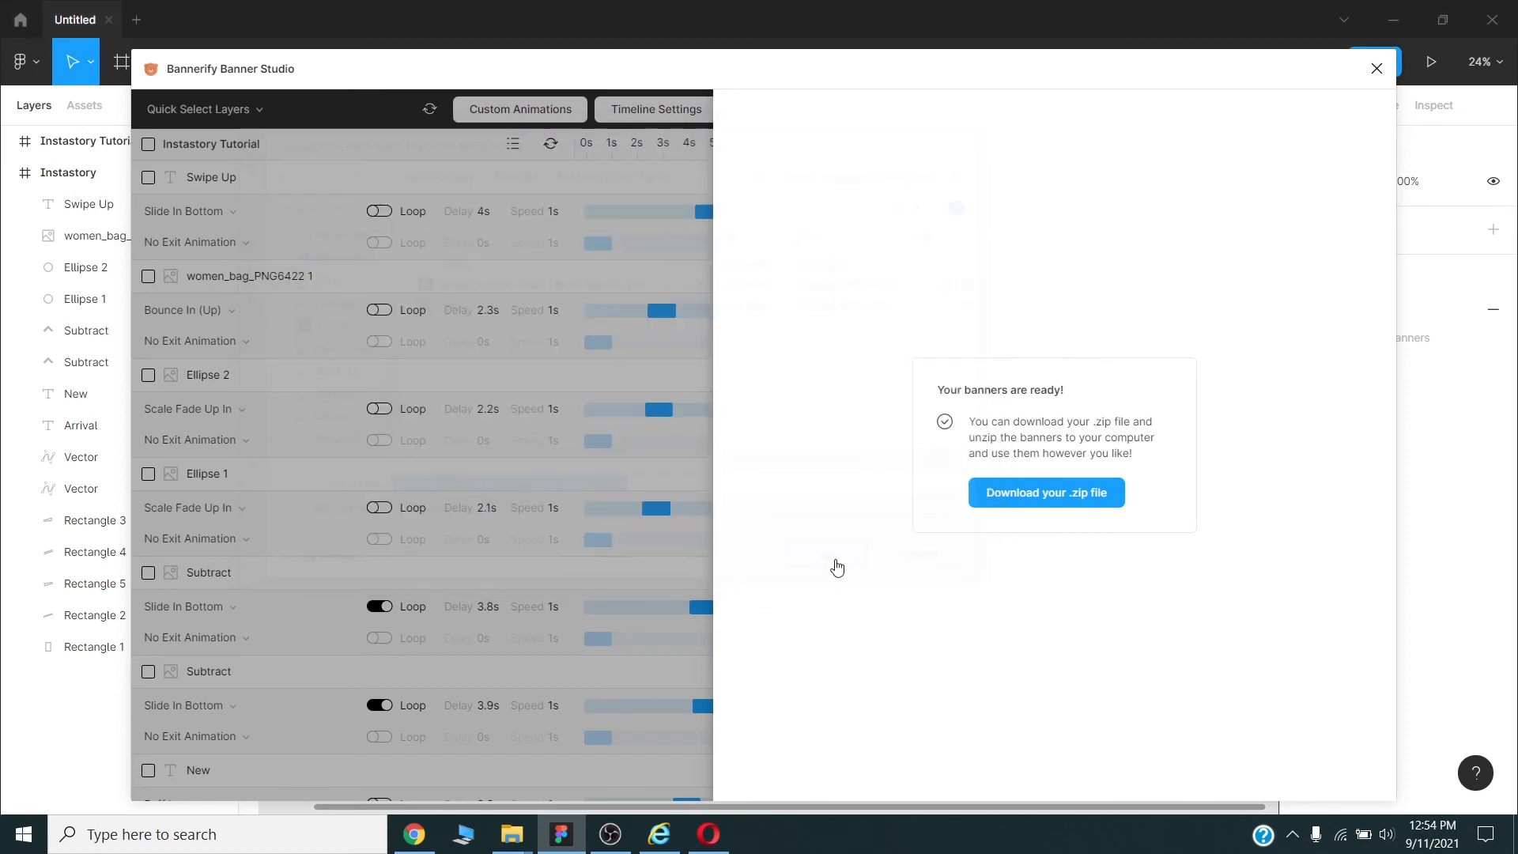
right_click(412, 166)
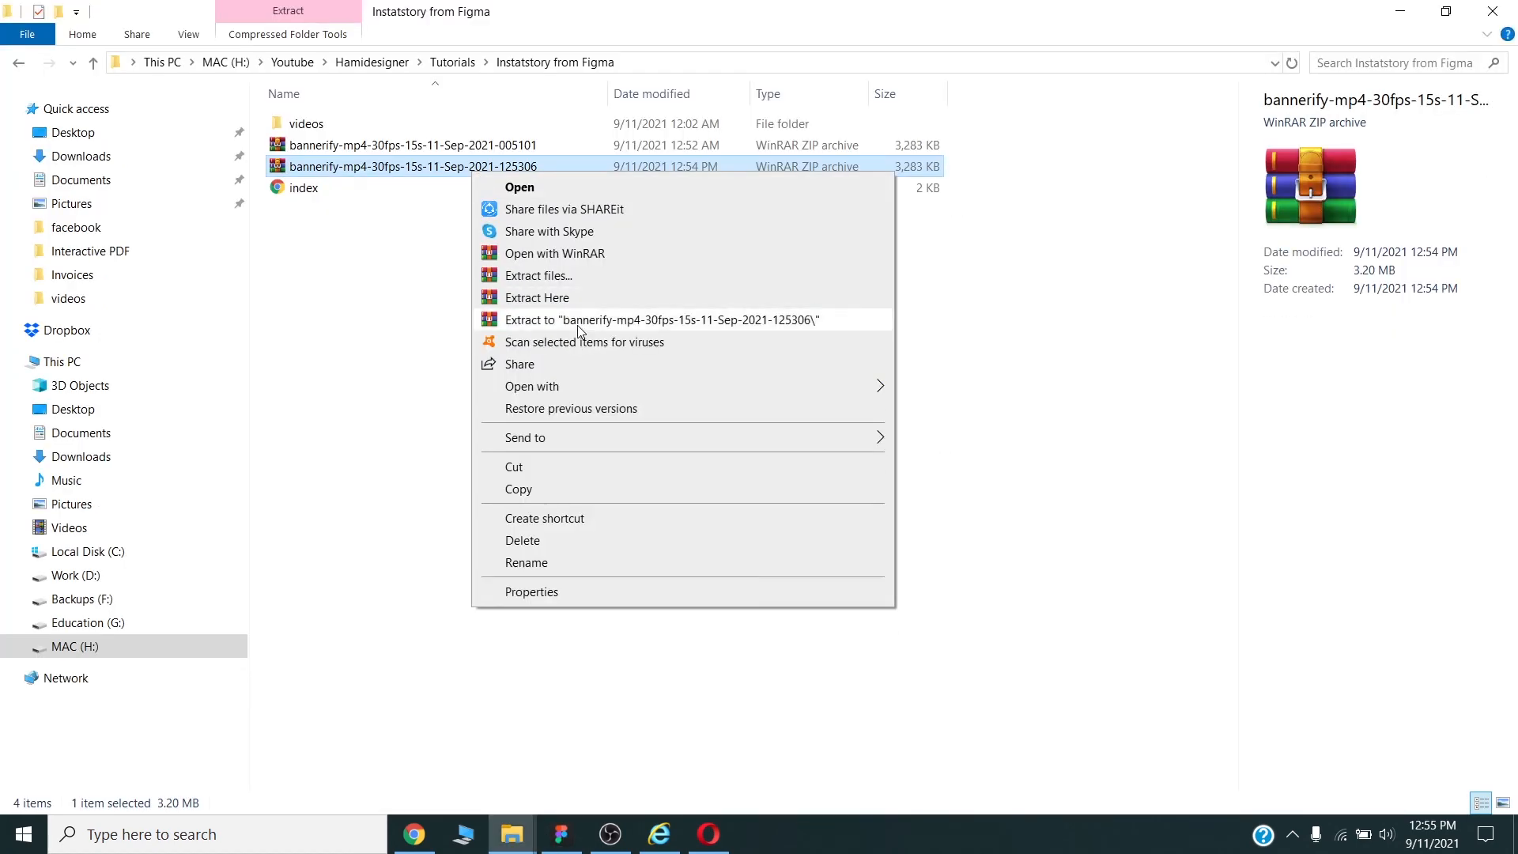
- Extract the newest banners zip and navigate into its videos folder
left_click(661, 319)
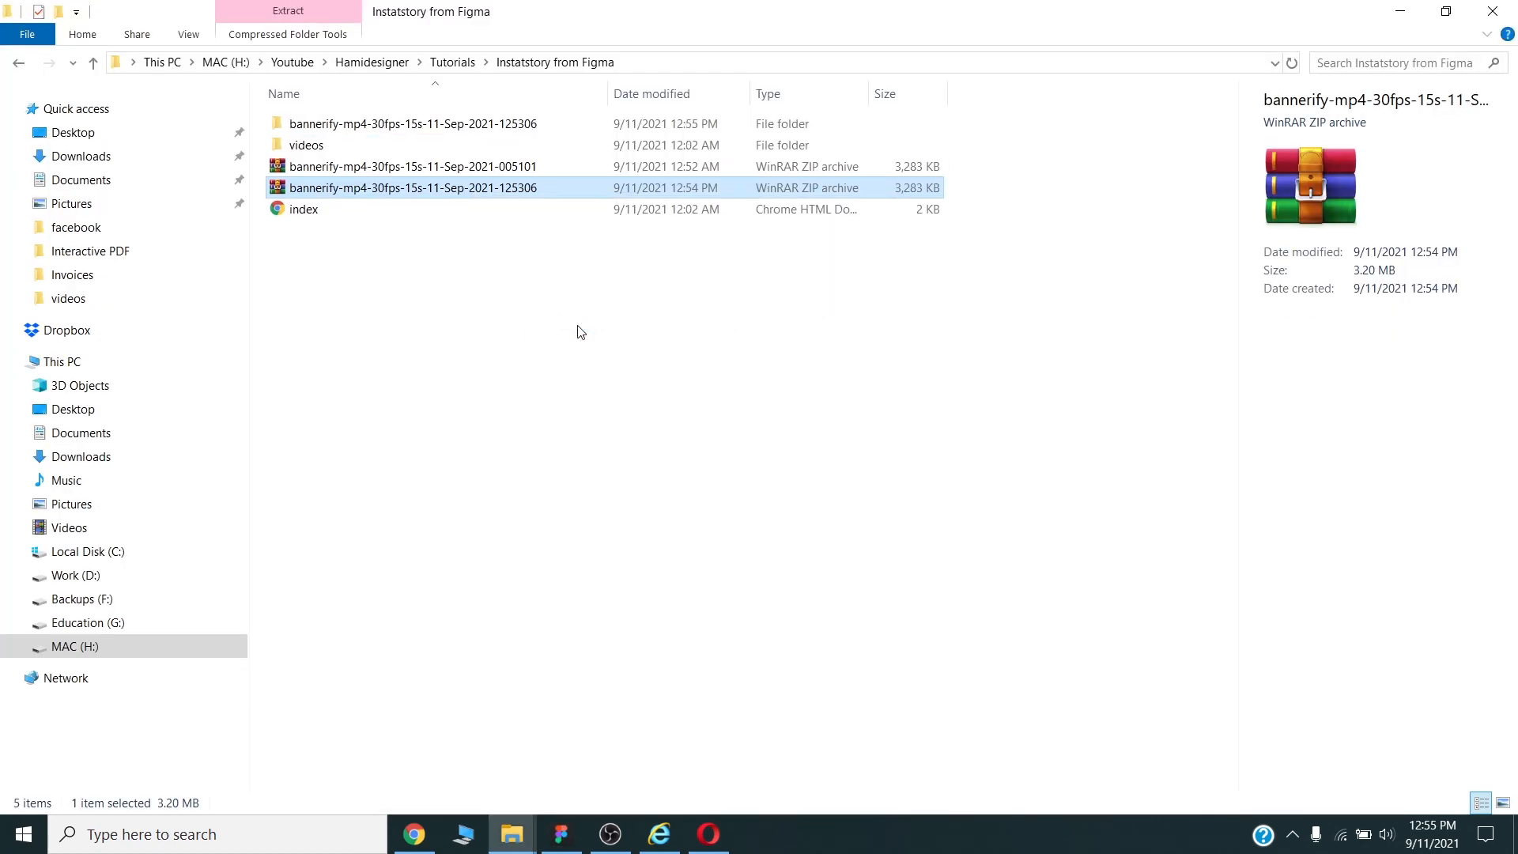
double_click(413, 123)
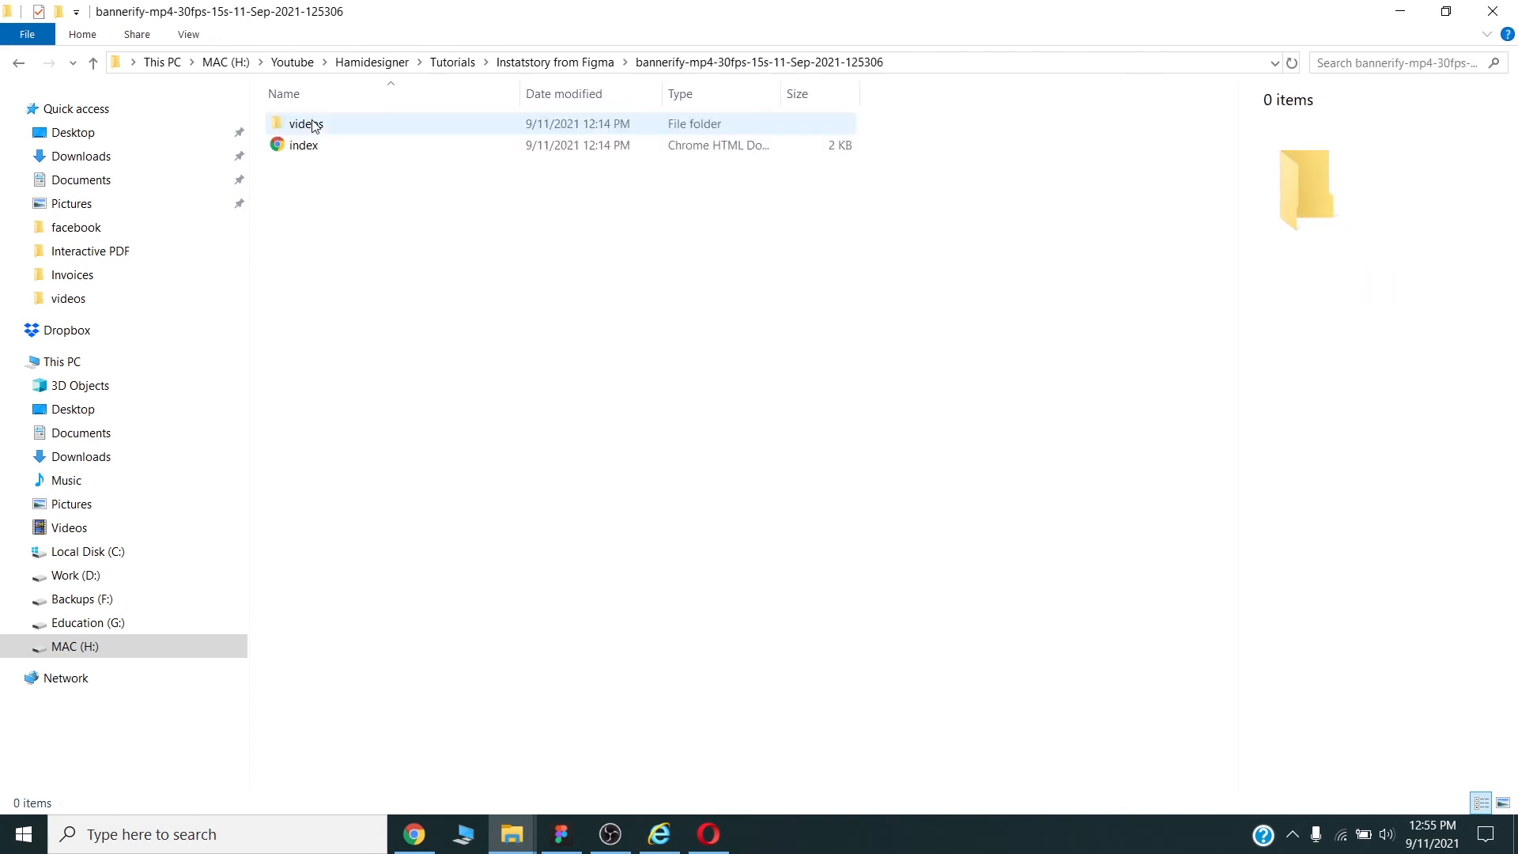
double_click(306, 123)
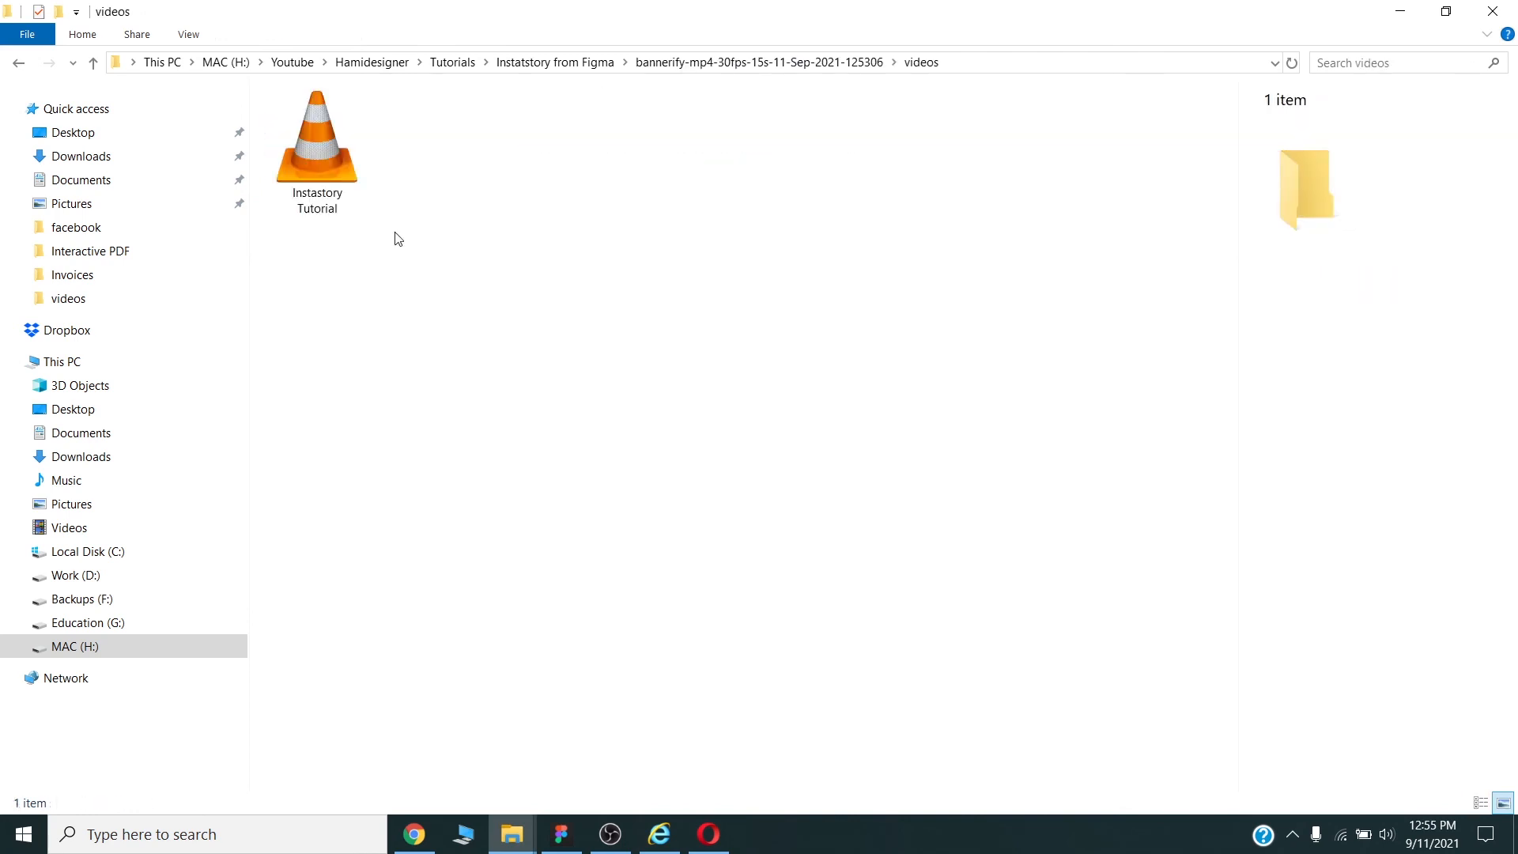
- Select the Instastory Tutorial MP4, check its details, and play it in VLC
left_click(317, 145)
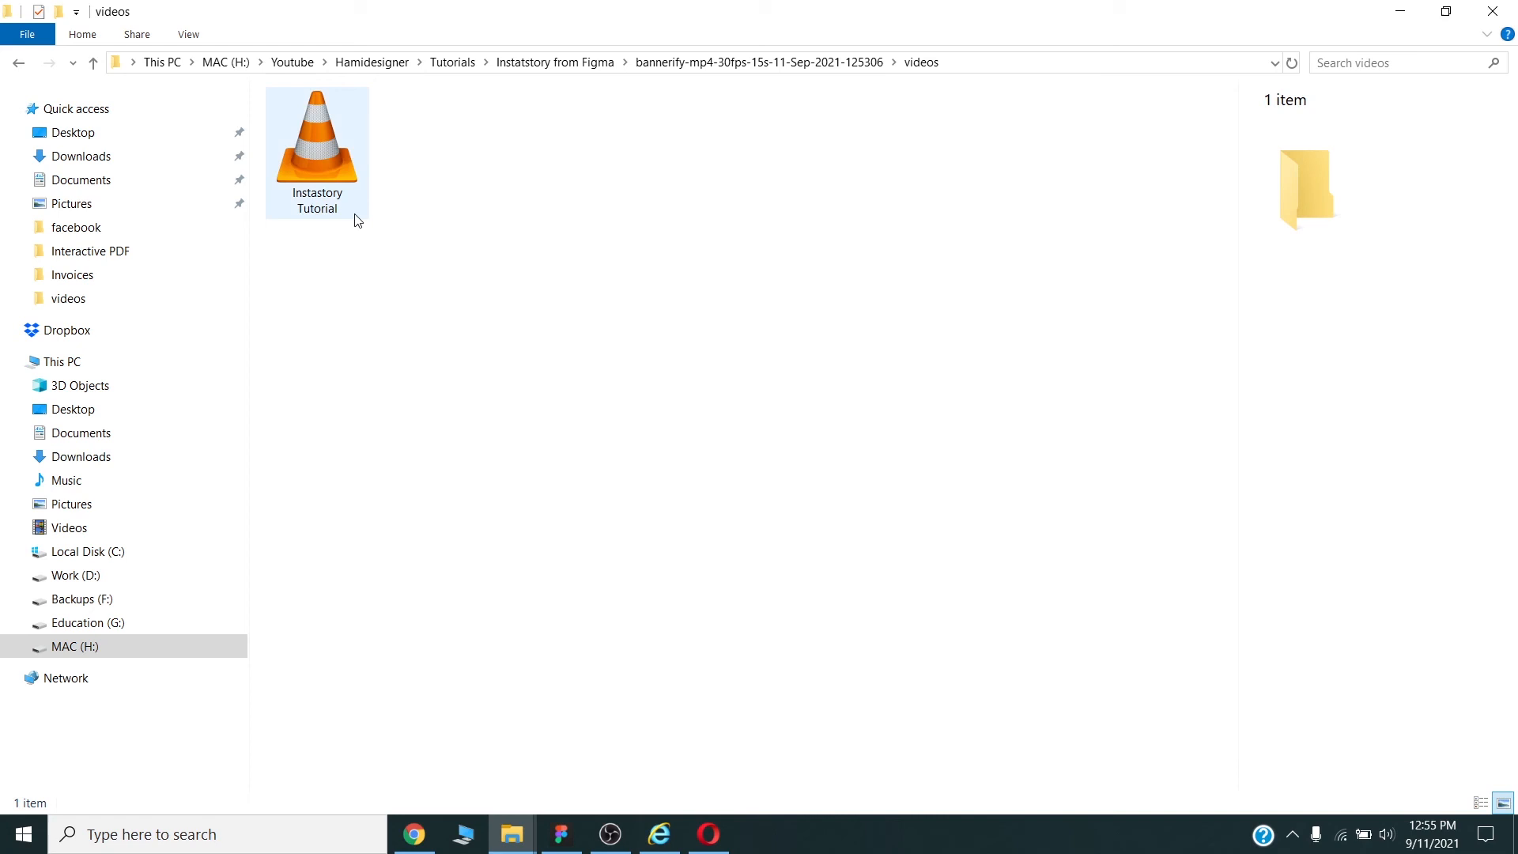
left_click(316, 150)
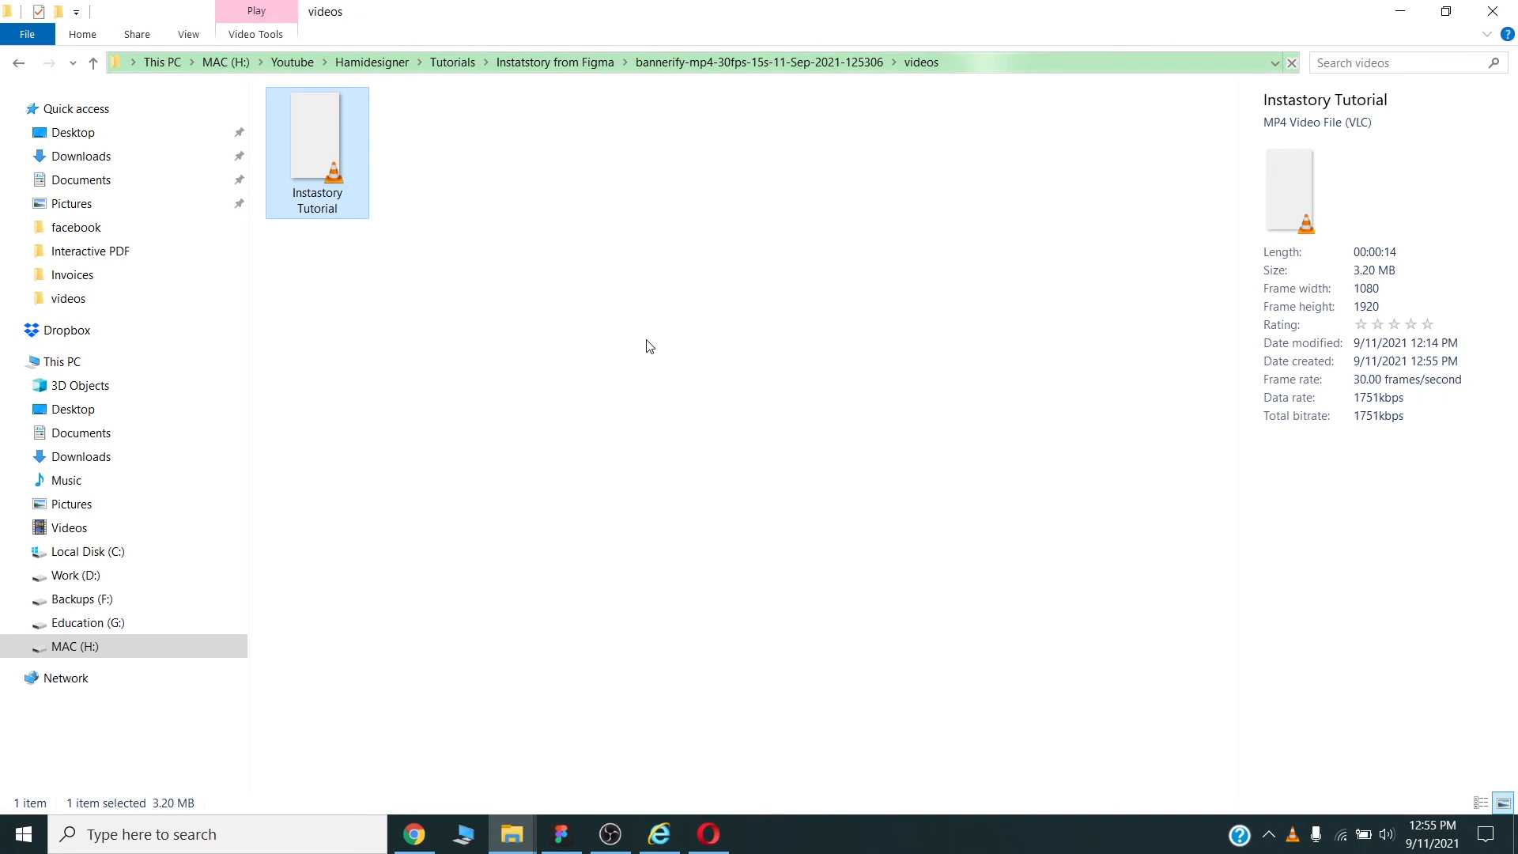
double_click(316, 138)
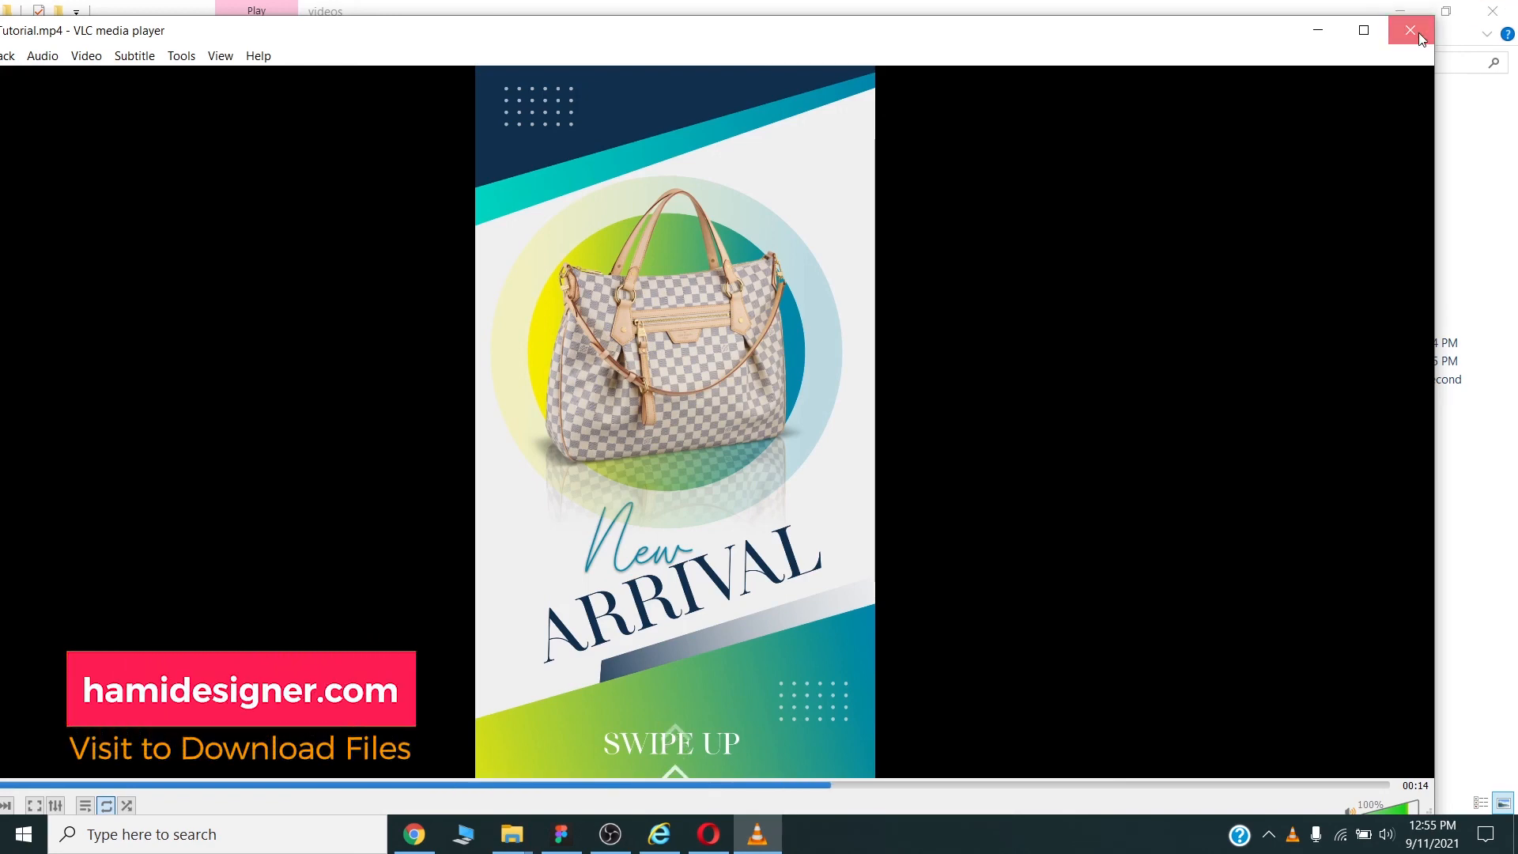
- Close VLC after the New Arrival story video plays, returning to Figma
left_click(1411, 30)
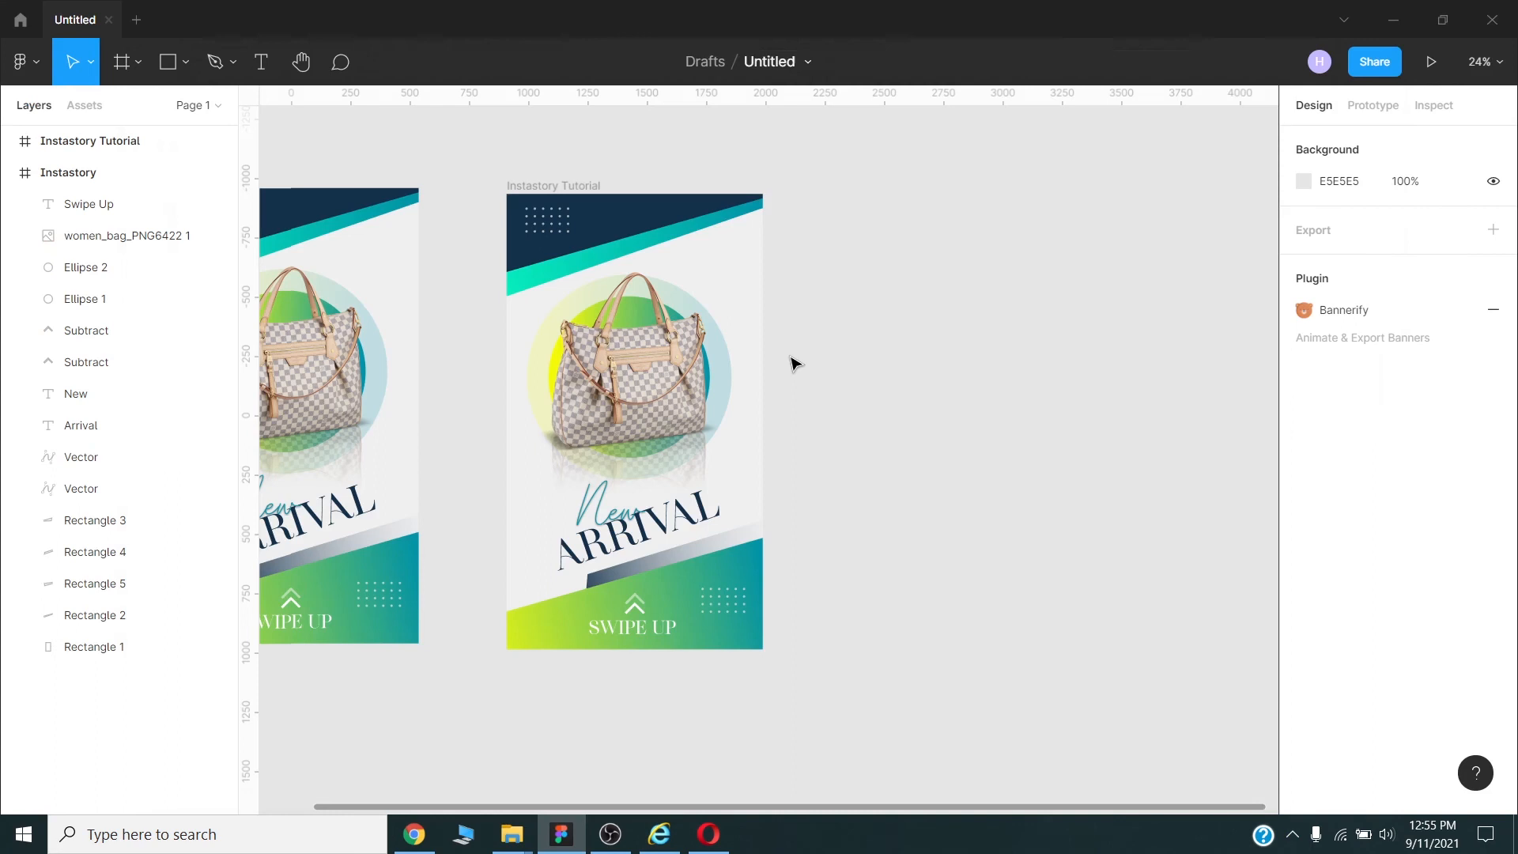
mouse_move(856, 446)
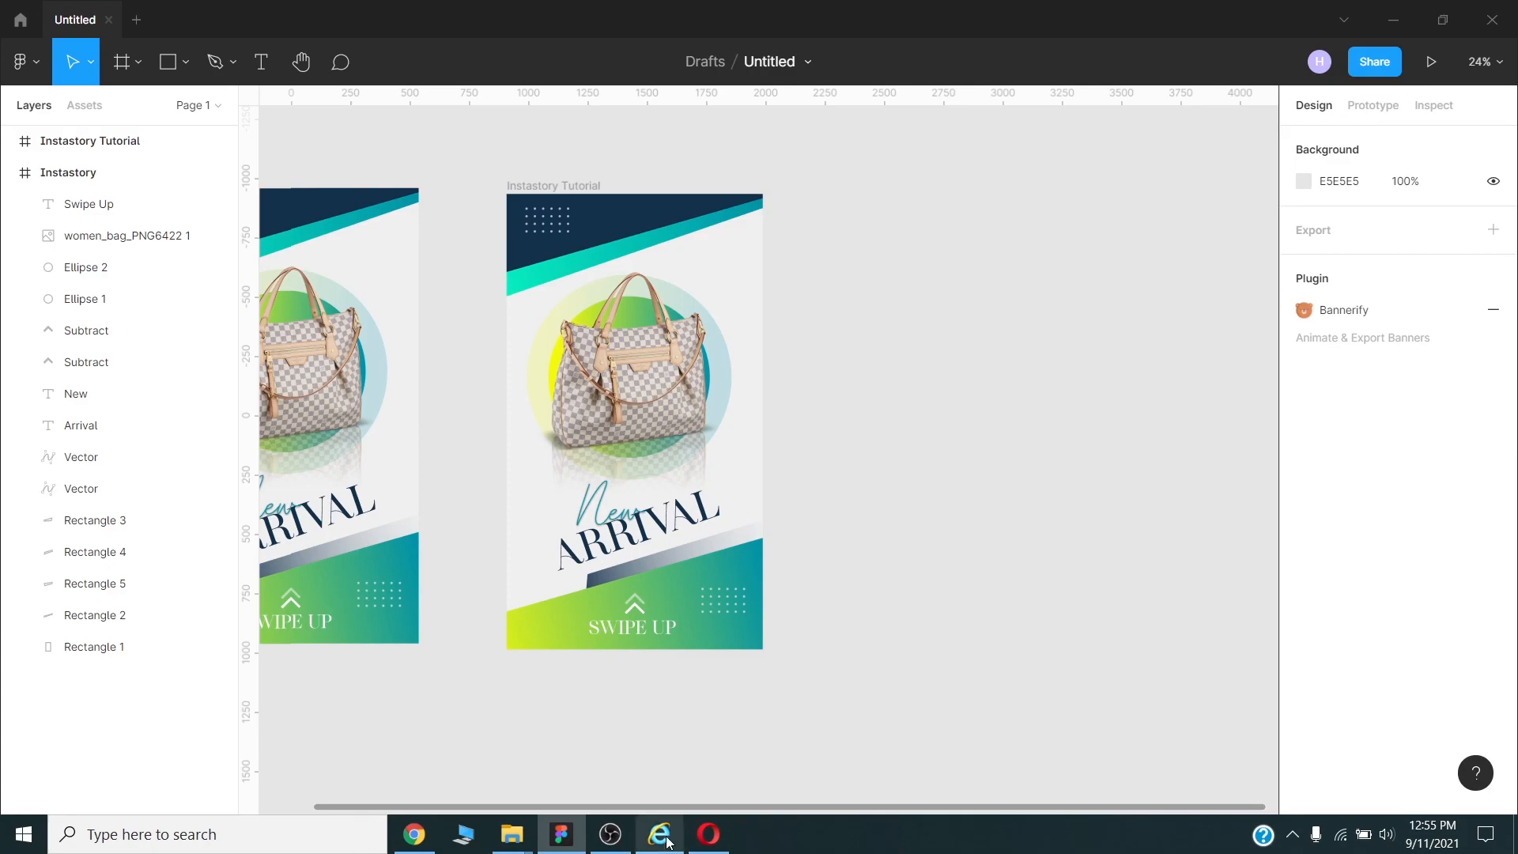
left_click(660, 834)
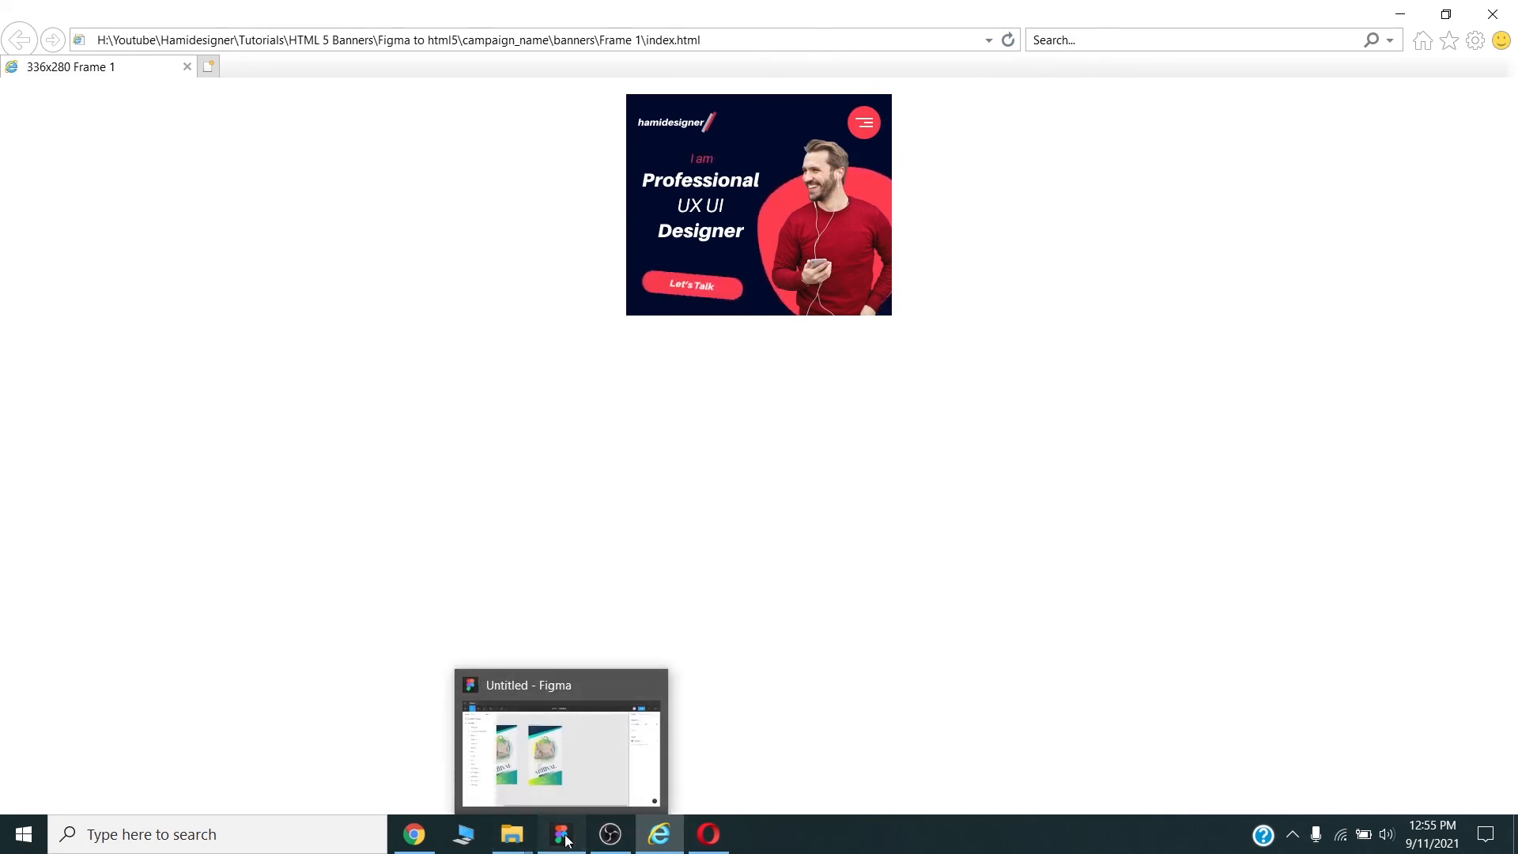
left_click(560, 834)
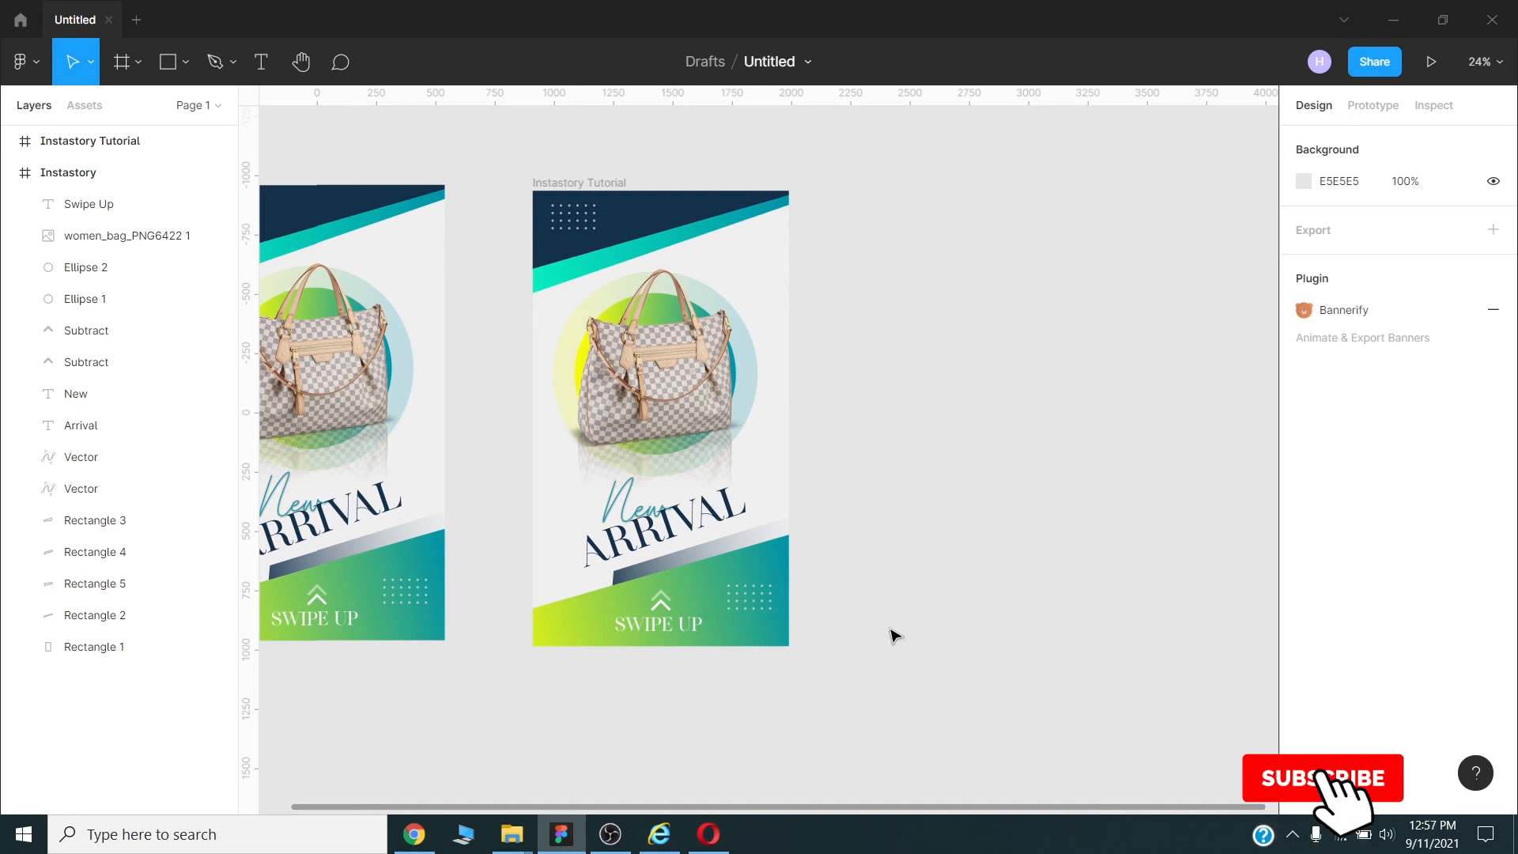
left_click(1322, 778)
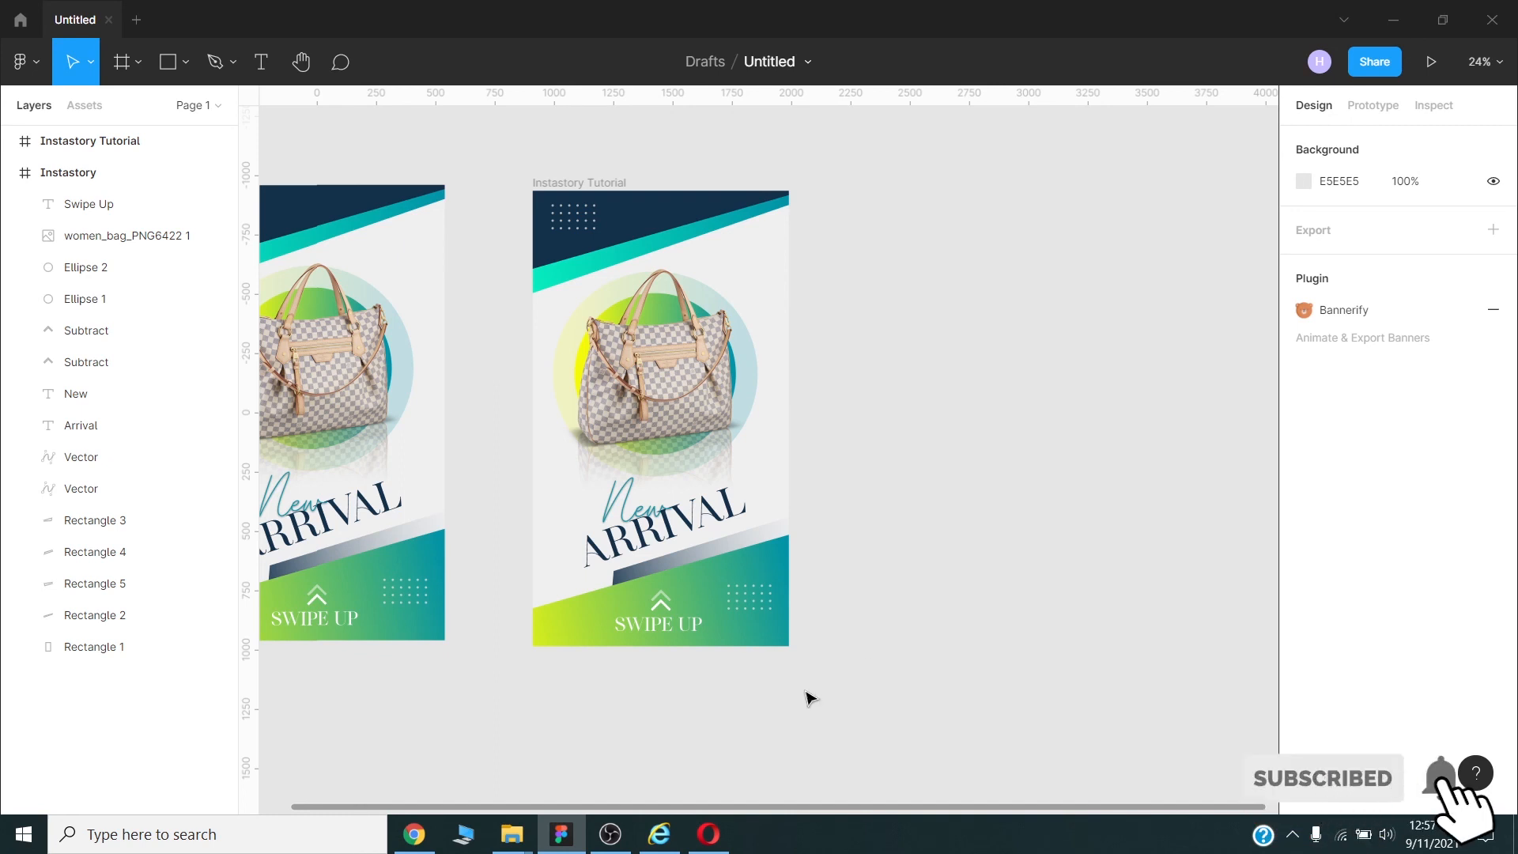